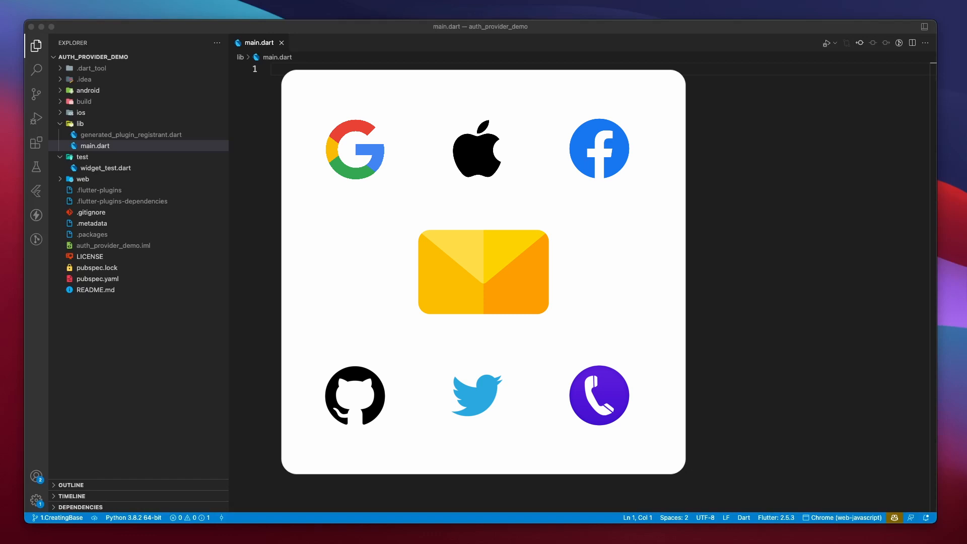
pyautogui.moveTo(852, 431)
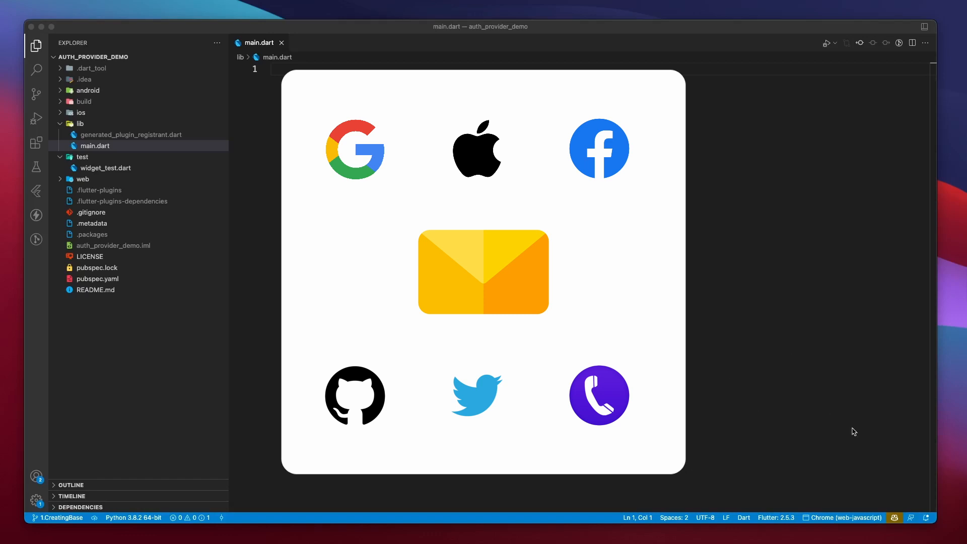
pyautogui.moveTo(845, 434)
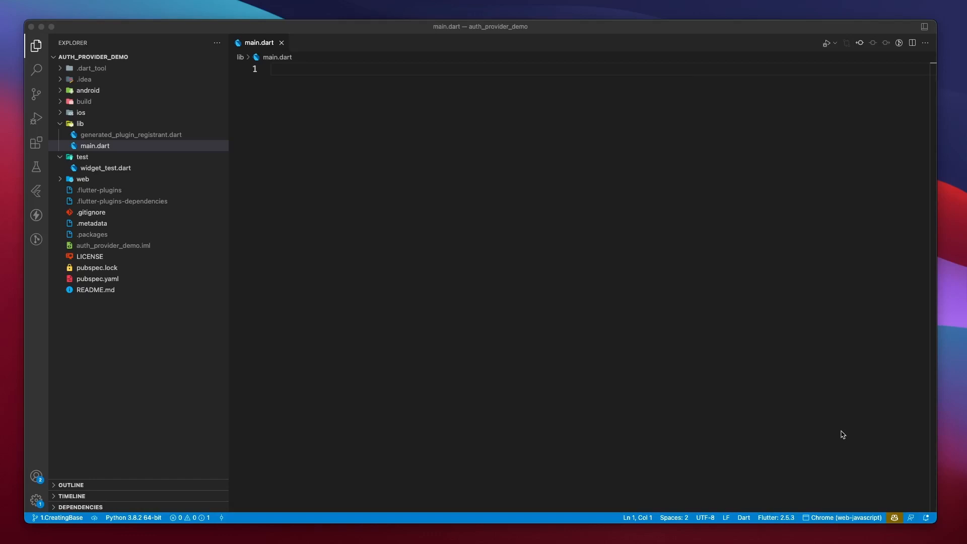
pyautogui.moveTo(784, 398)
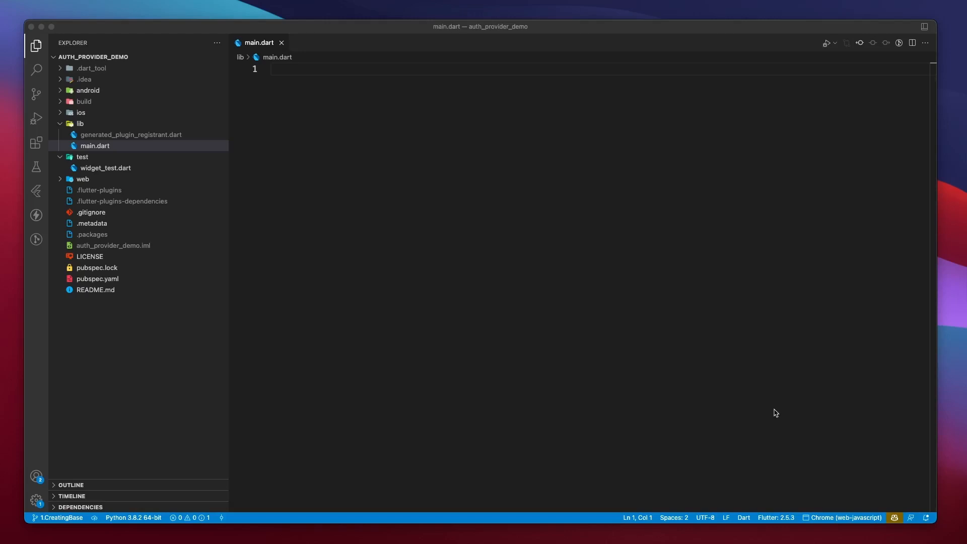
pyautogui.moveTo(741, 420)
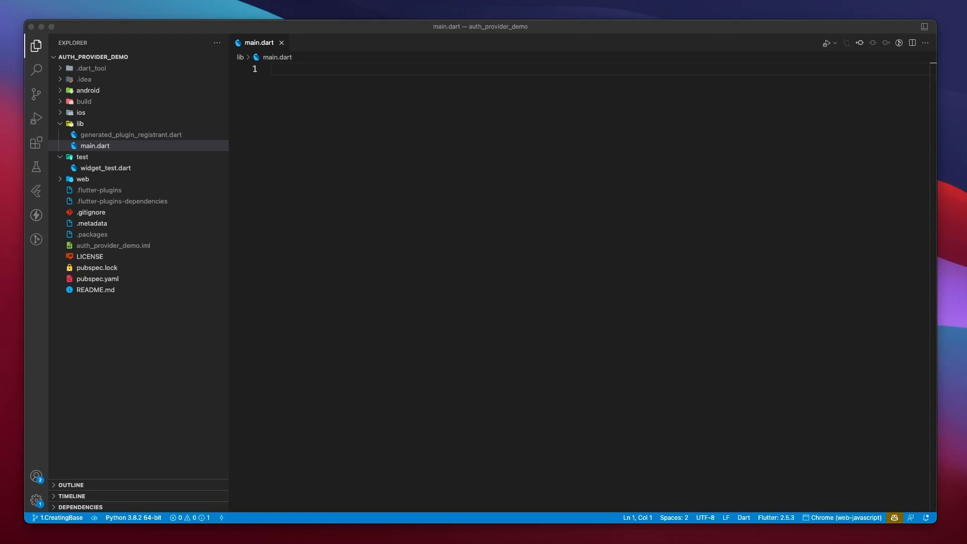
pyautogui.moveTo(832, 336)
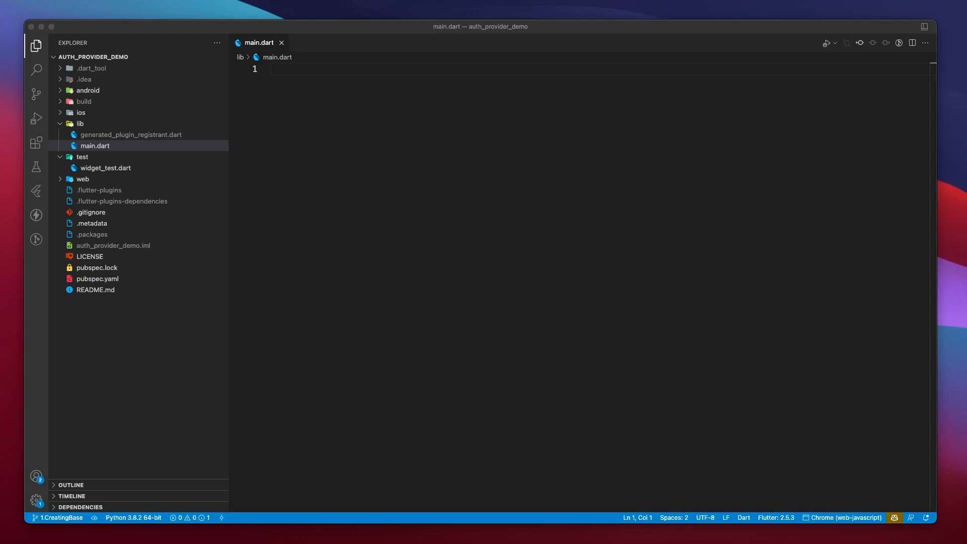
pyautogui.moveTo(711, 378)
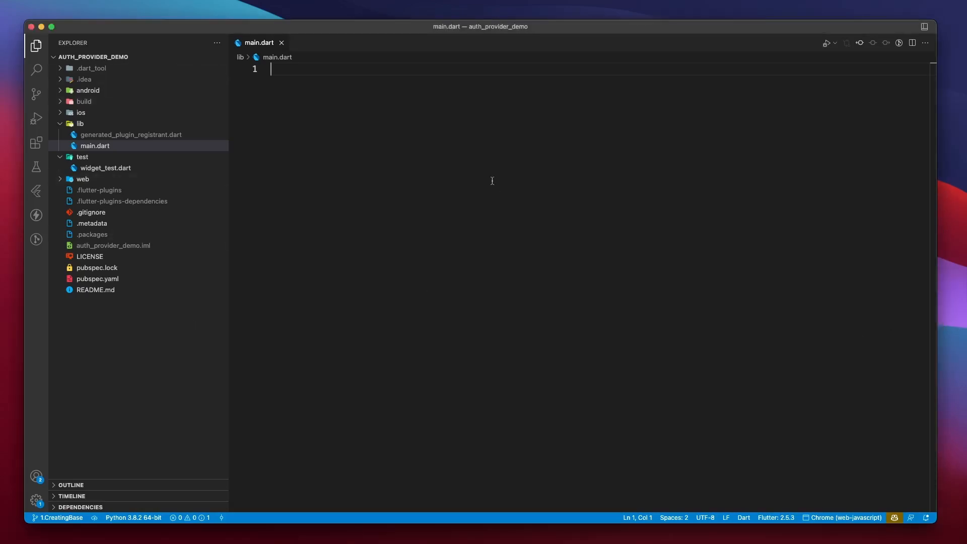
pyautogui.moveTo(733, 445)
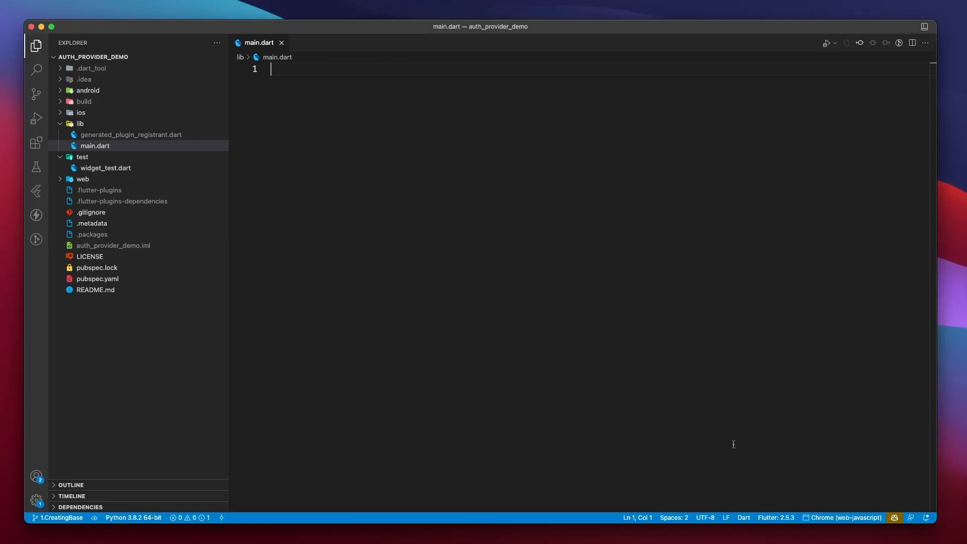
pyautogui.moveTo(783, 524)
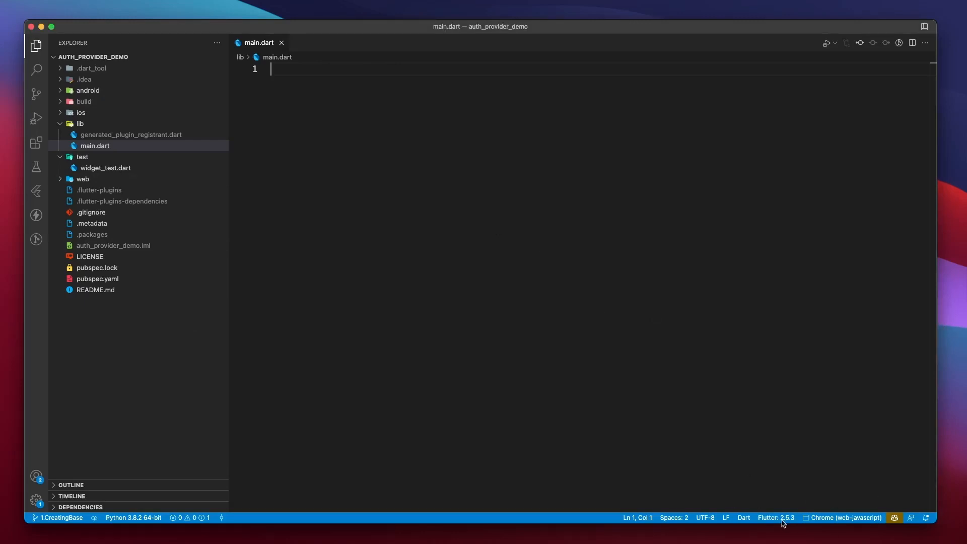
pyautogui.moveTo(776, 518)
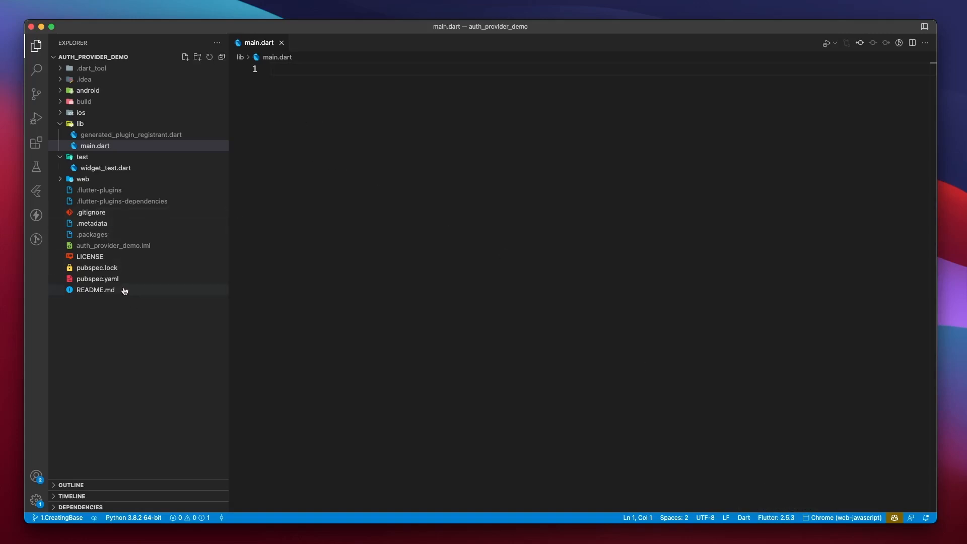
# Step: Add one_context under dependencies in pubspec.yaml, then mkdir data, enums, screens, utils and widgets inside lib
pyautogui.click(97, 278)
pyautogui.write('one_context: ^1.1.1')
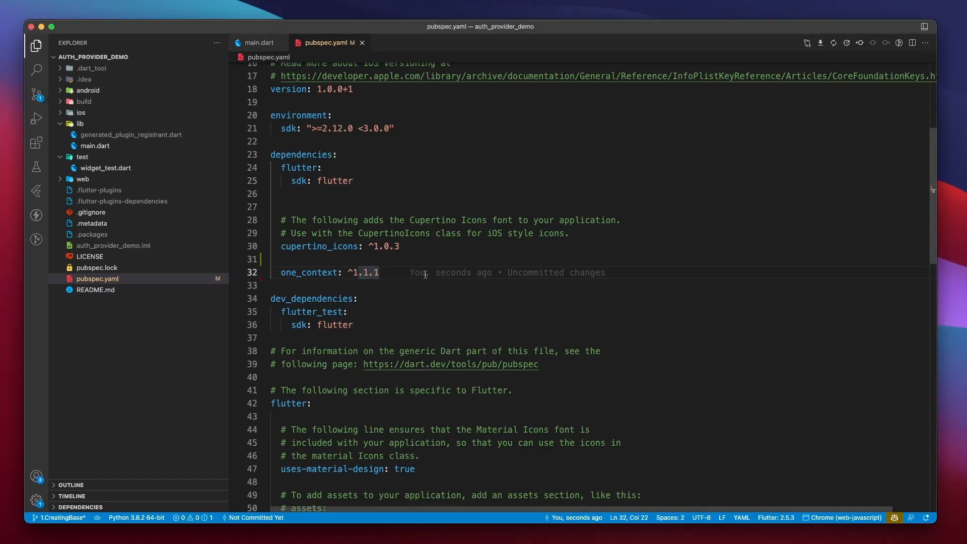
pyautogui.write('# provider')
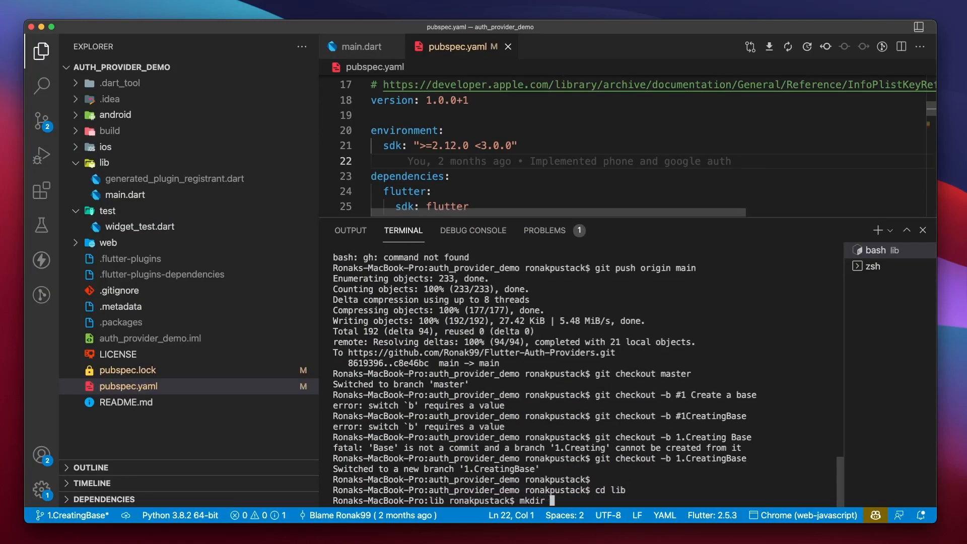
pyautogui.write('data enums scre')
pyautogui.write("import 'm';")
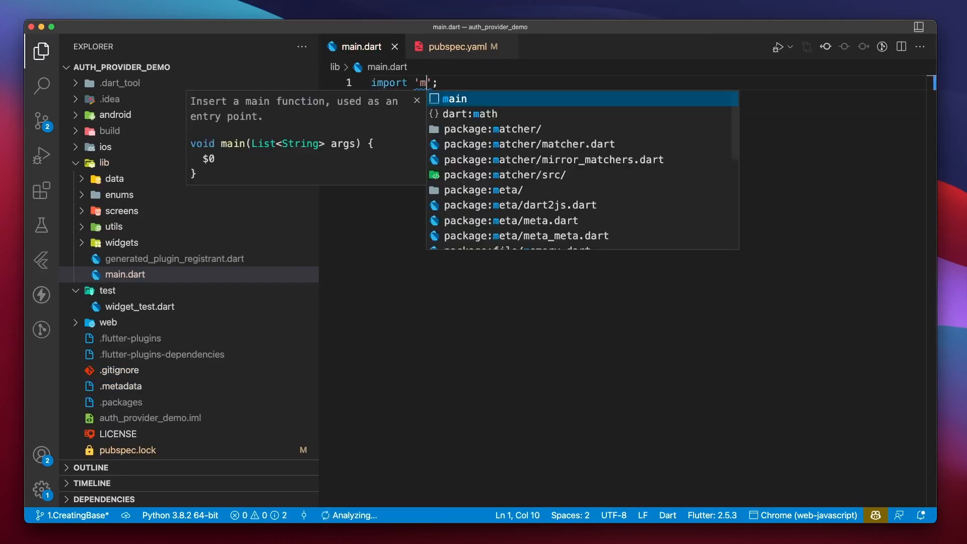
# Step: Write main() running MyApp, a StatelessWidget returning MaterialApp with OneContext().builder and its navigatorKey
pyautogui.write('atrer')
pyautogui.write('void main(){')
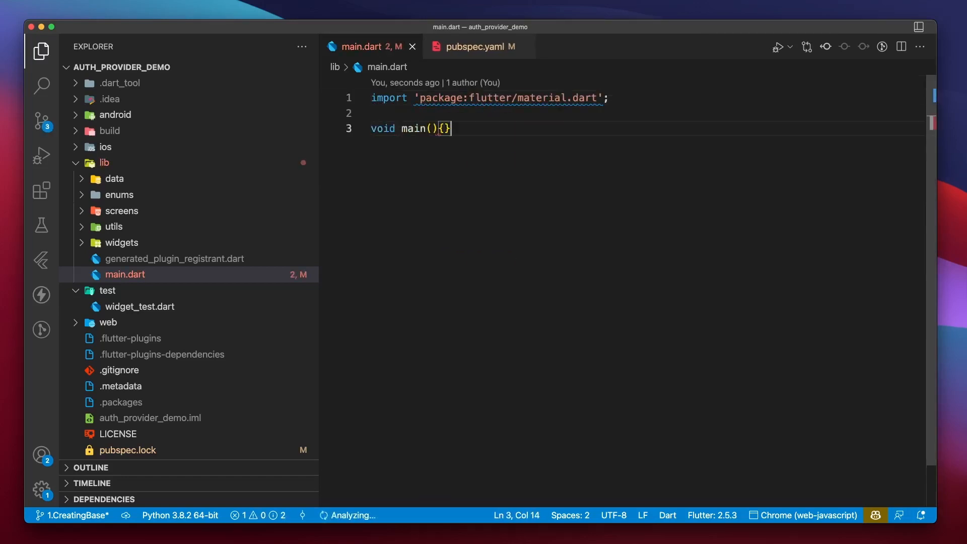
pyautogui.write('runApp(MyApp());')
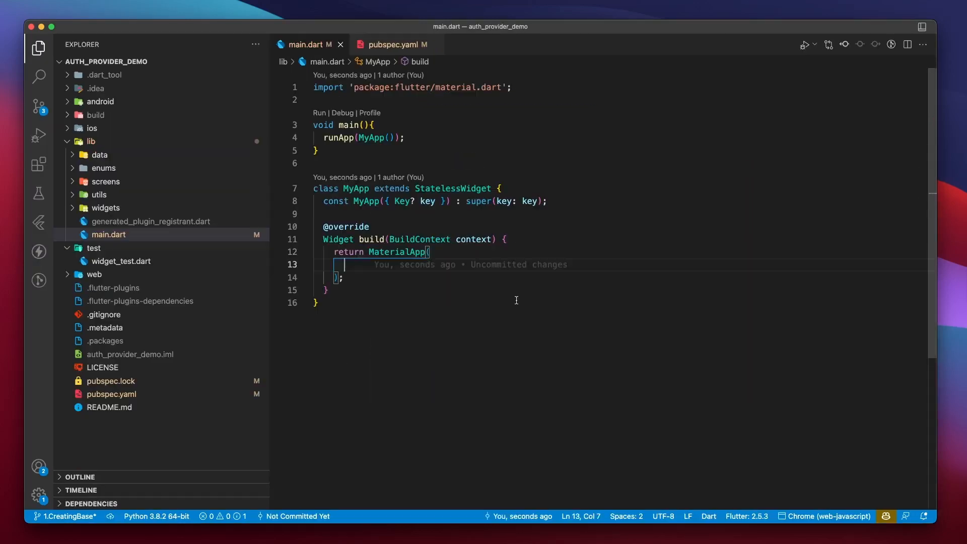
pyautogui.write('builder: ,')
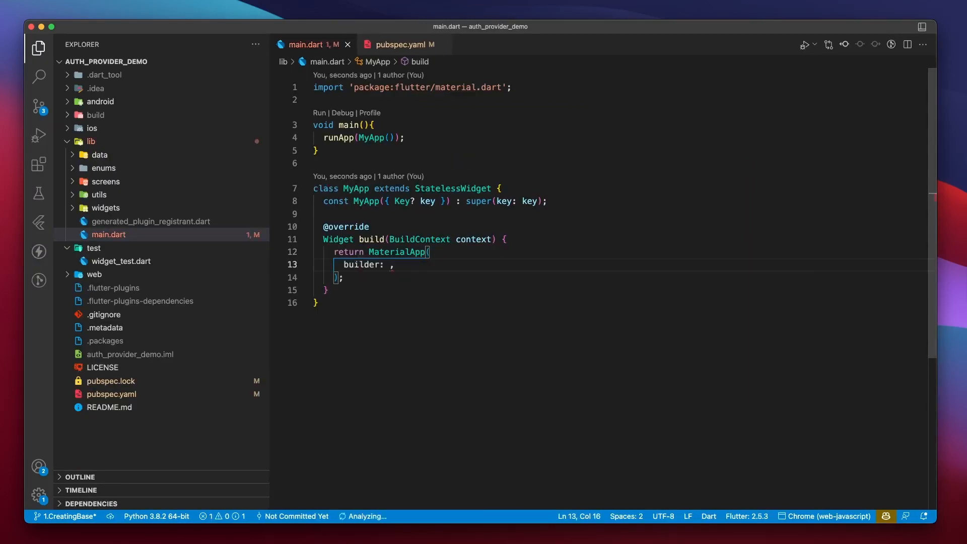
pyautogui.write('OneContext().builder')
pyautogui.write('navigatorKey: OneContext().key,')
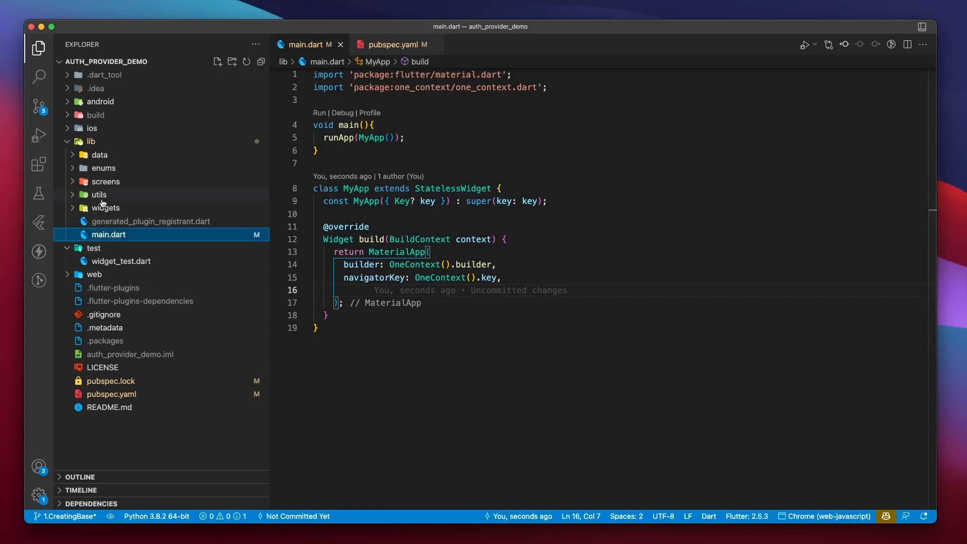
# Step: Create utils/utils.dart with class Utils holding a static navigateTo(Widget destination) and a _showSnackbar stub
pyautogui.click(218, 61)
pyautogui.write('class Utils{')
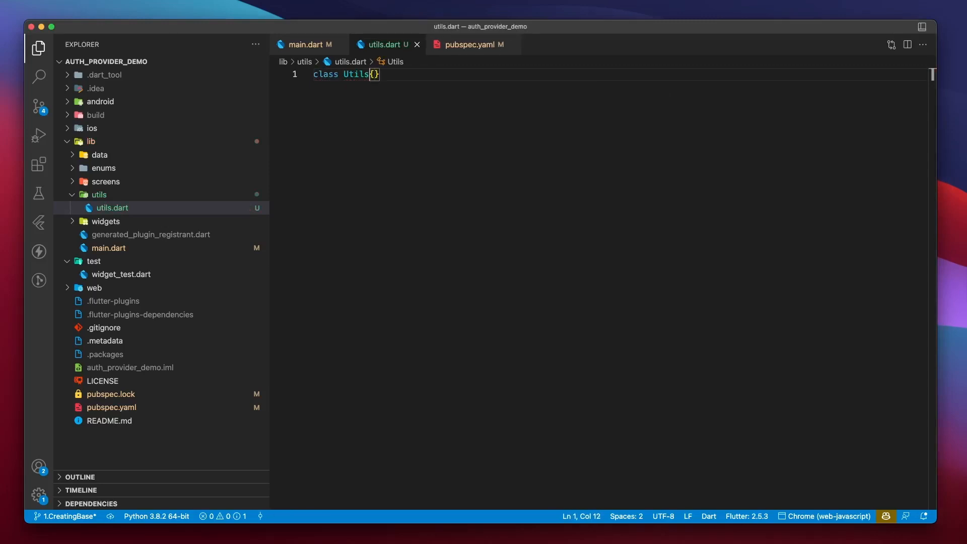
pyautogui.write('static navigateTo(Widget destination) {')
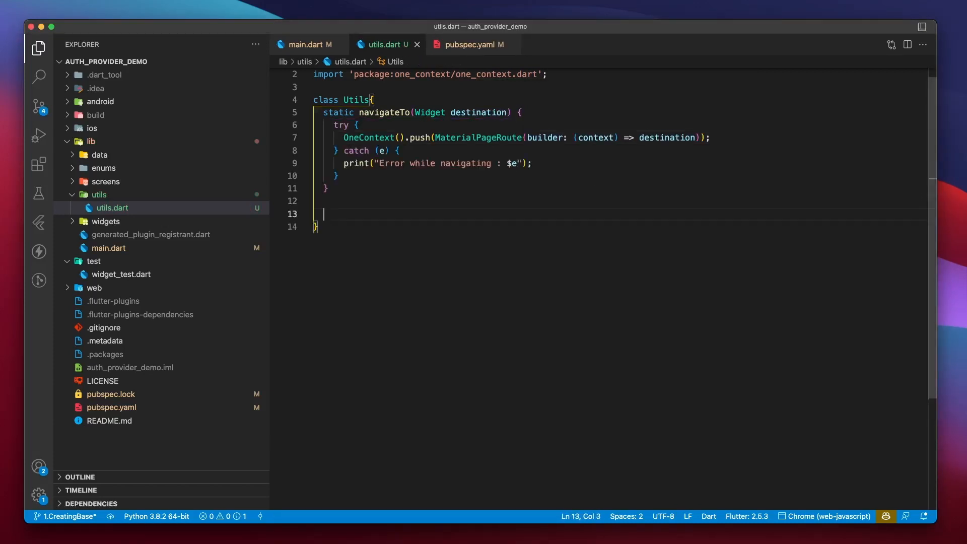
pyautogui.write('static _showSnackbar({')
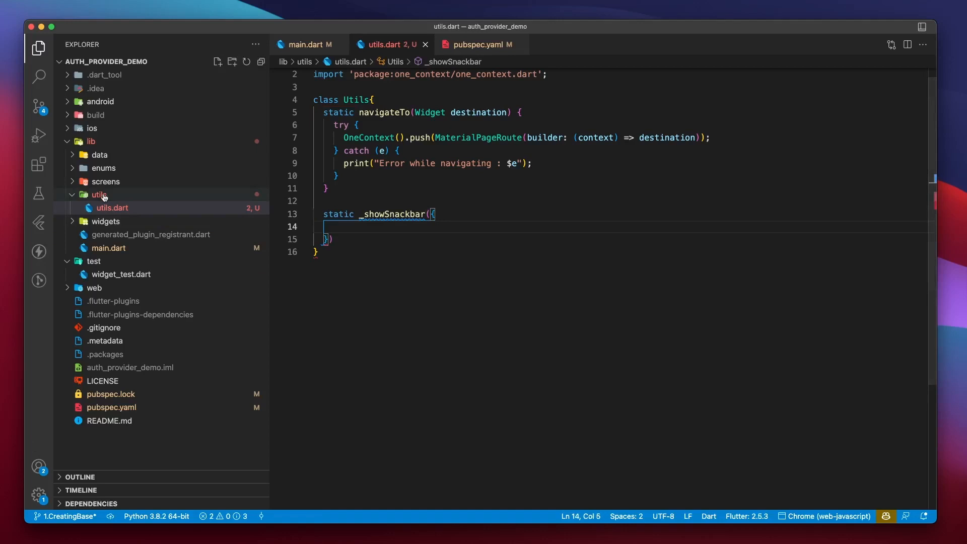
# Step: Create enums/snackbar_type.dart with enum SnackbarType { success } and give the snackbar helper a required String message
pyautogui.click(216, 61)
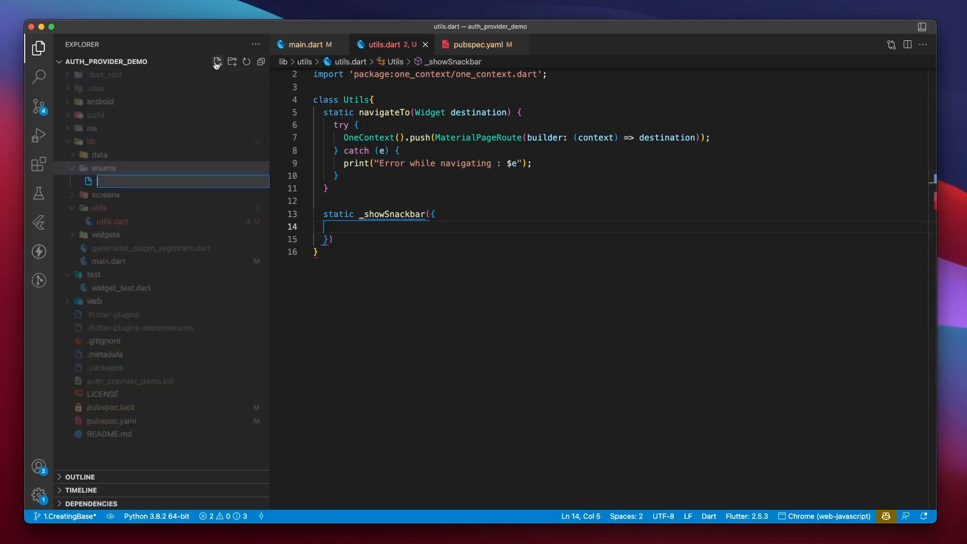
pyautogui.write('snackbar_type.dart')
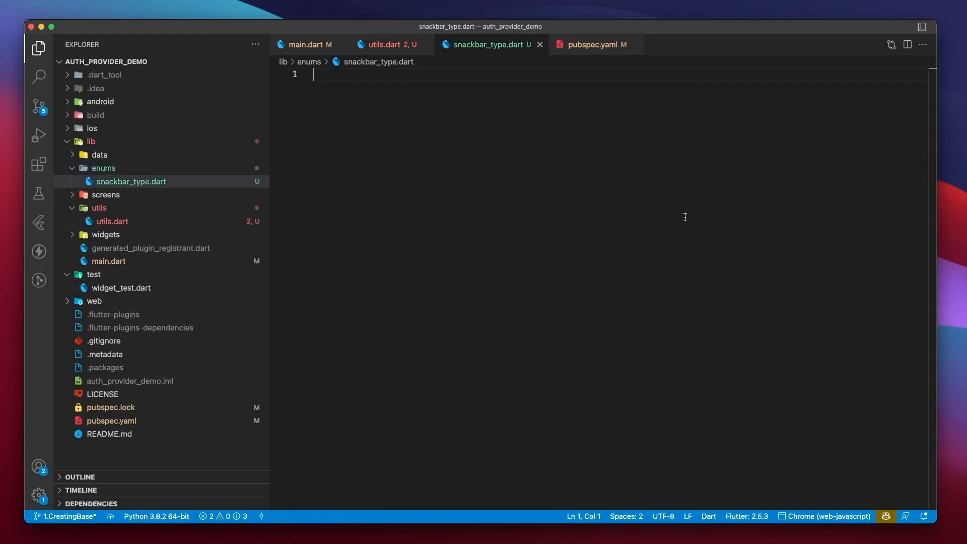
pyautogui.write('enum SnackbarType{\\n  success,\\n\\n}')
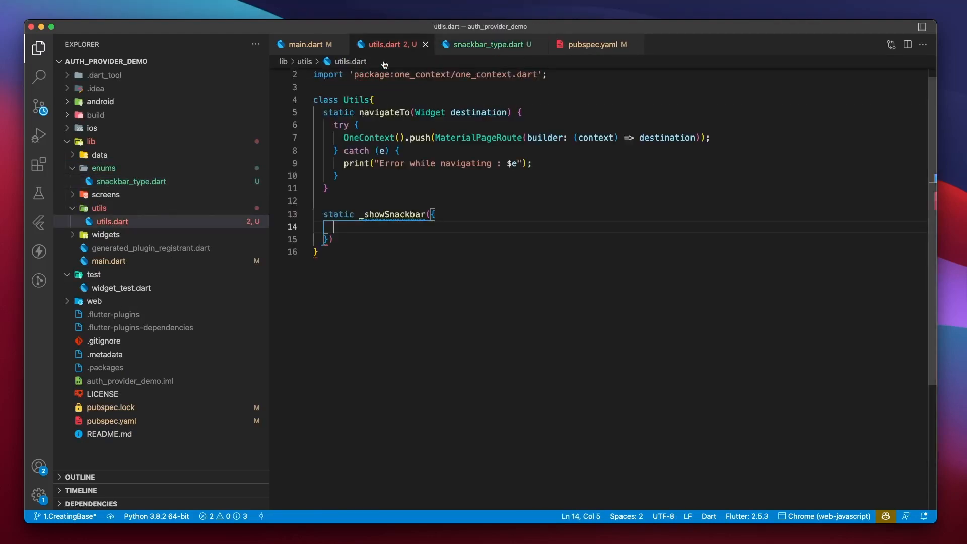
pyautogui.write('required Stri')
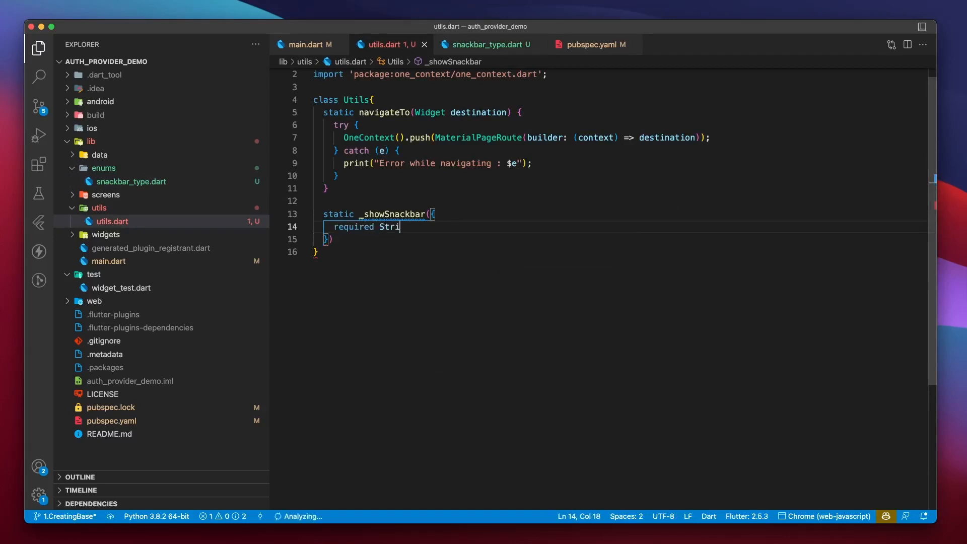
pyautogui.write('ng message,')
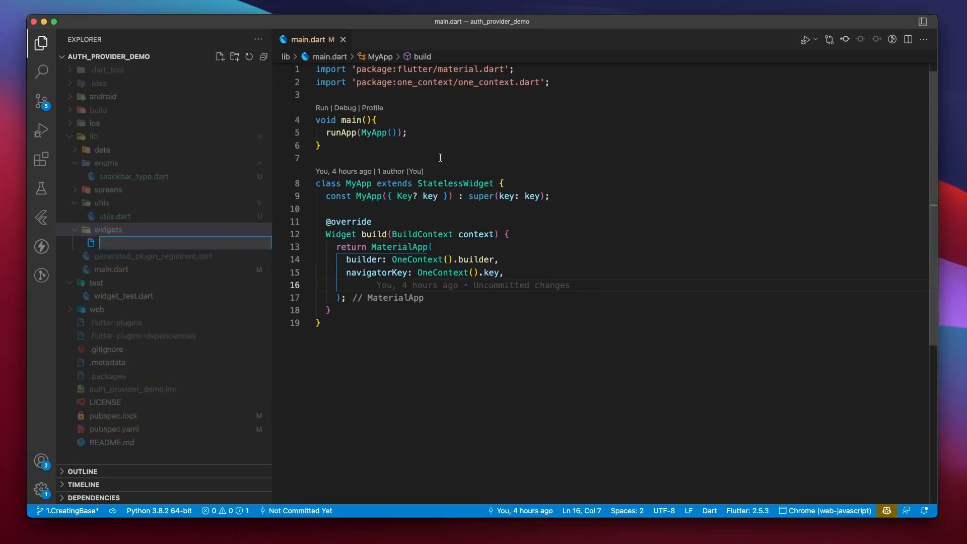
# Step: Create ActionButton with isEnabled field and a GestureDetector whose Container has vertical padding 18
pyautogui.write('butto')
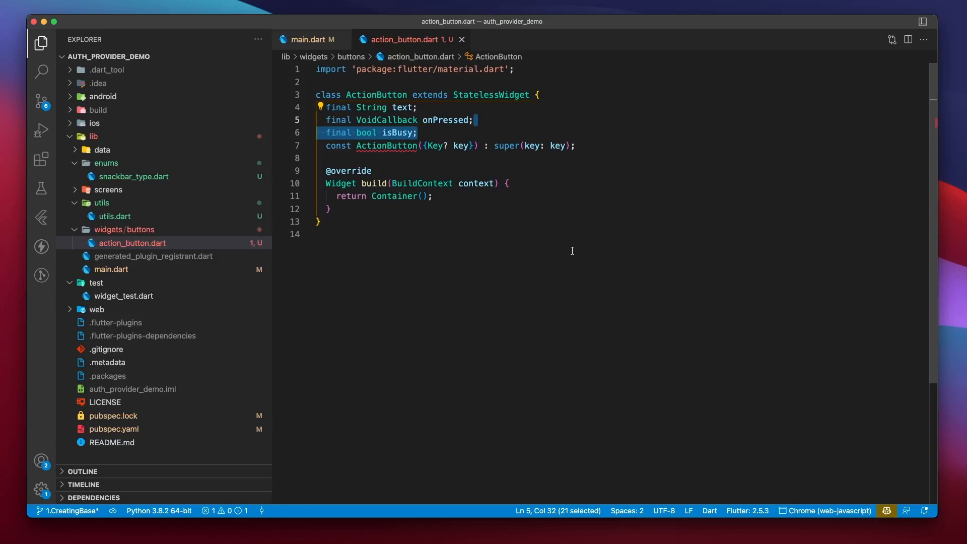
pyautogui.write('final bool isEnabled;')
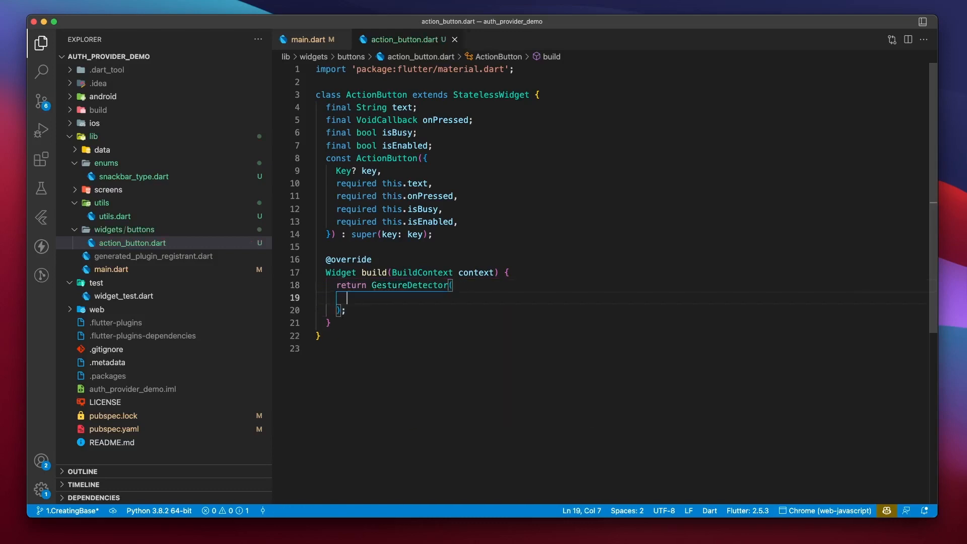
pyautogui.write('onTap: isBusy ? (){} : onPressed,')
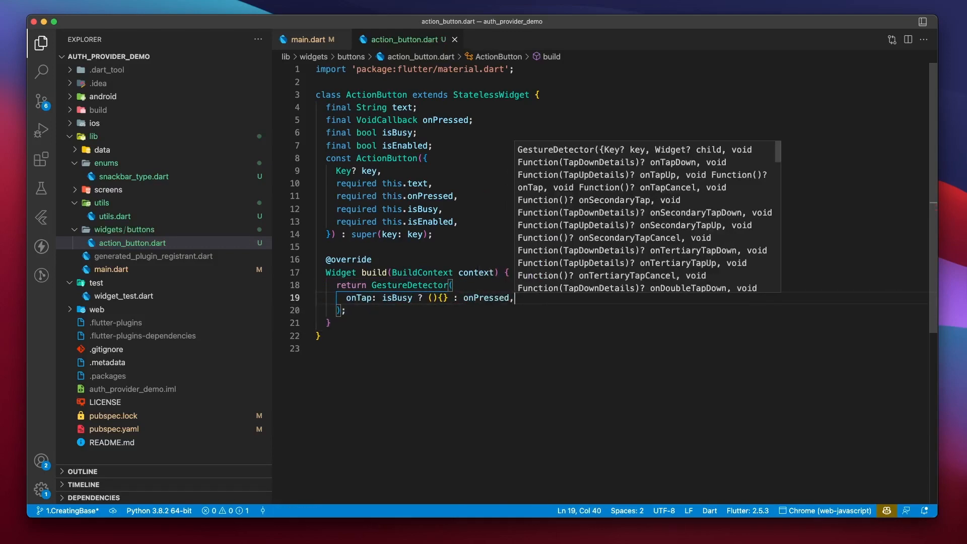
pyautogui.write('child: Container(')
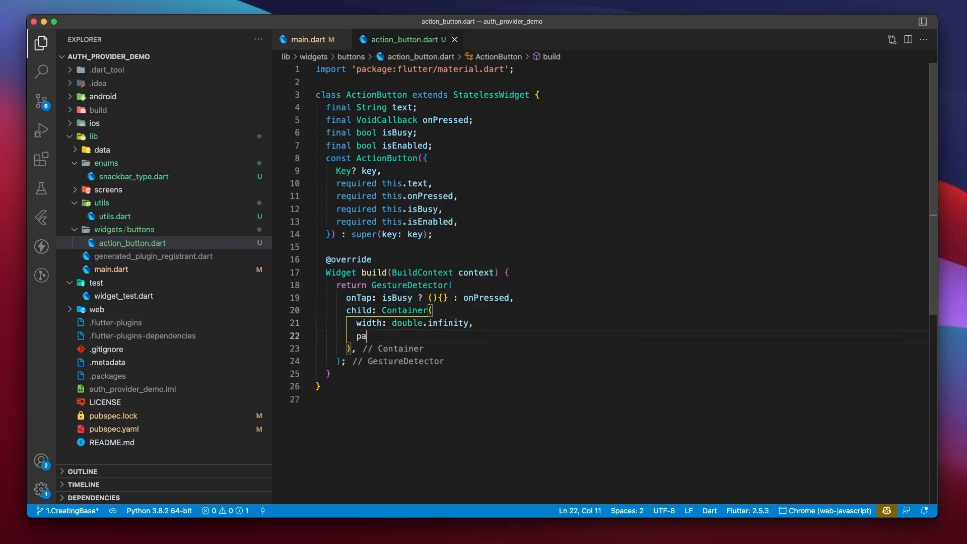
pyautogui.write('dding: EdgeInsets.symmetric(vertical: 18),')
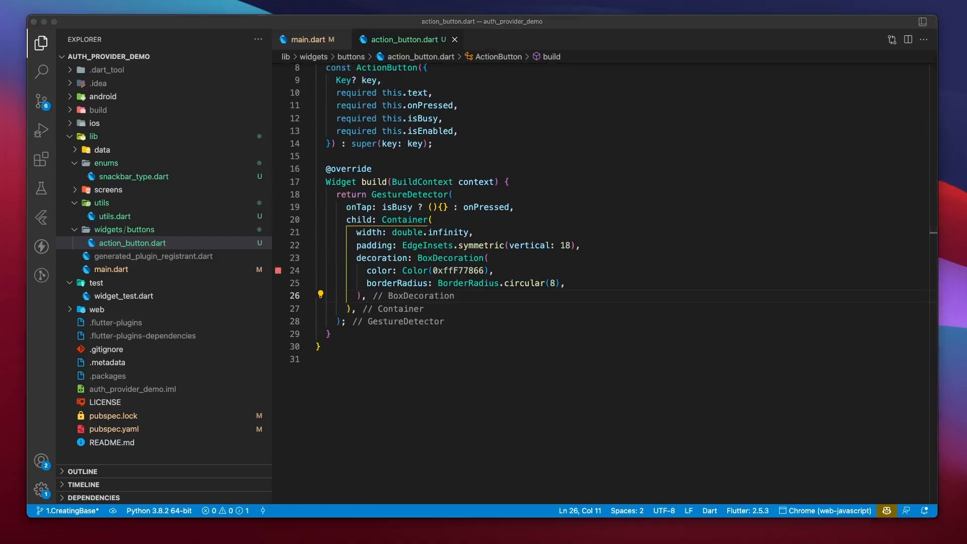
# Step: Centre the container and show a spinner when isBusy, otherwise a centre-aligned Text
pyautogui.write('alignment: Alignment.center,')
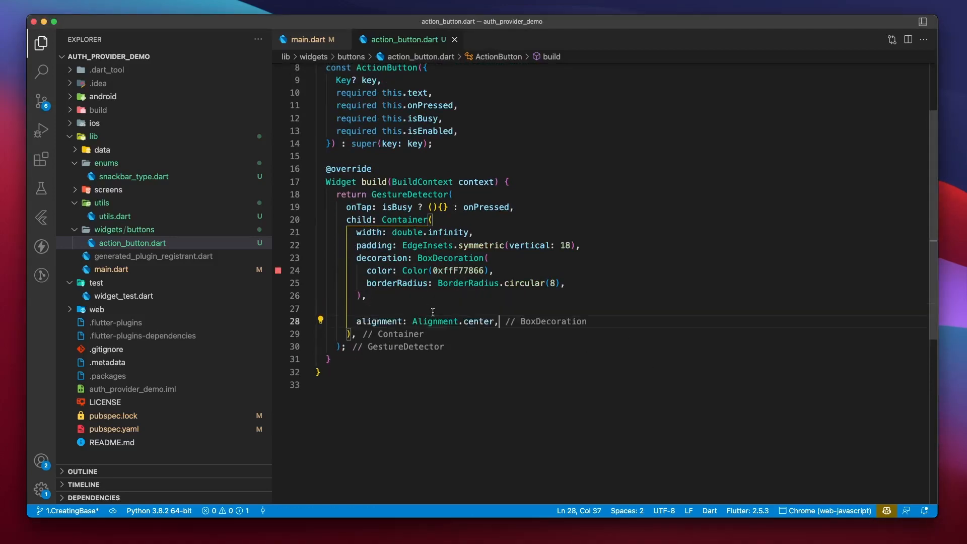
pyautogui.write('child:')
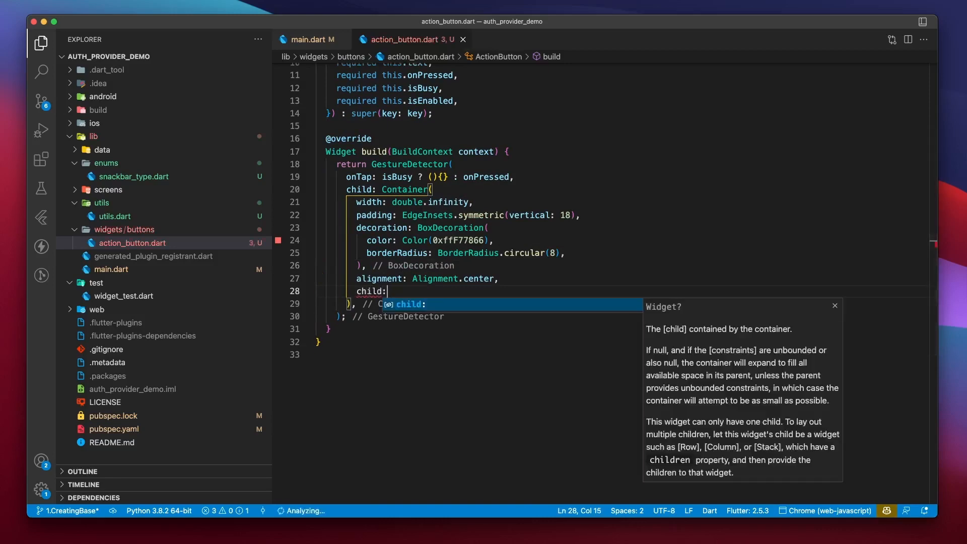
pyautogui.write('isBusy ?')
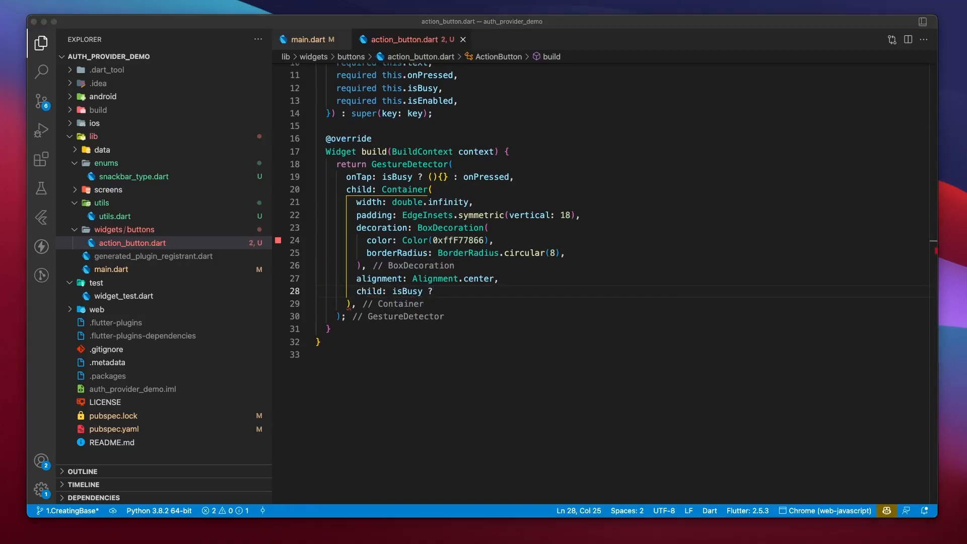
pyautogui.write('Text(text, style: TextStyle(')
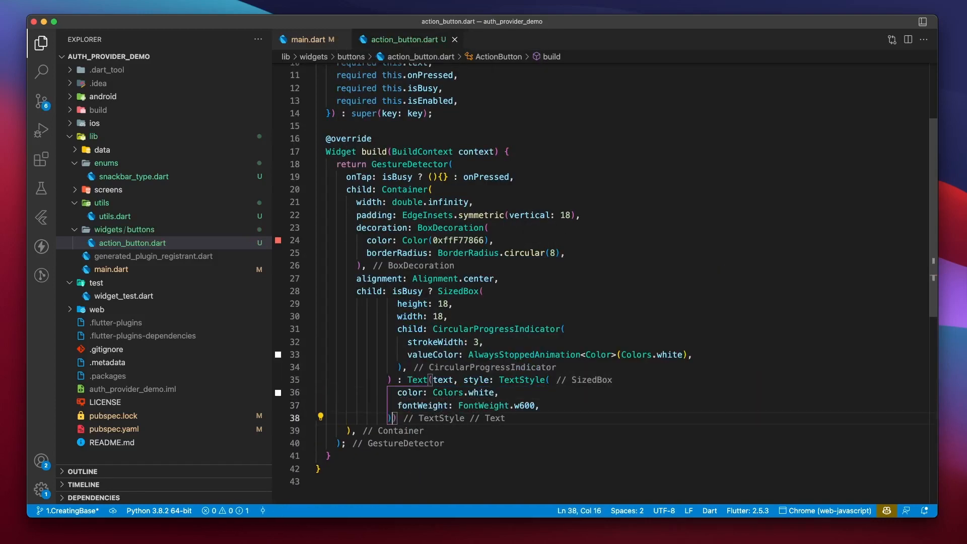
pyautogui.write('textAlign: TextAlign.center,')
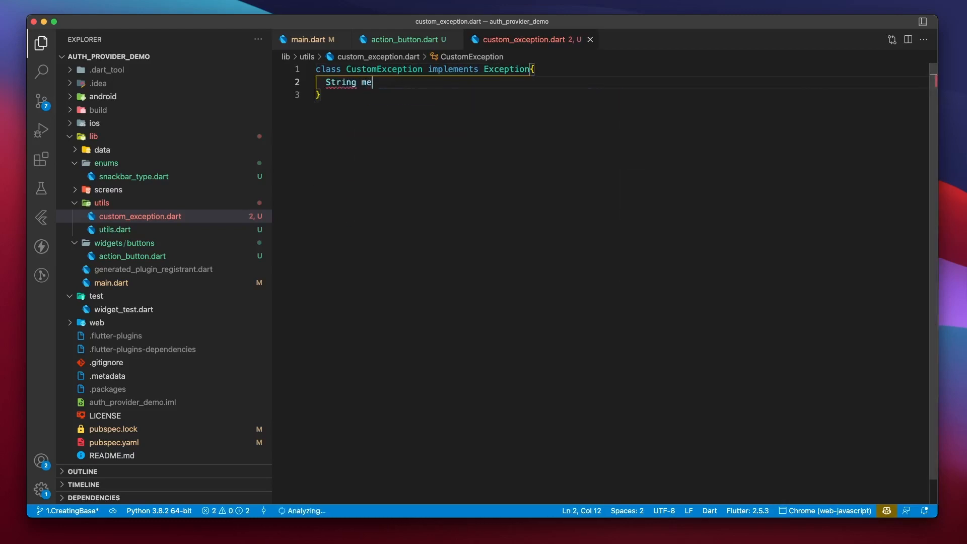
# Step: Write CustomException with message and optional code, a constructor printing itself, and toString returning "CustomException: $message"; start validators.dart
pyautogui.write('ssage;')
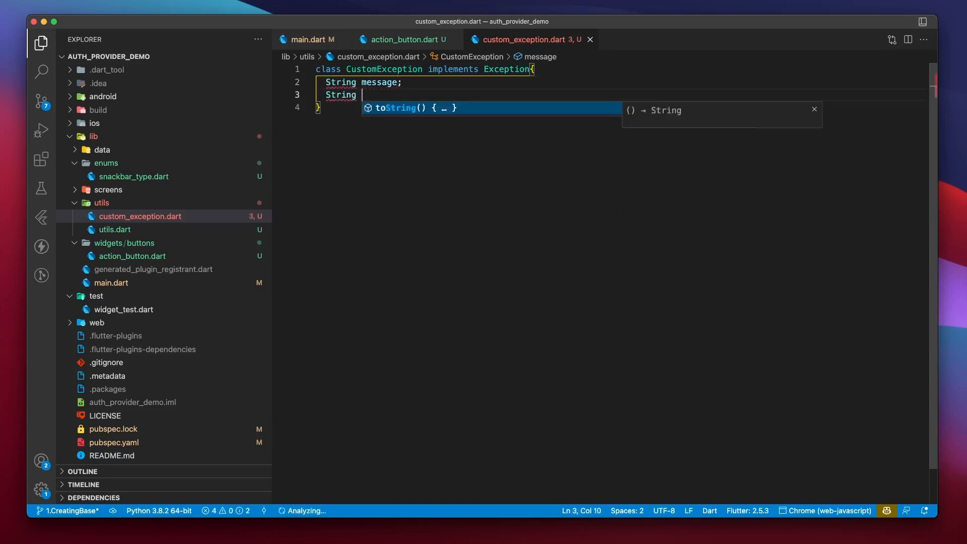
pyautogui.write('code;')
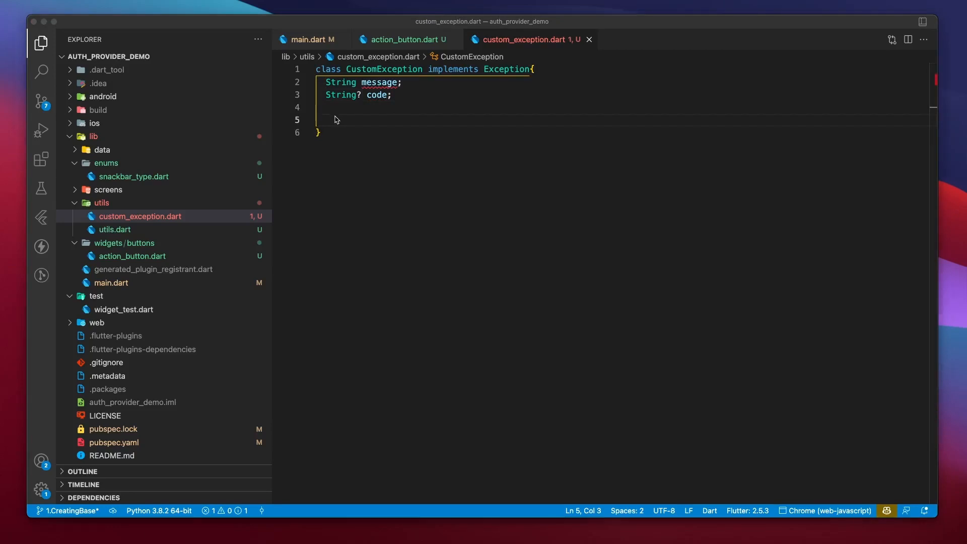
pyautogui.write('CustomException(this.message, {this.code}) {}')
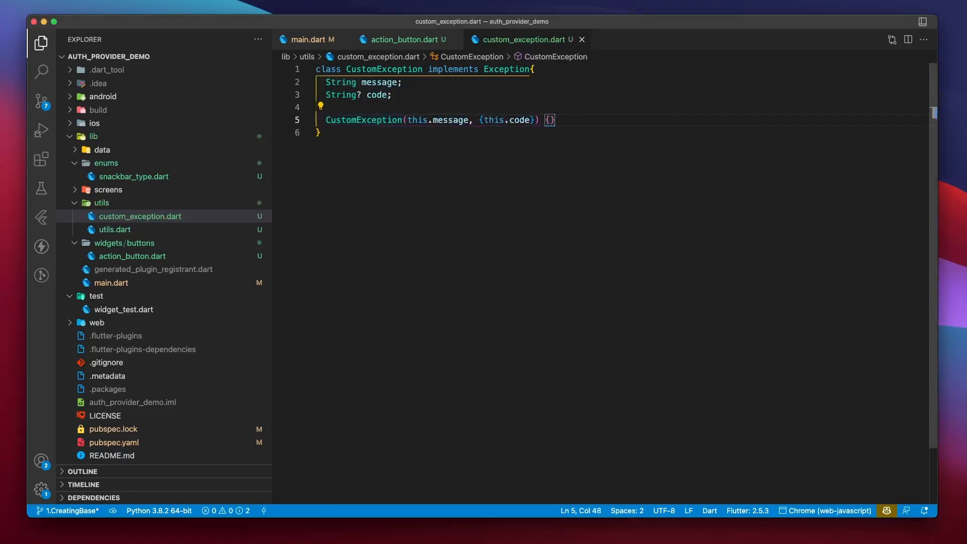
pyautogui.write('String toString() {')
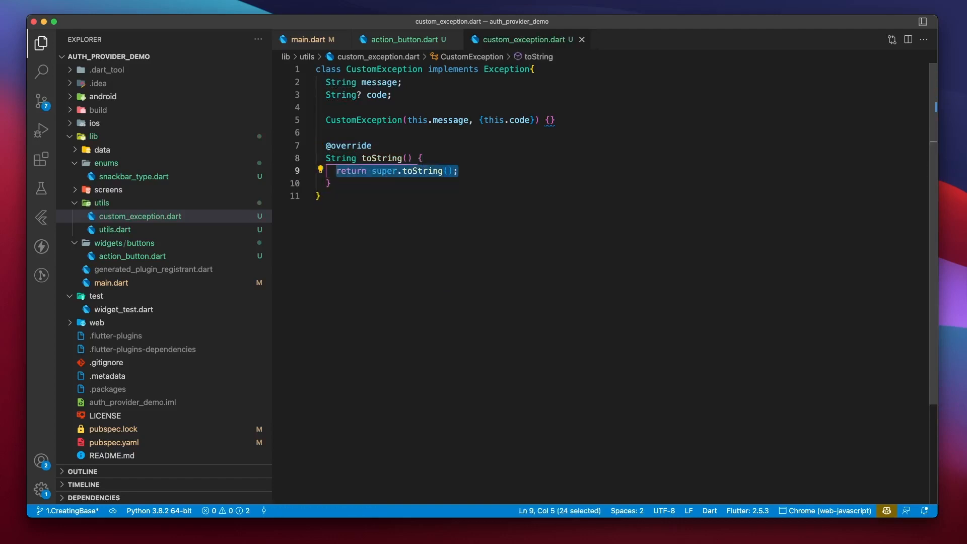
pyautogui.write('"CustomException: $"')
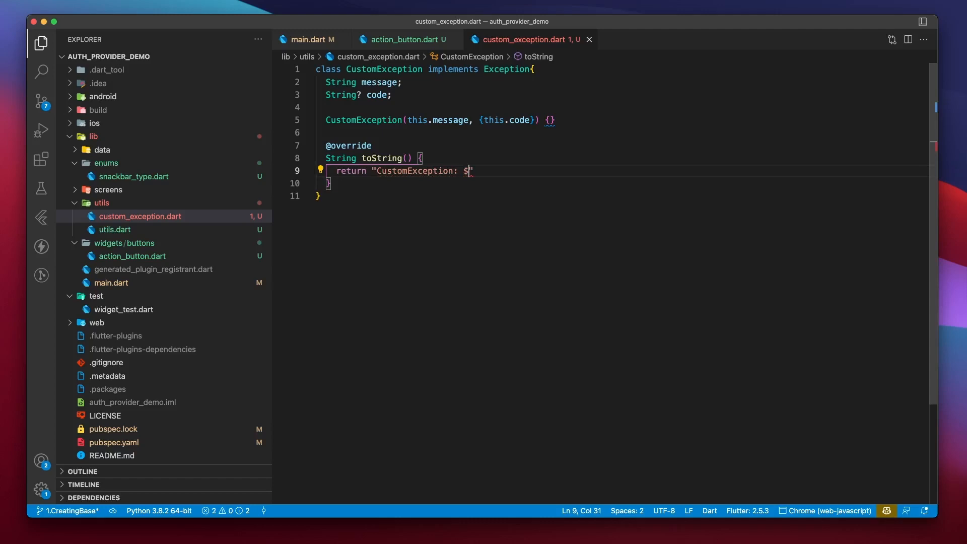
pyautogui.write('print(this.toString());')
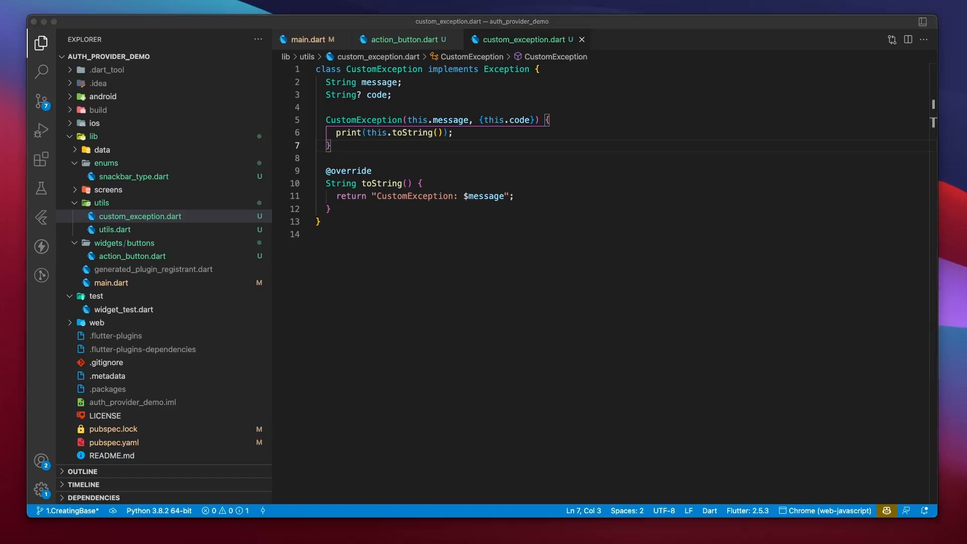
pyautogui.write('validators.dart')
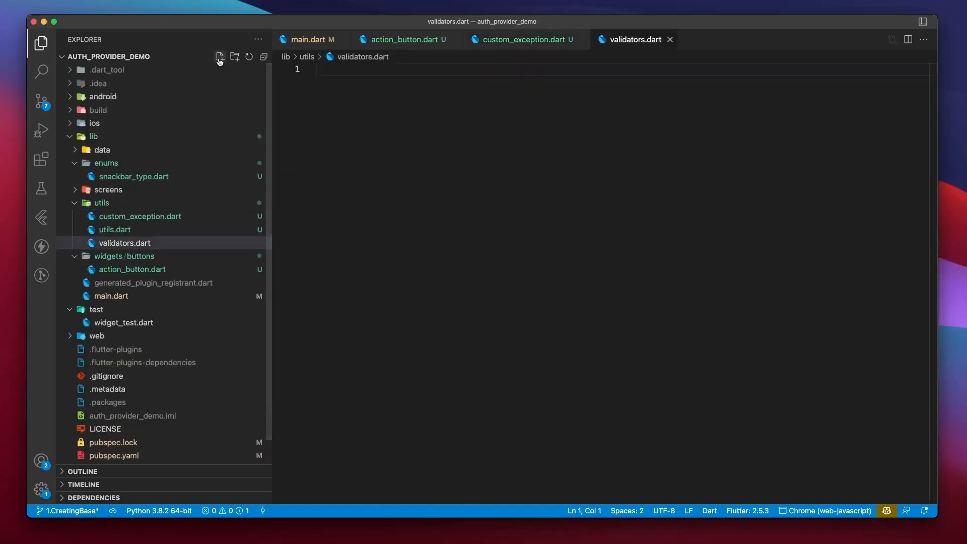
# Step: Define an empty class Validators and create data/models/auth_provider_model.dart
pyautogui.write('clas')
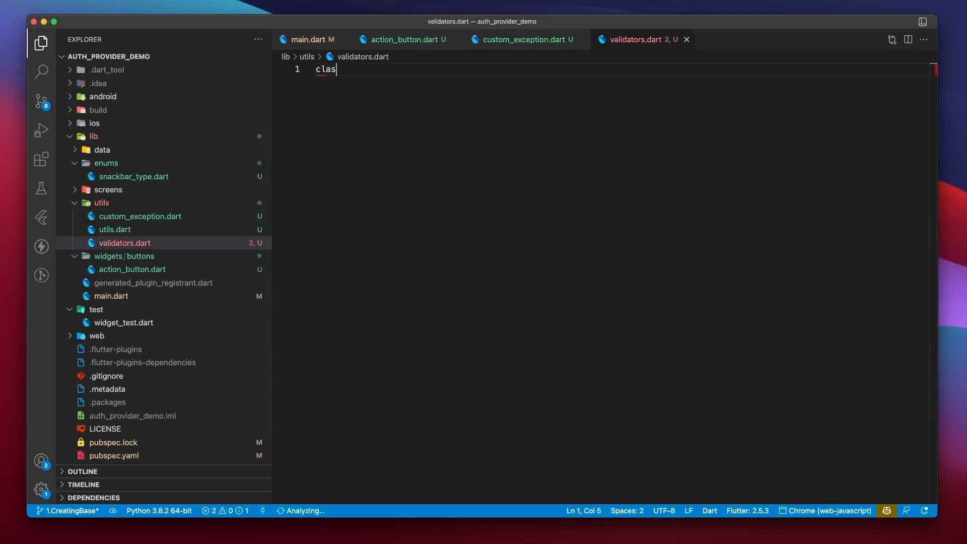
pyautogui.write('s Validators')
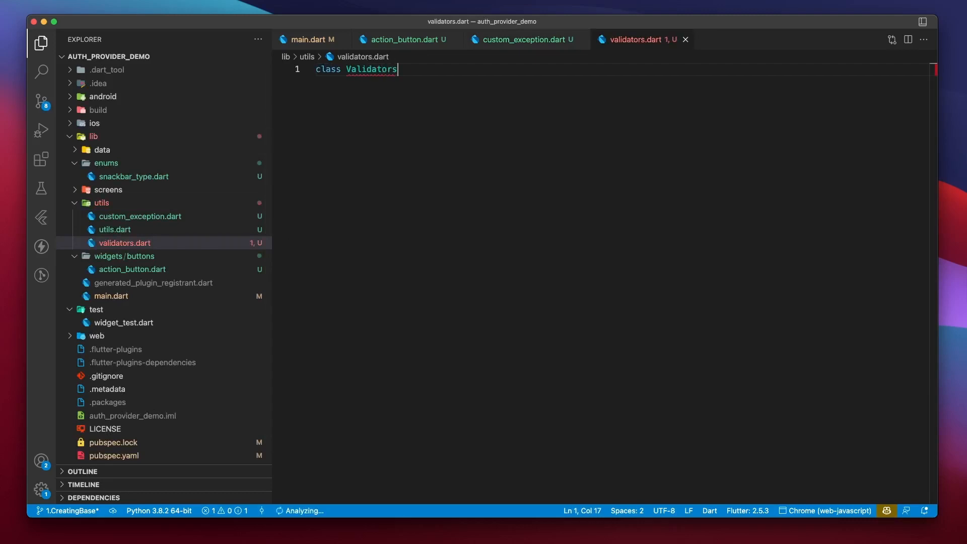
pyautogui.write('{')
pyautogui.write('auth_')
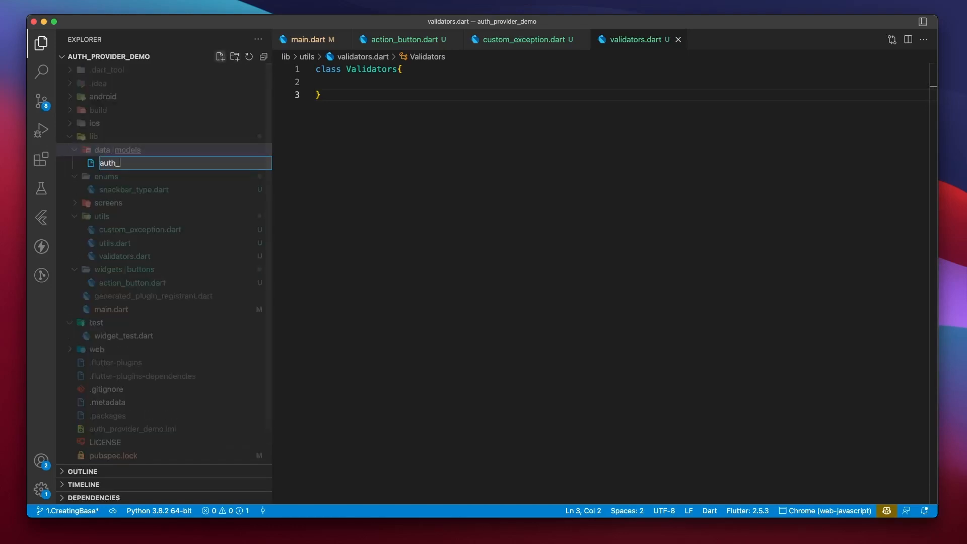
pyautogui.write('provider_model.dart')
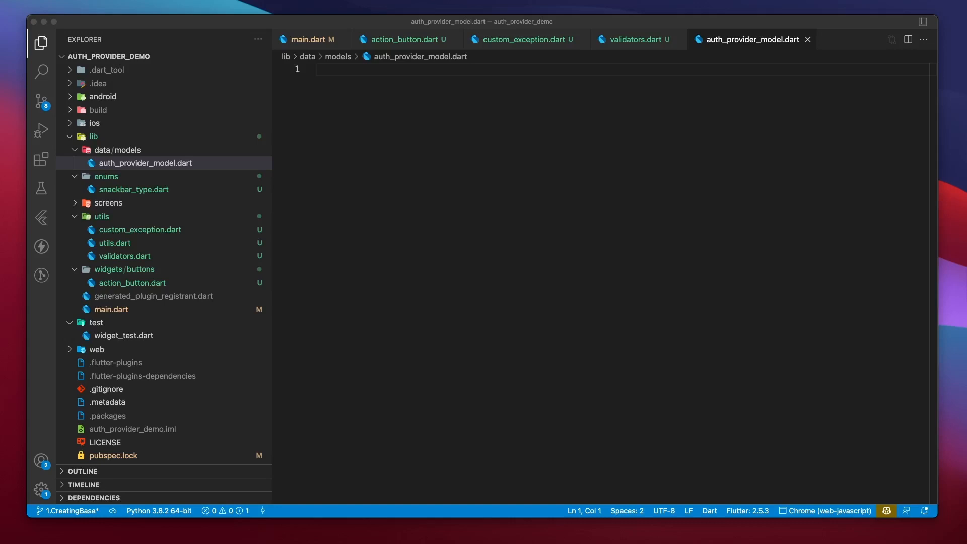
# Step: Give AuthProviderModel name, image and landingScreen fields and generate a required-argument constructor via Quick Fix
pyautogui.write('class AuthProviderModel{')
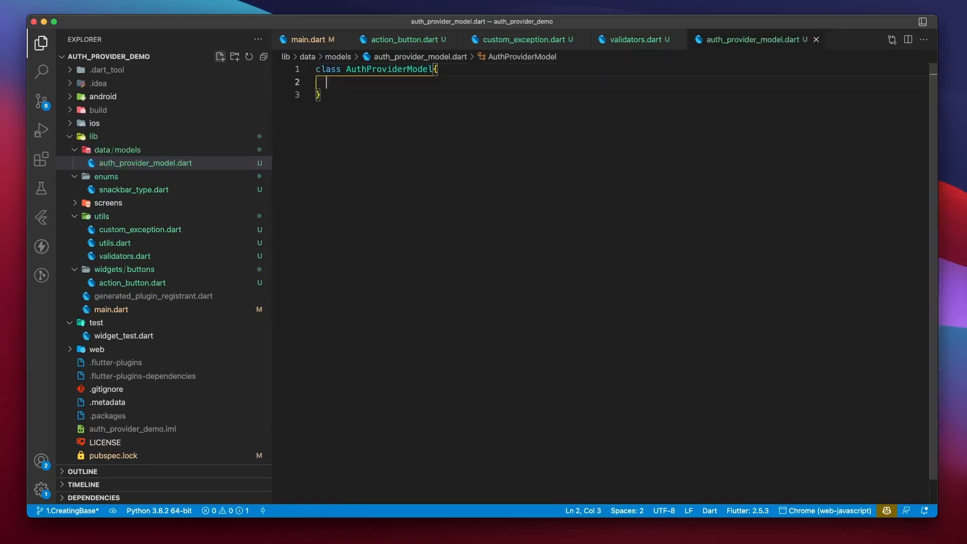
pyautogui.write('String name;')
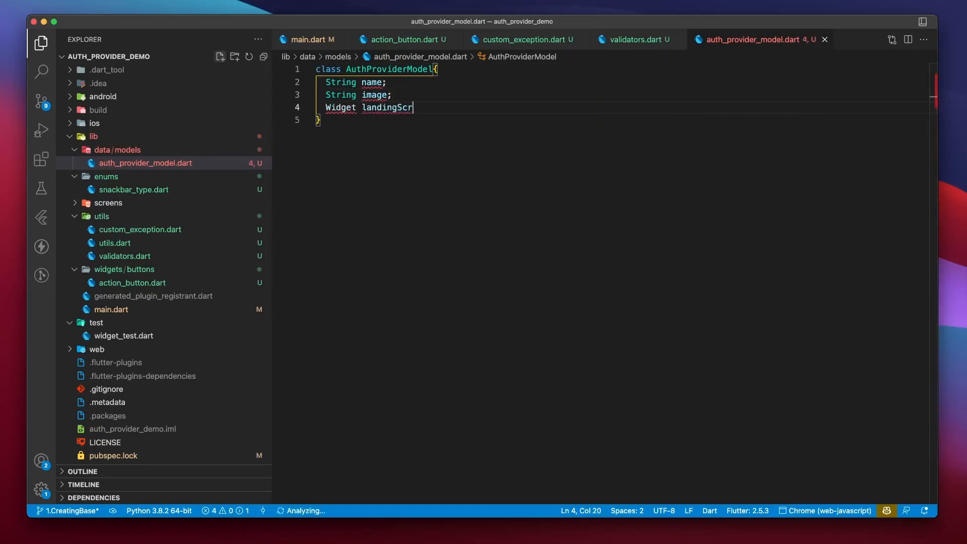
pyautogui.write('een;')
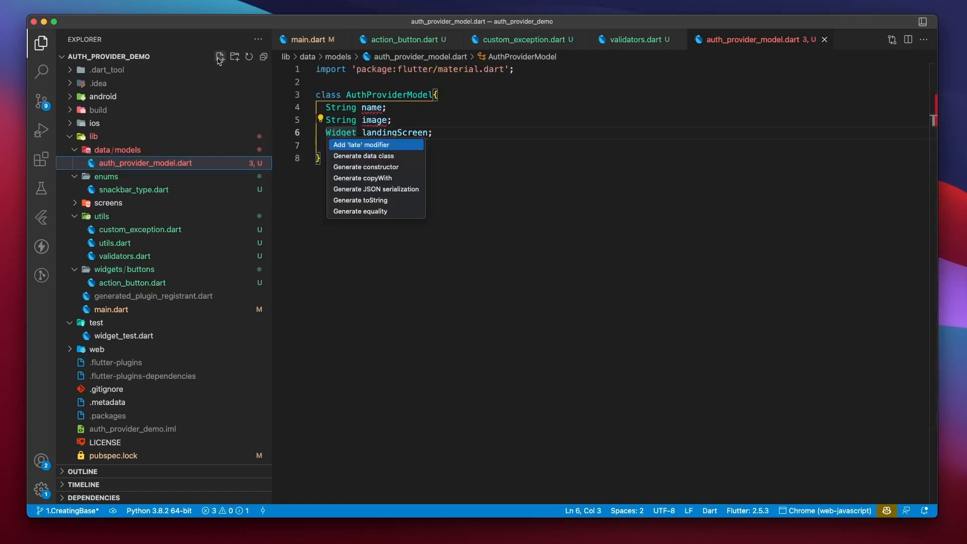
pyautogui.click(366, 167)
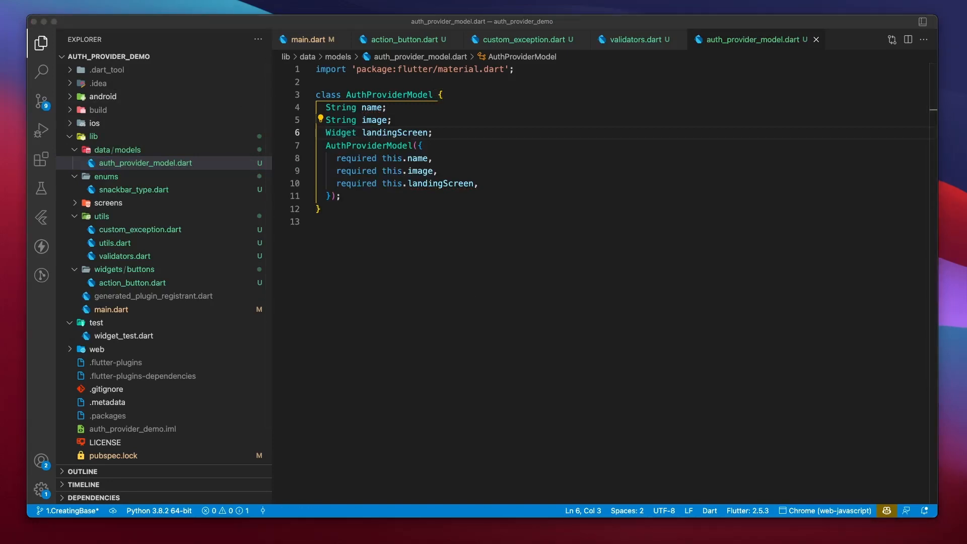
# Step: Comment the landingScreen field and begin a final List<AuthProviderModel> availableProviders declaration
pyautogui.write('// Represents the screen on')
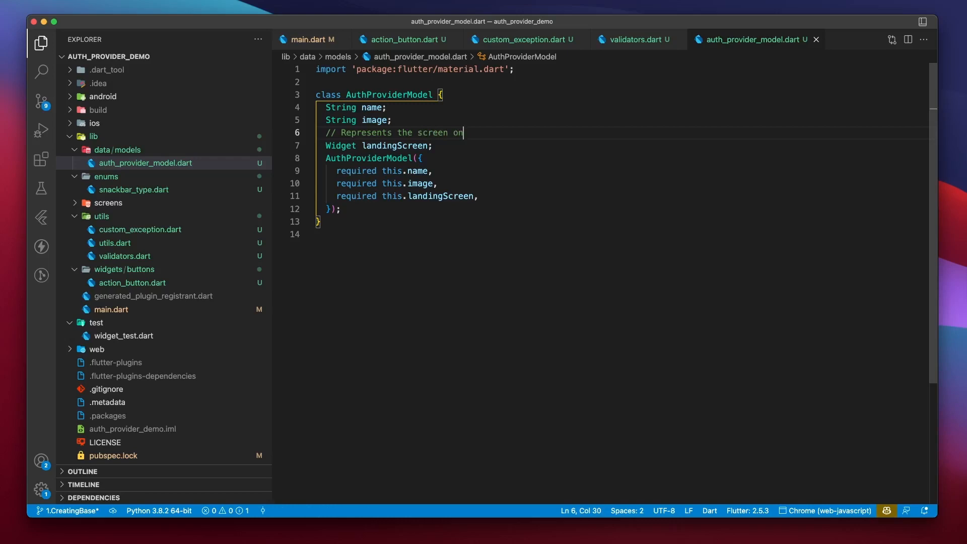
pyautogui.write('which the auth provider model will lead to')
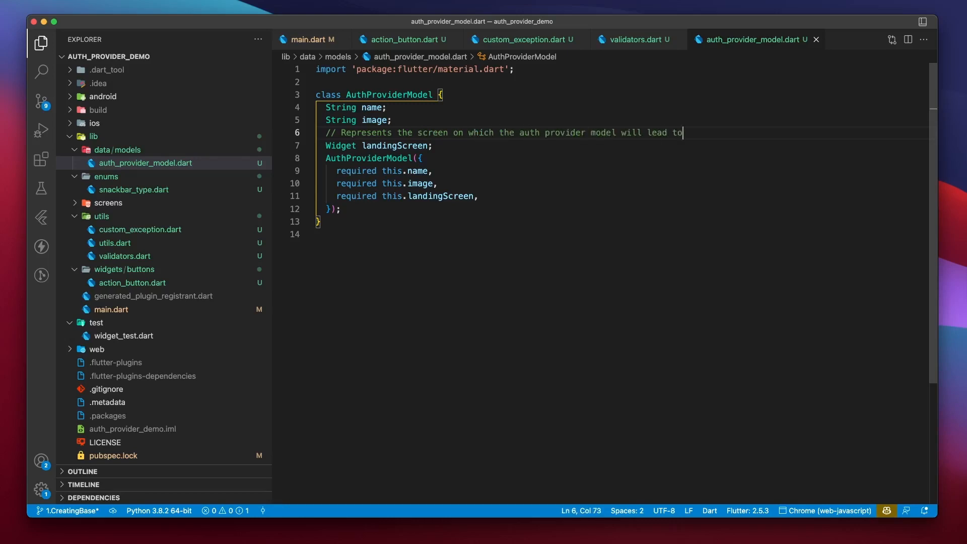
pyautogui.write('final List<Aut')
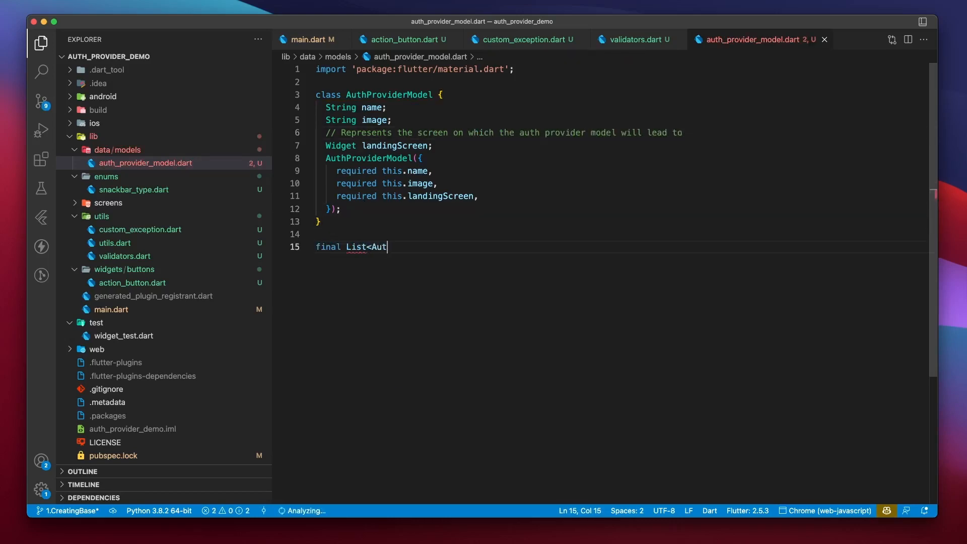
pyautogui.write('hProviderModel> availableProviders =')
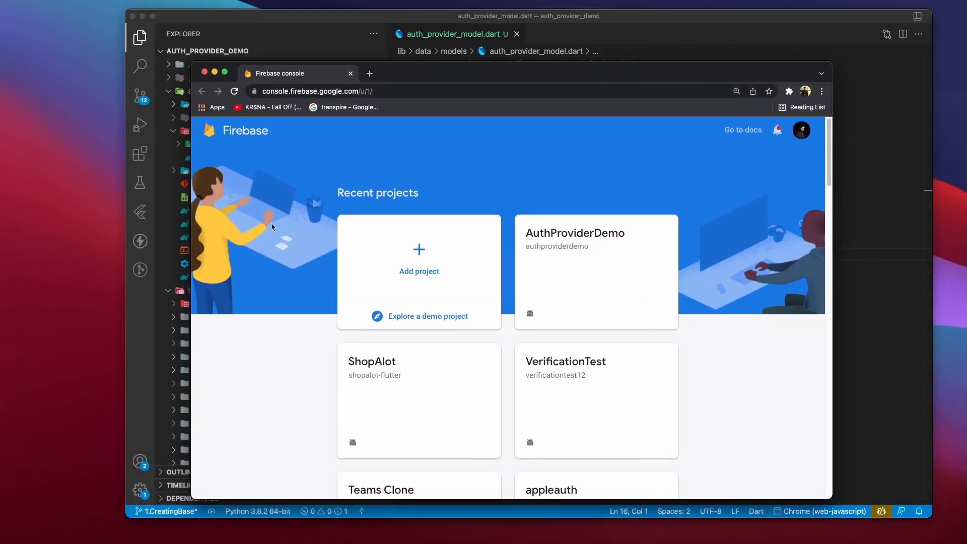
# Step: Name the new Firebase project AuthProviderDemo and continue to its overview
pyautogui.click(419, 258)
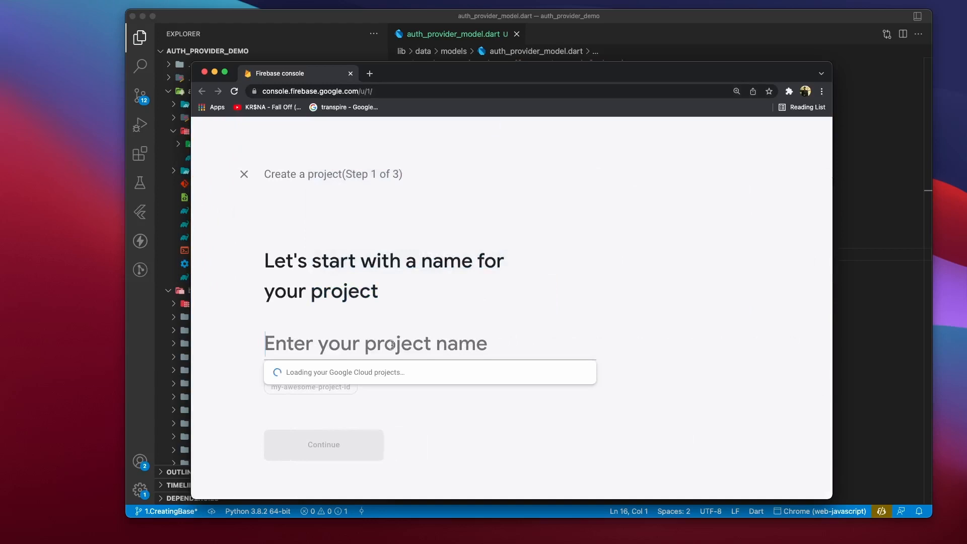
pyautogui.write('AuthP')
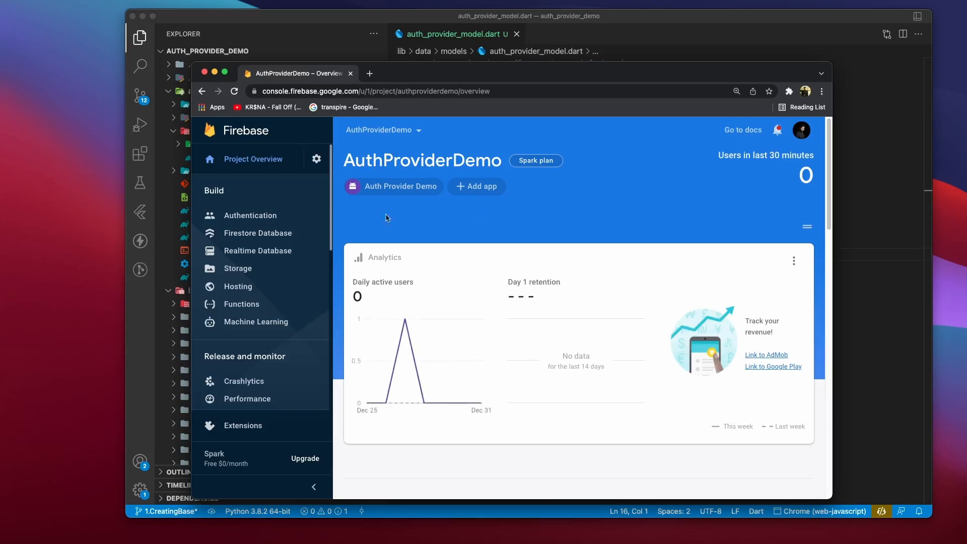
pyautogui.moveTo(314, 488)
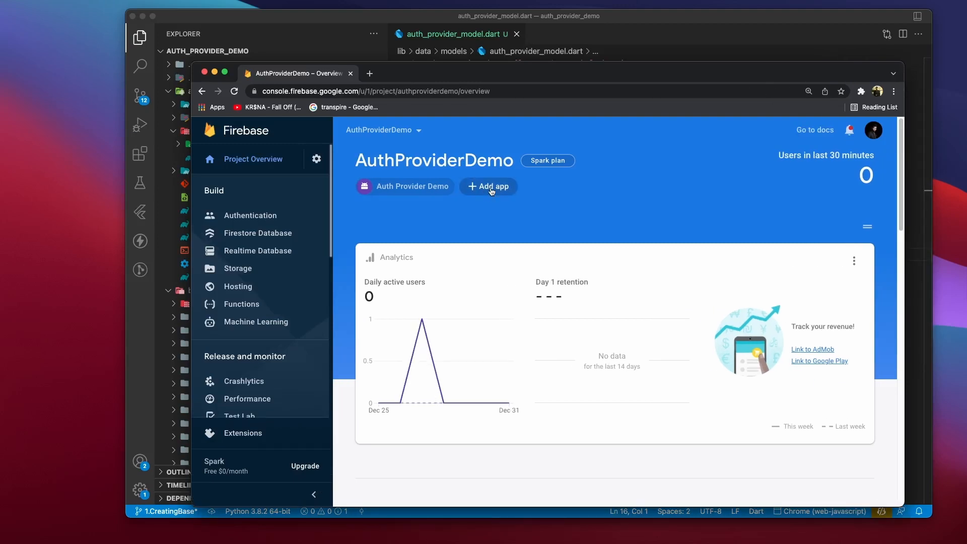
# Step: Add an Android app with package com.example.auth_provider_demo2 and nickname AuthProviderDemo2
pyautogui.click(489, 187)
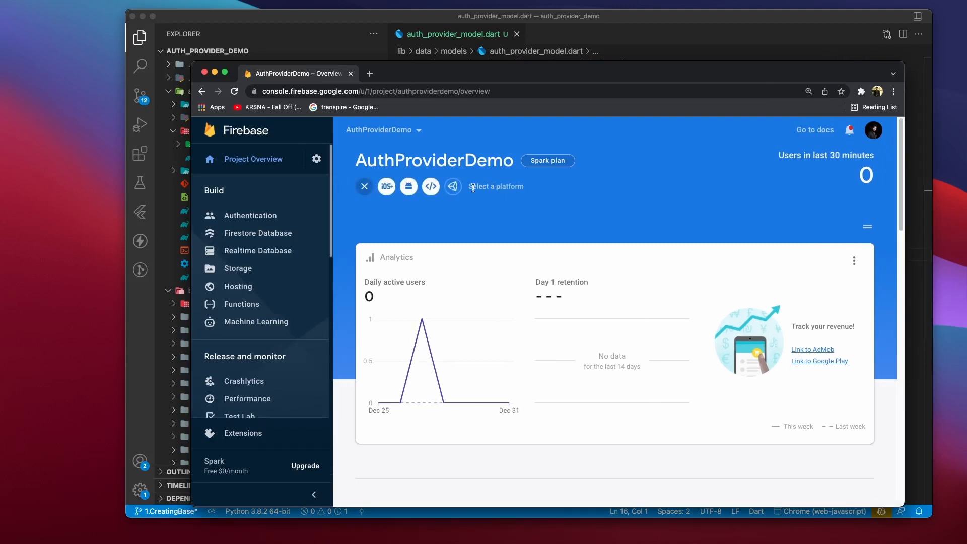
pyautogui.moveTo(409, 187)
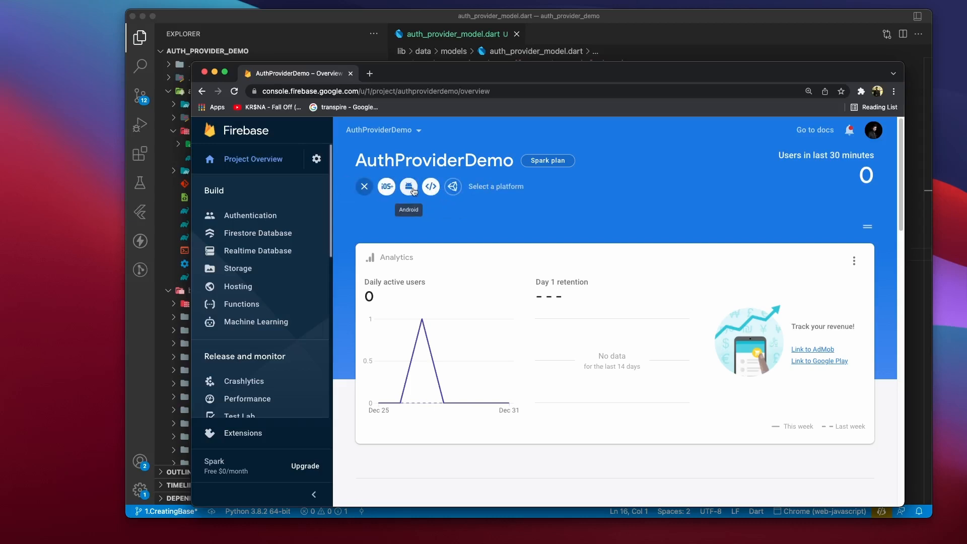
pyautogui.click(409, 186)
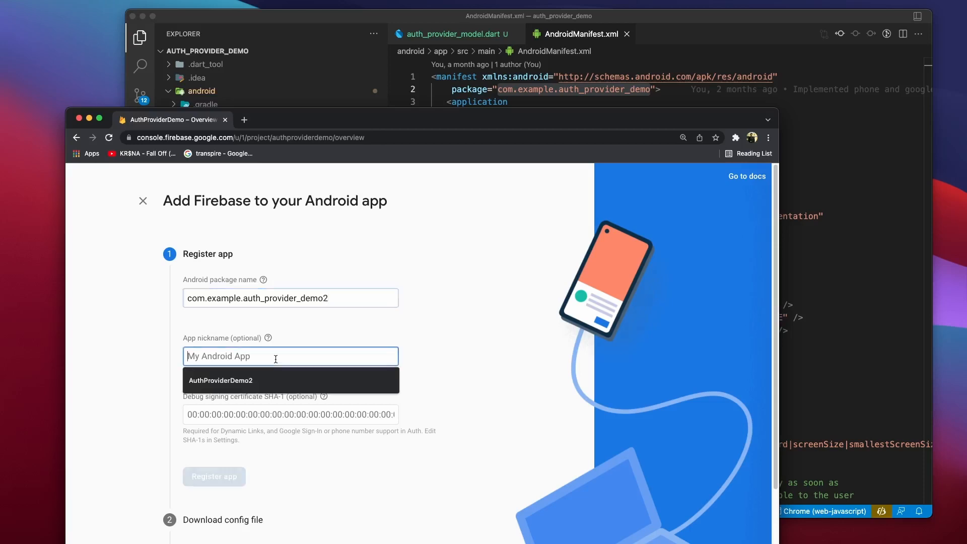
pyautogui.click(219, 381)
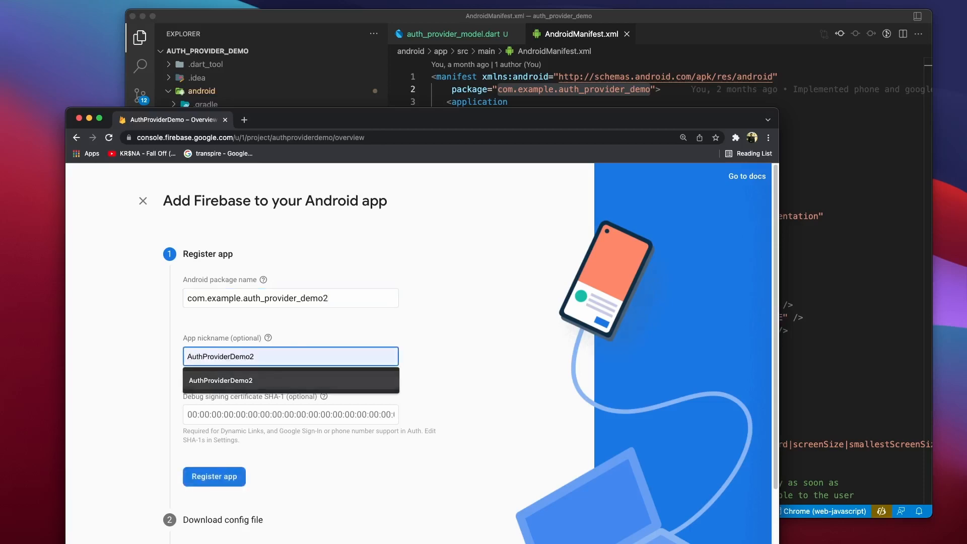
pyautogui.click(273, 357)
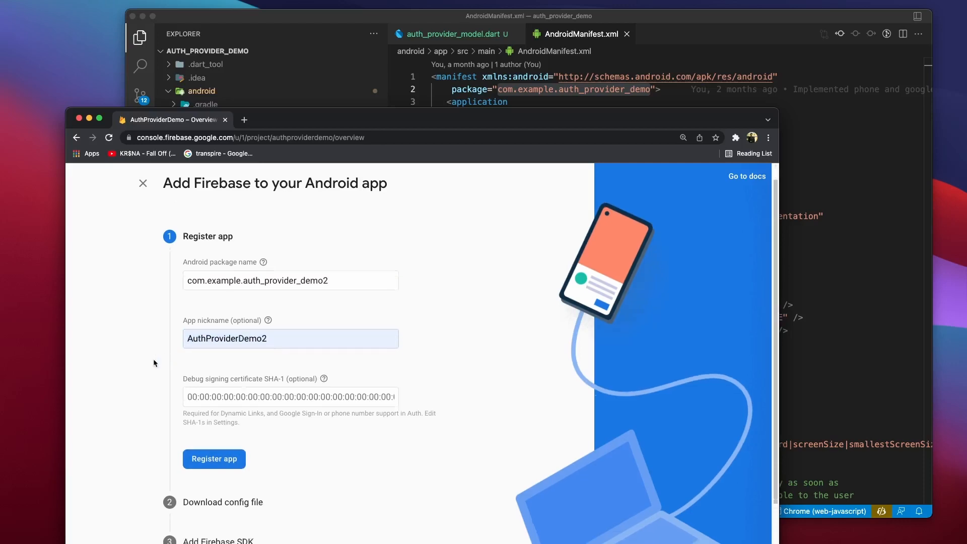
pyautogui.scroll(-3)
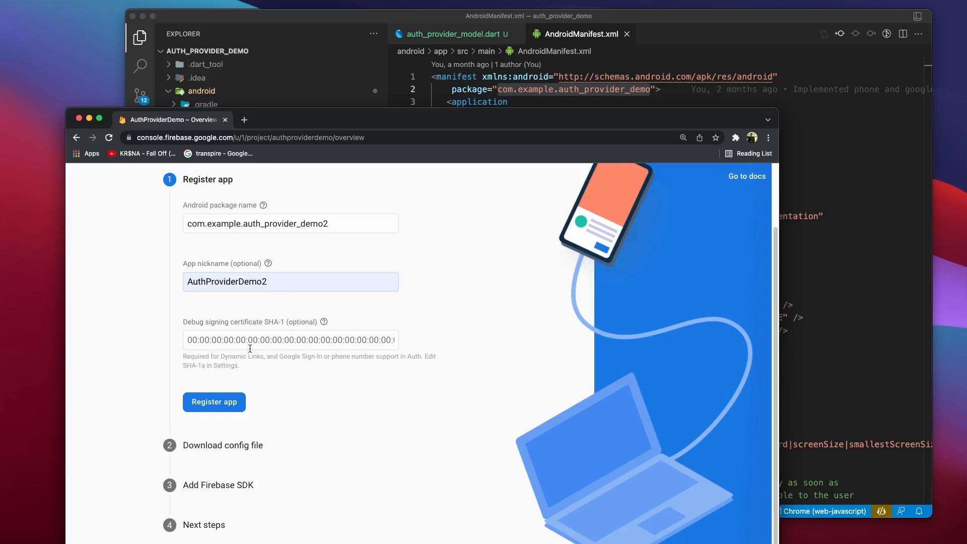
pyautogui.moveTo(513, 376)
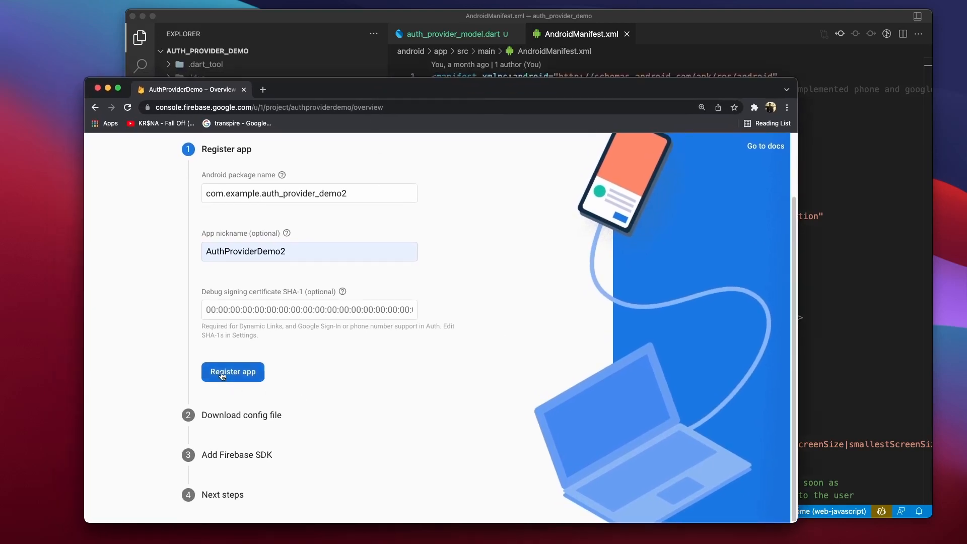
# Step: Register the app and download its google-services.json config file
pyautogui.click(232, 372)
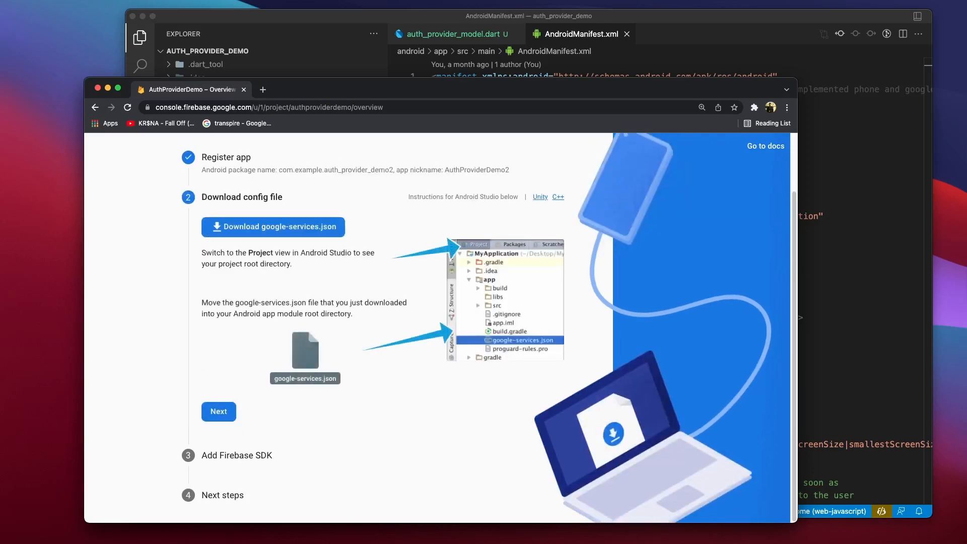
pyautogui.click(273, 227)
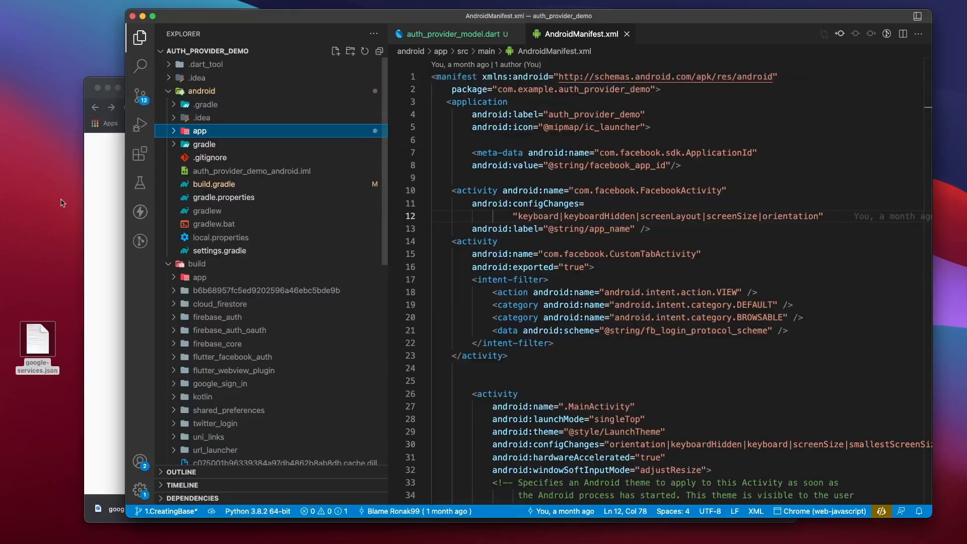
# Step: Drag google-services.json into android/app, advance to the SDK step and copy the classpath line
pyautogui.moveTo(38, 339); pyautogui.dragTo(203, 130)
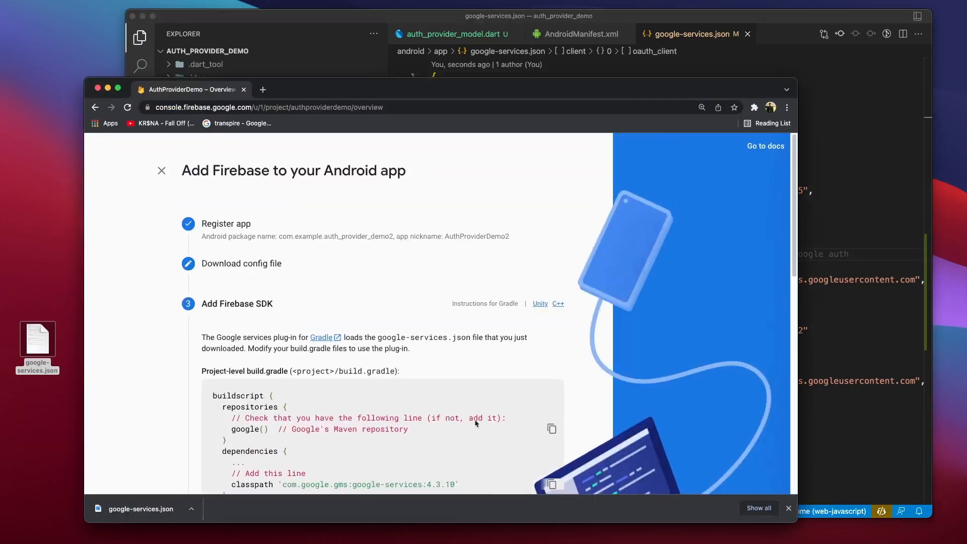
pyautogui.scroll(-3)
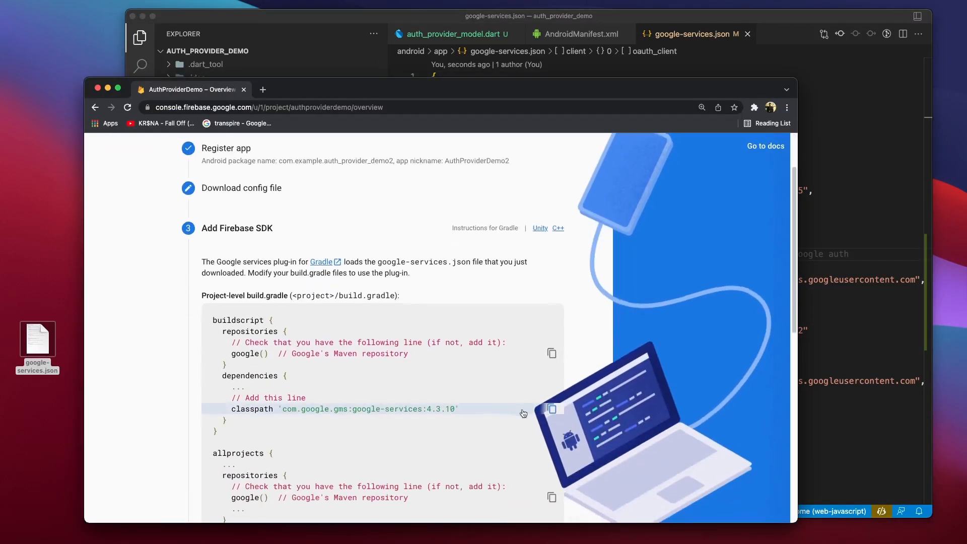
pyautogui.click(552, 409)
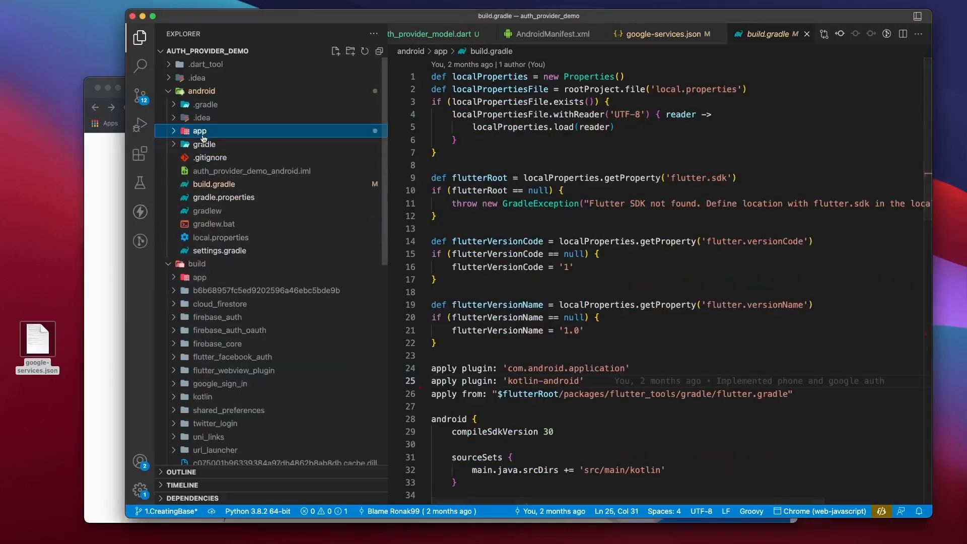
# Step: Paste classpath 'com.google.gms:google-services:4.3.10' into the project-level build.gradle dependencies
pyautogui.click(214, 183)
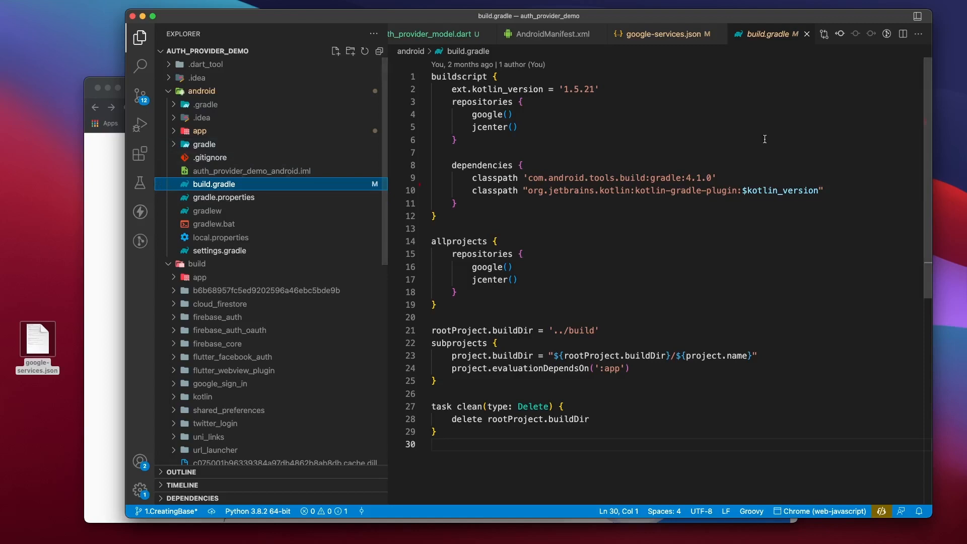
pyautogui.write("classpath 'com.google.gms:google-services:4.3.10'")
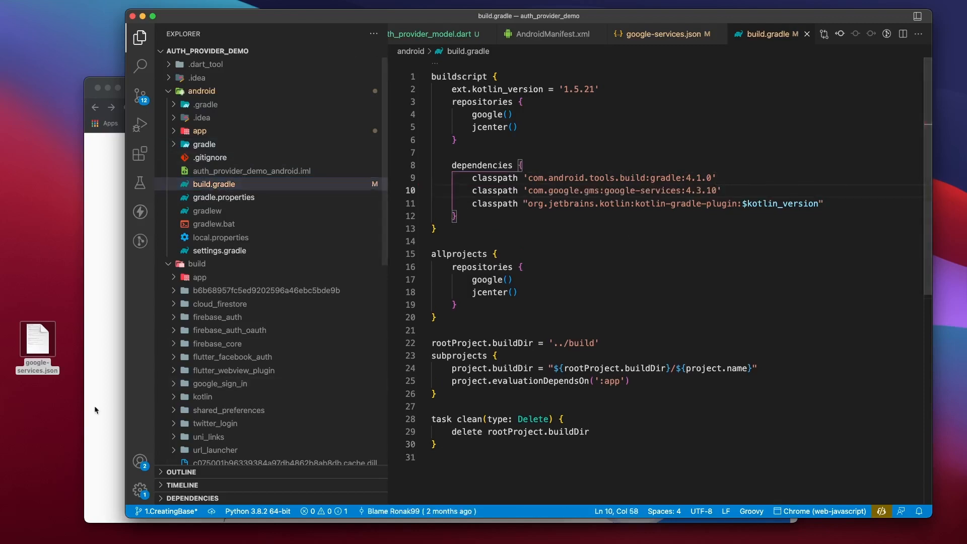
pyautogui.click(199, 131)
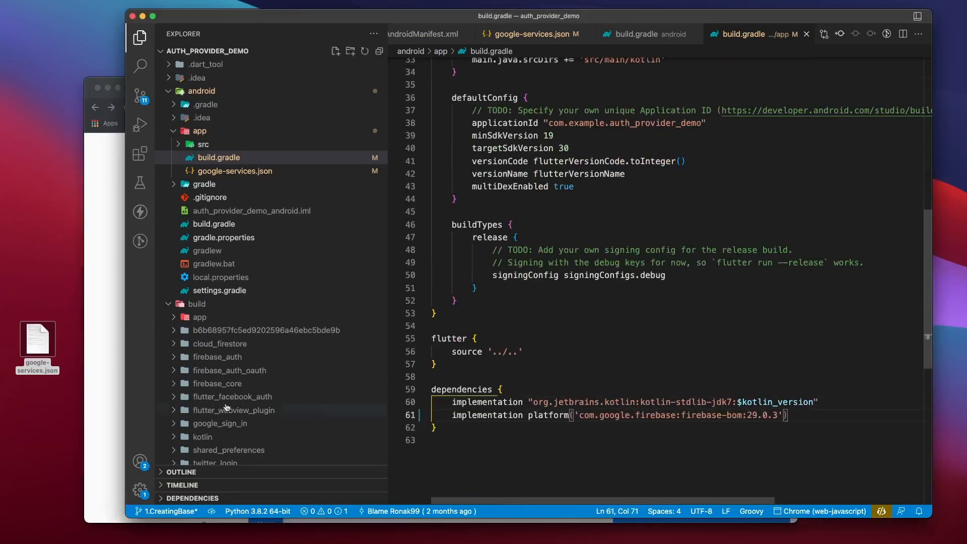
# Step: Add firebase-bom and firebase-analytics implementation lines to android/app/build.gradle
pyautogui.press('Enter')
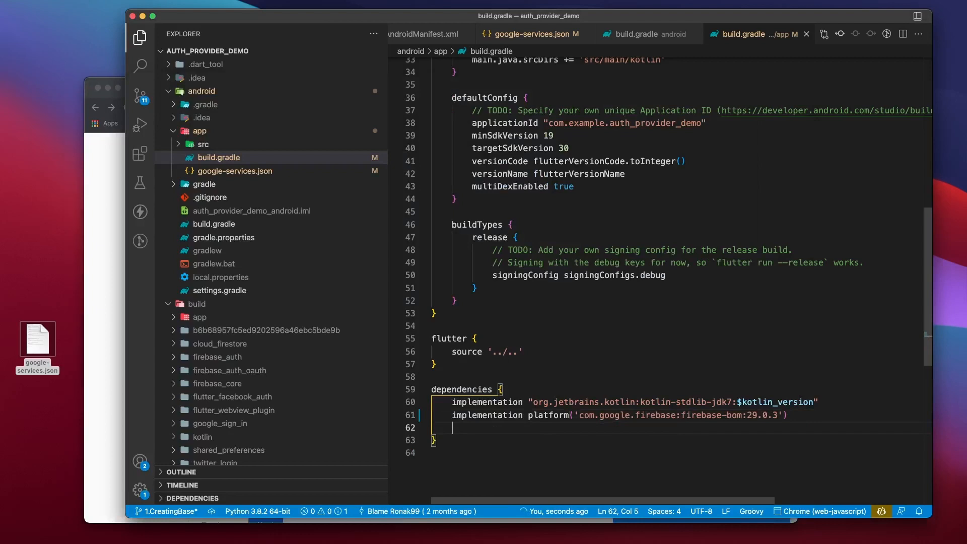
pyautogui.write("implementation 'com.google.firebase:firebase-analytics'")
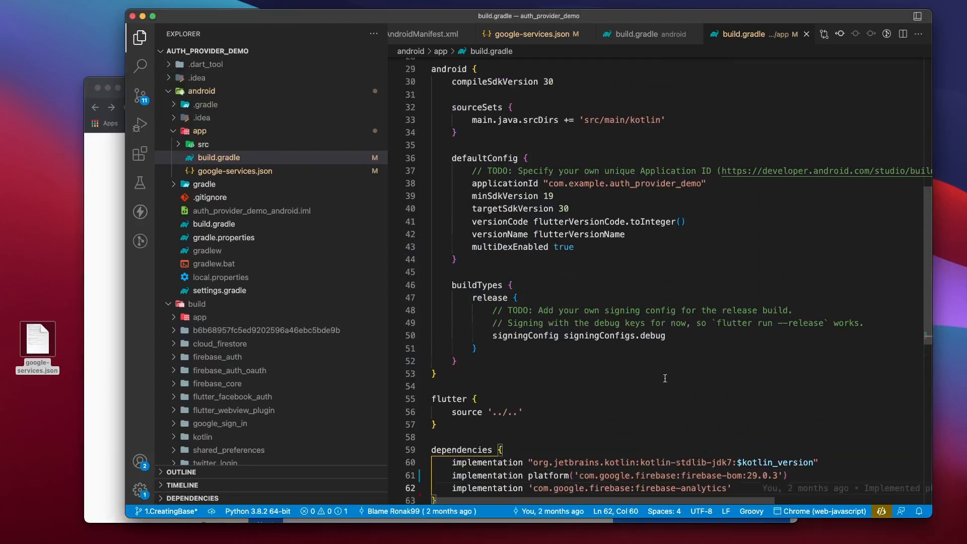
pyautogui.click(235, 170)
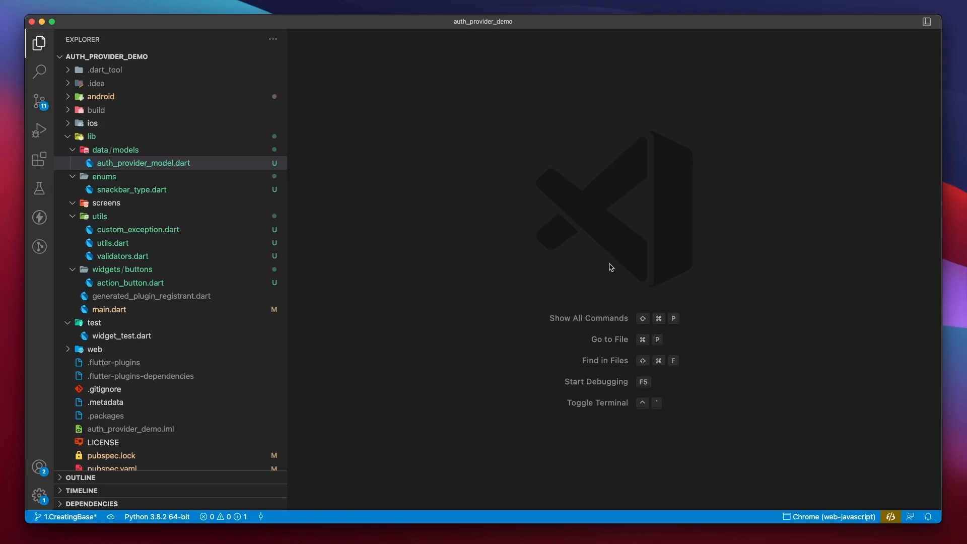
pyautogui.moveTo(605, 266)
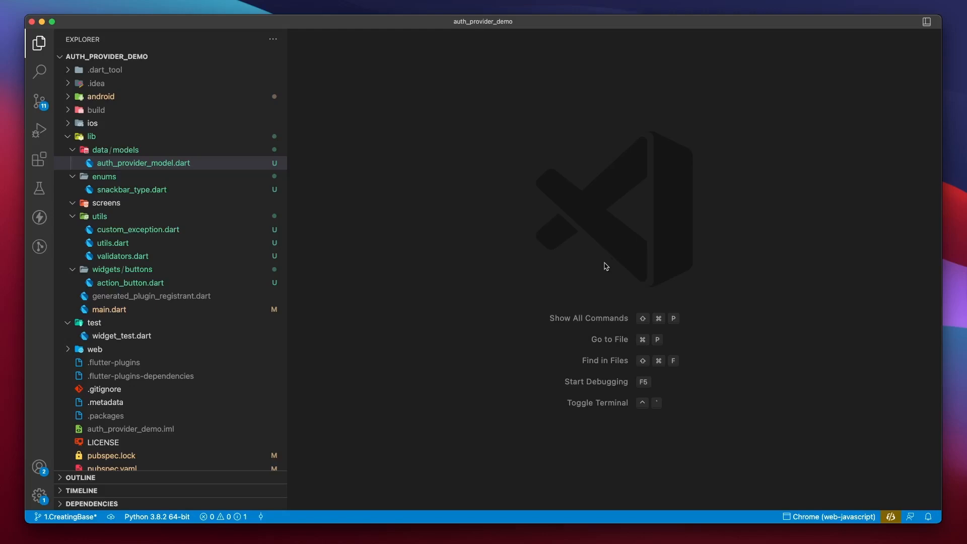
pyautogui.moveTo(596, 260)
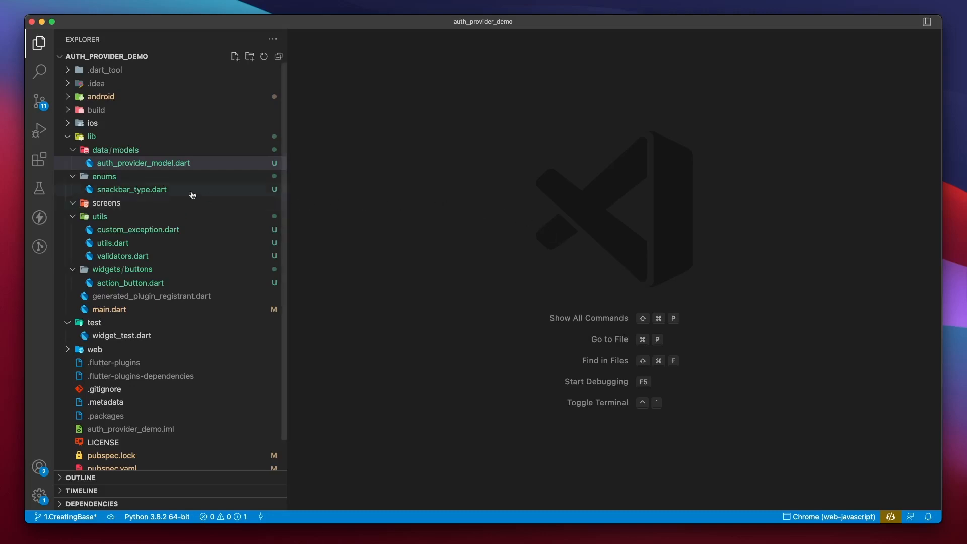
# Step: Declare emailProvider as an AuthProviderModel named "Email/Password" with a Container landing screen in auth_provider_model.dart
pyautogui.doubleClick(144, 163)
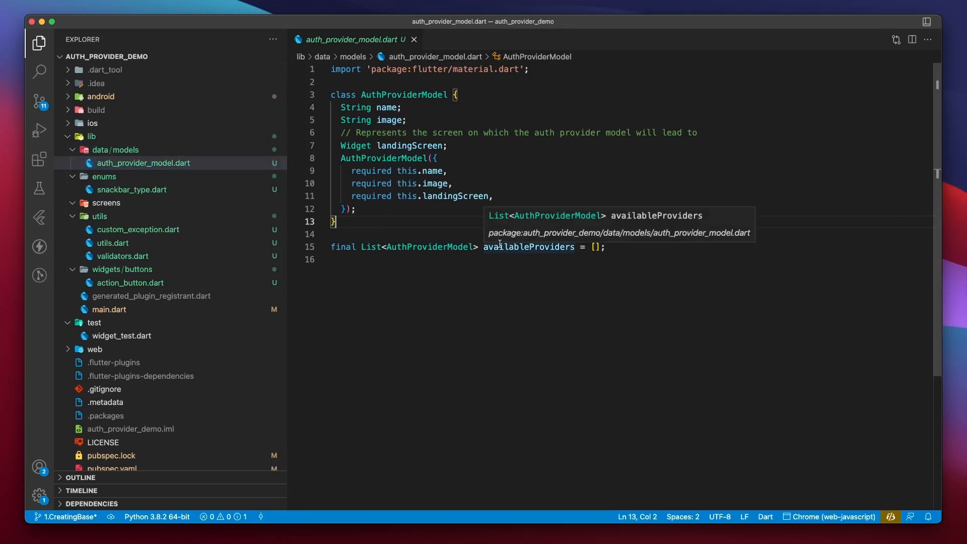
pyautogui.write('AuthProviderModel em')
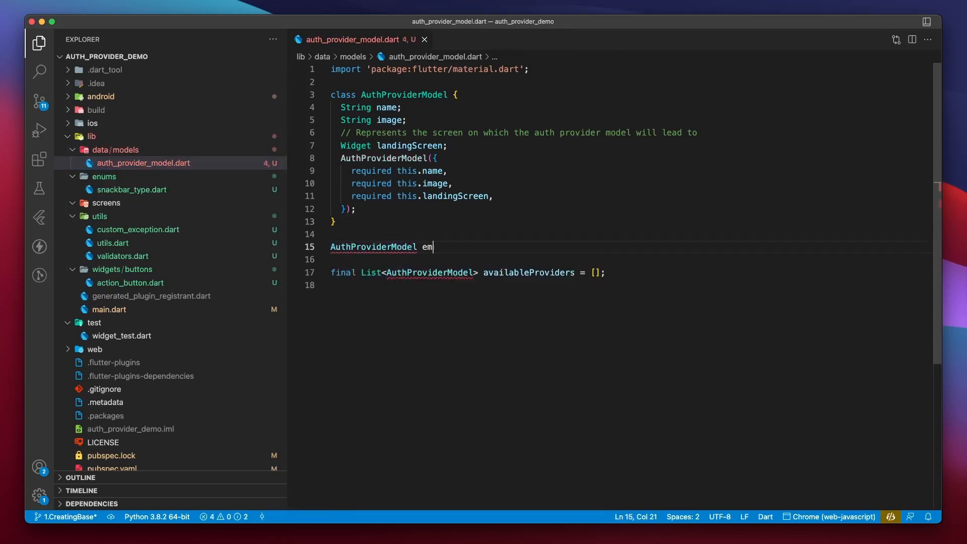
pyautogui.write('ailProvider =')
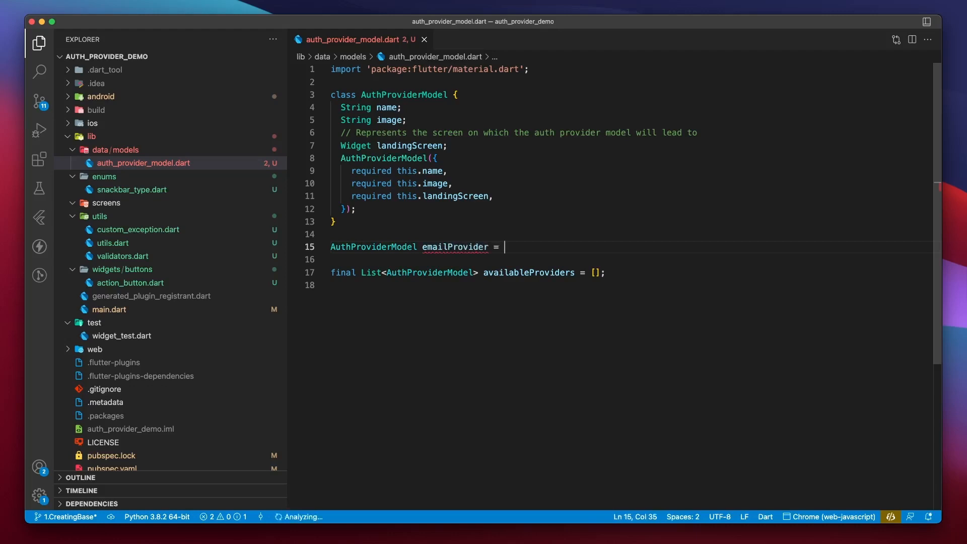
pyautogui.write('AuthProviderModel(name: name, image: image, landingScreen: landingScreen)')
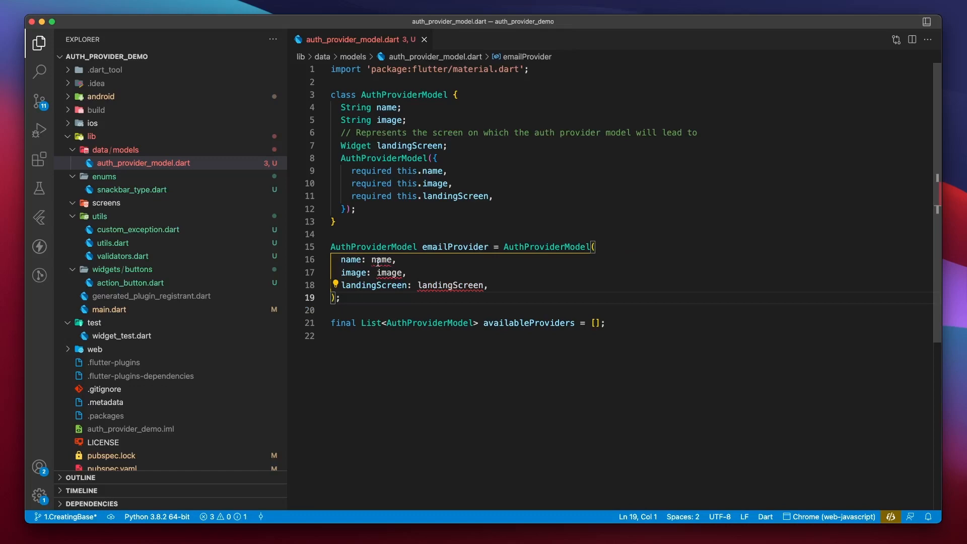
pyautogui.write('"Email/Password')
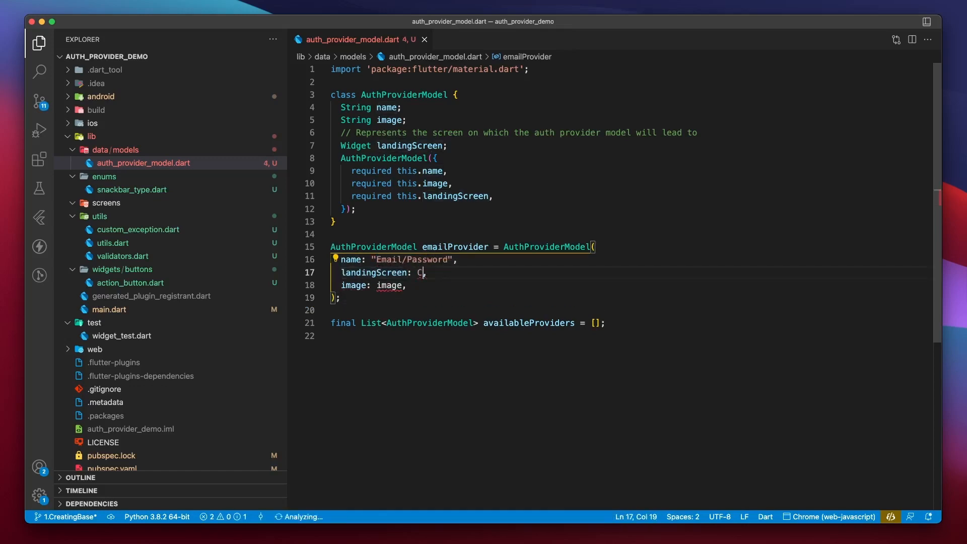
pyautogui.write('ontainer()')
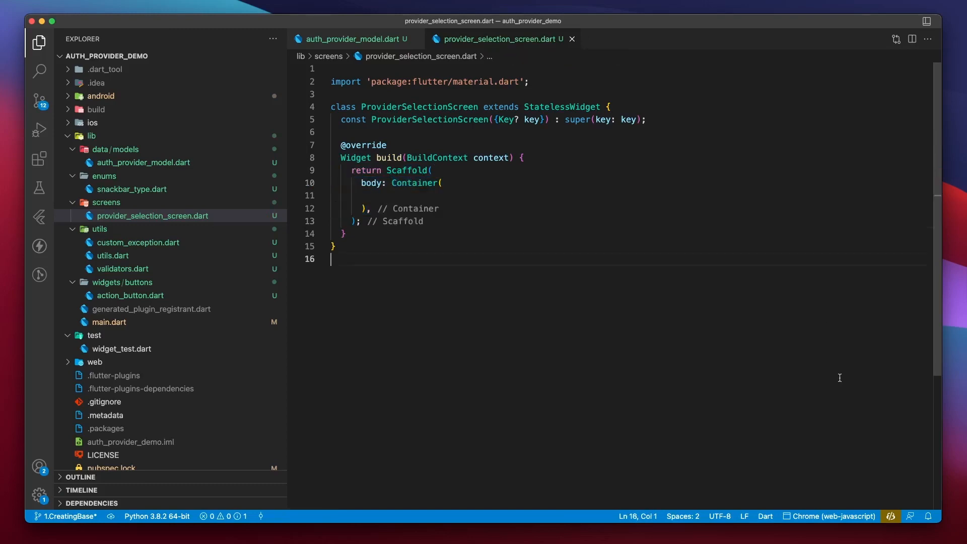
# Step: Give the screen a full-width Container with a start-aligned Column headed by a "Select Provider" headline
pyautogui.write('width: double.infinity,')
pyautogui.write('child: Column(')
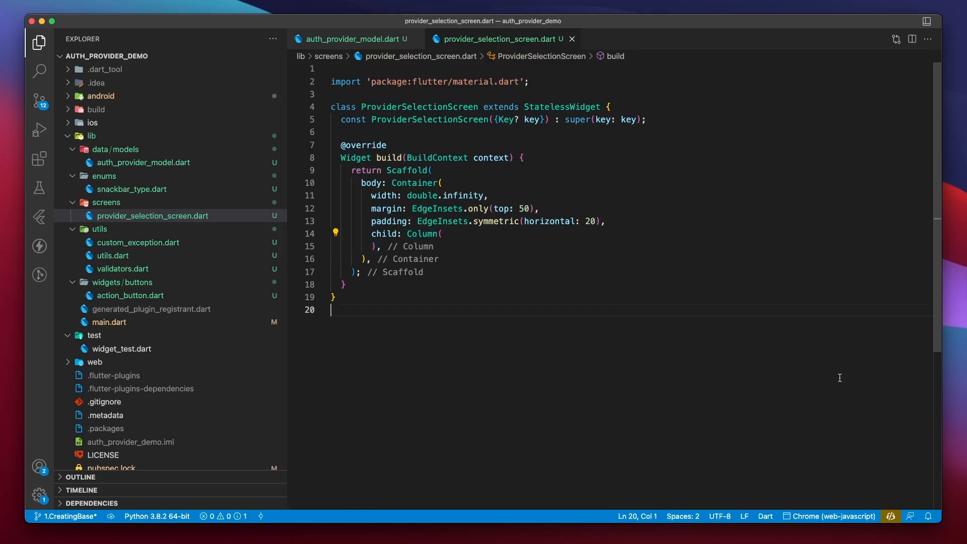
pyautogui.write('crossAxisAlignment: CrossAxisAlignment.,')
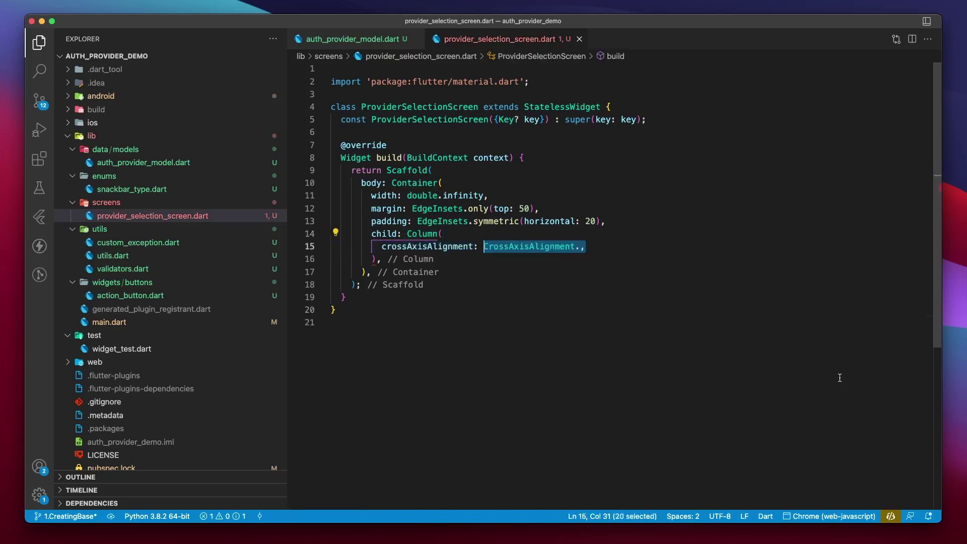
pyautogui.write('start')
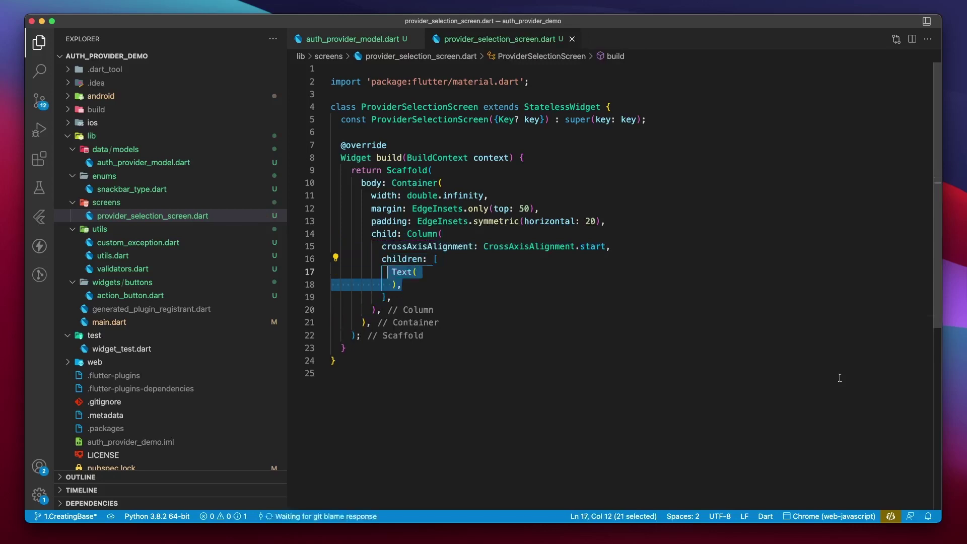
pyautogui.write('"Select Provider",')
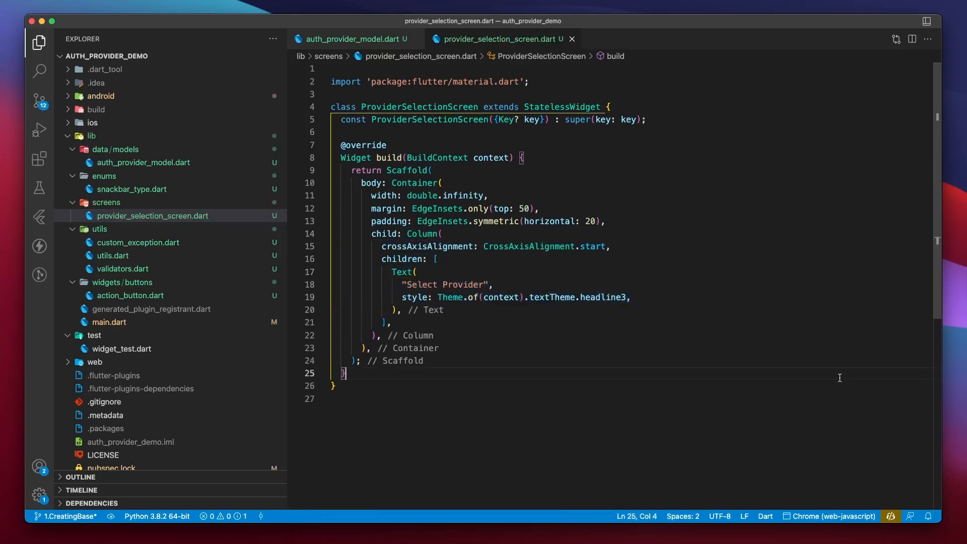
# Step: Add a 10-high SizedBox and a Wrap with spacing 10 mapping availableProviders to _providerItem
pyautogui.write('SizedBox(height: 10),')
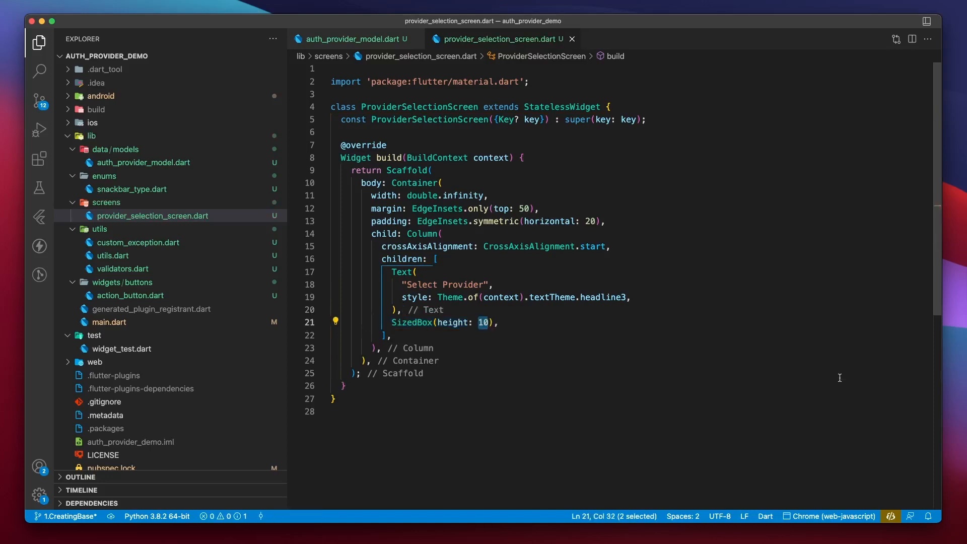
pyautogui.write('Wrap(')
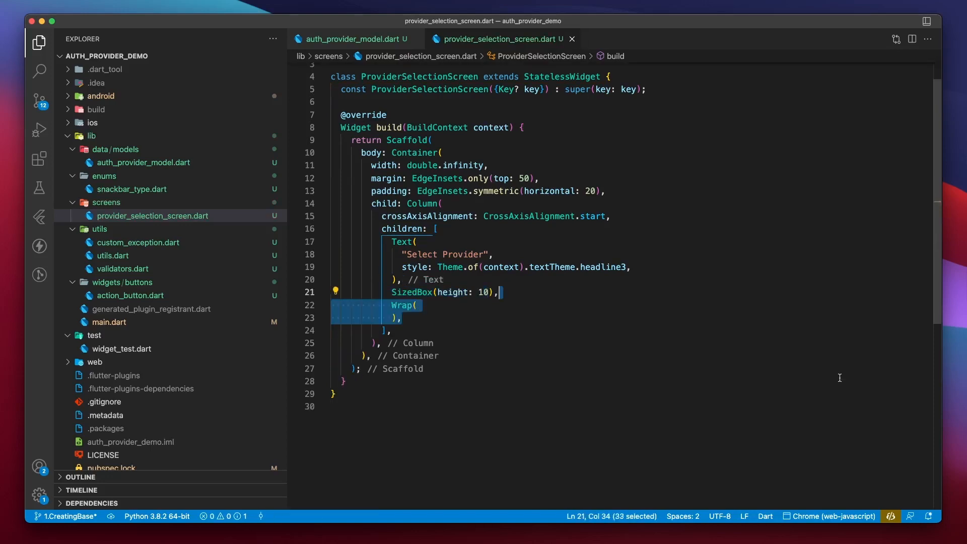
pyautogui.write('spacing: 10,')
pyautogui.write('availableProviders.map((e) => ),')
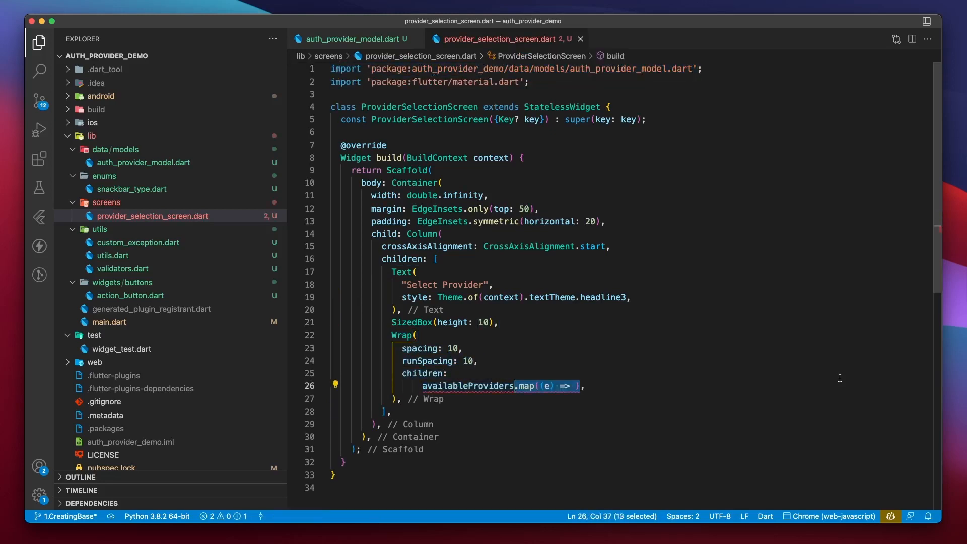
pyautogui.write('_providerItem()).toList()')
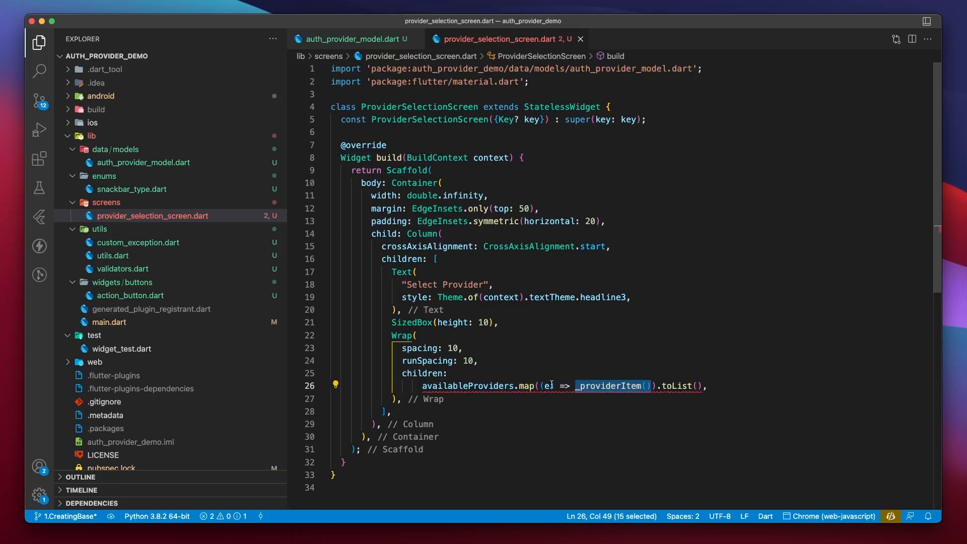
pyautogui.moveTo(546, 385)
pyautogui.write('e')
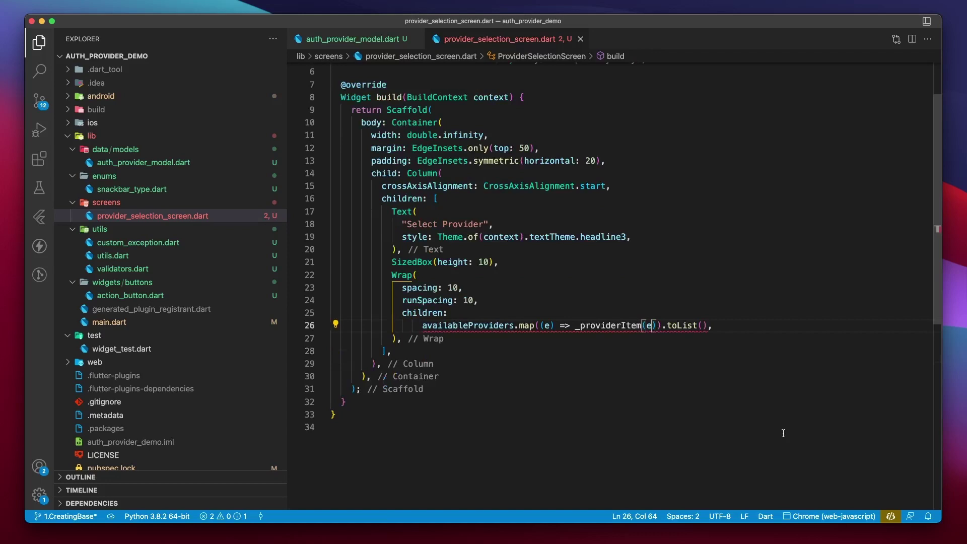
pyautogui.moveTo(682, 316)
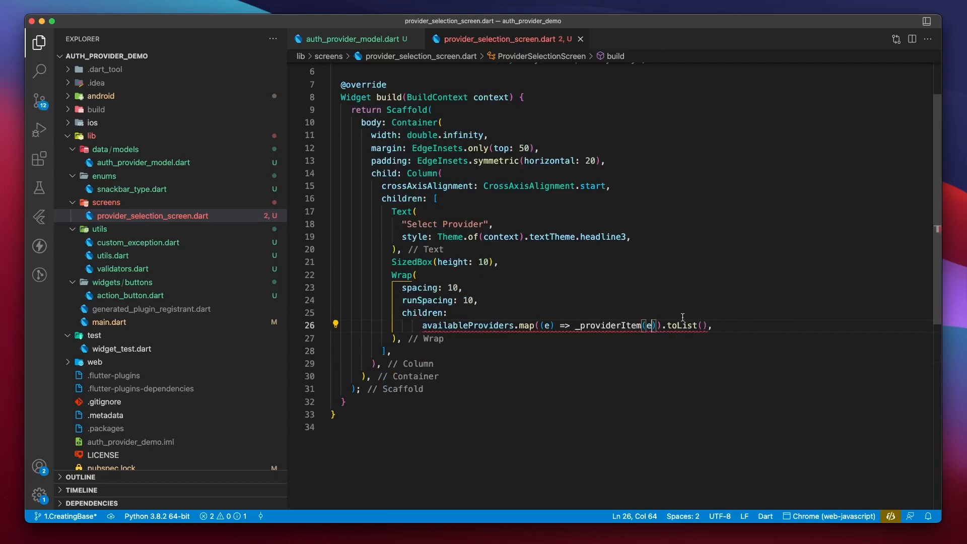
pyautogui.moveTo(512, 338)
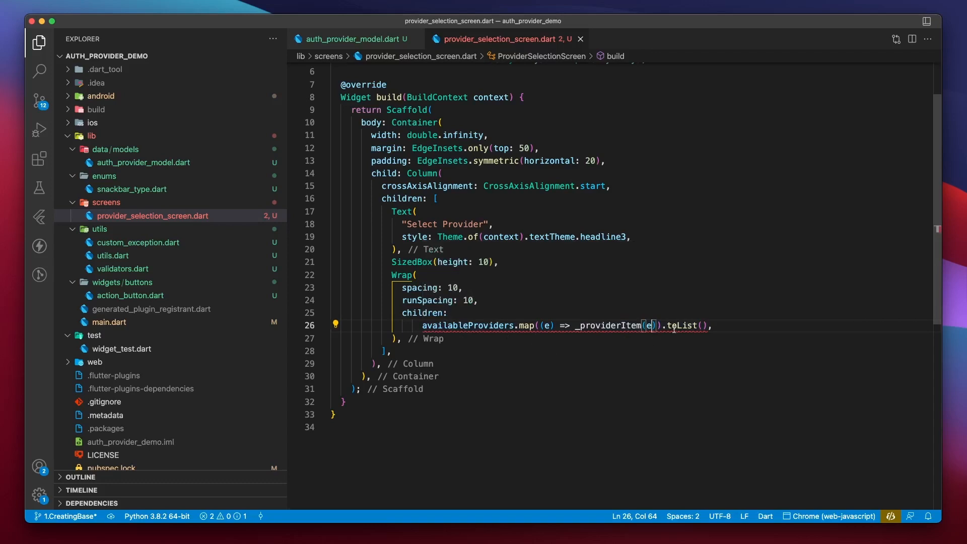
pyautogui.moveTo(683, 326)
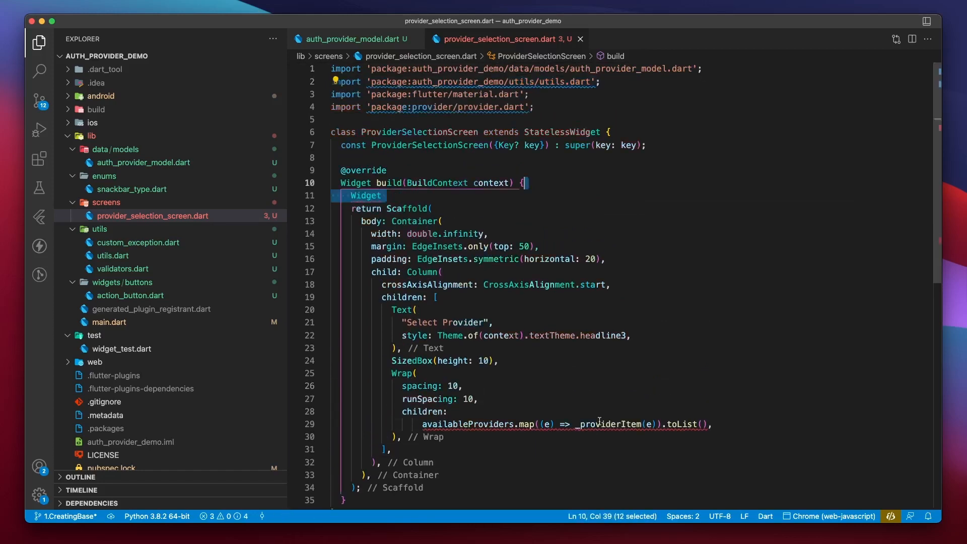
# Step: Write _providerItem as a GestureDetector navigating to the landing screen around a black45-bordered, padded Container
pyautogui.write('_providerItem(AuthProviderModel providerModel) {')
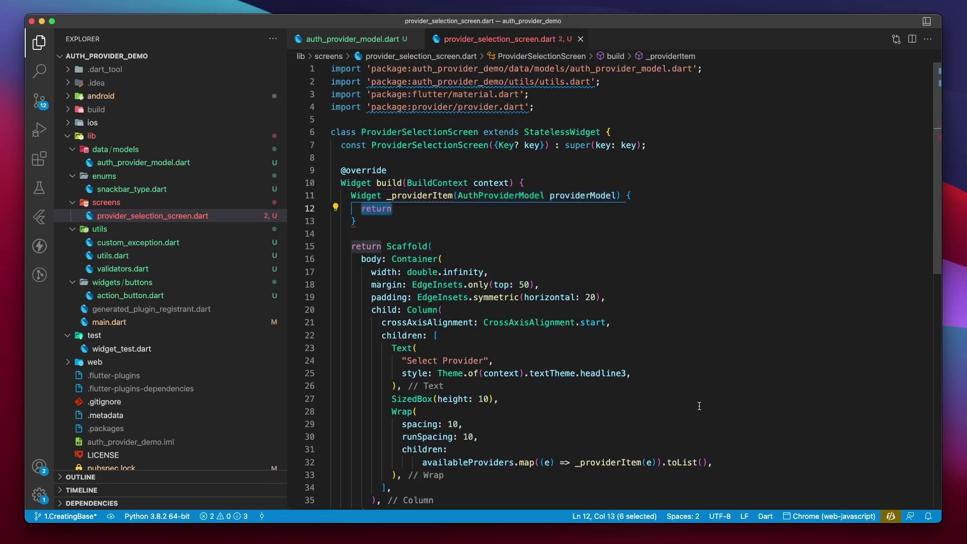
pyautogui.write('GestureDetector(')
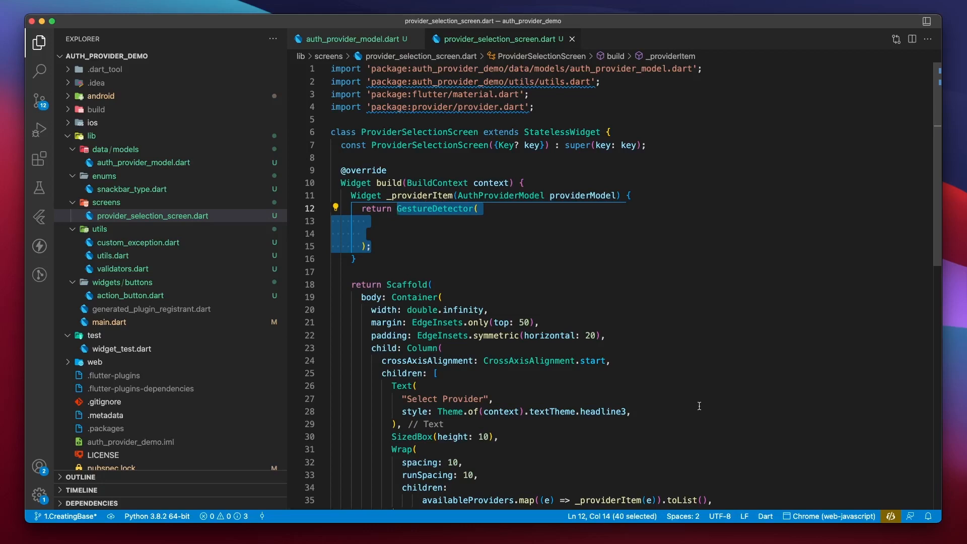
pyautogui.write('onTap: () => Utils')
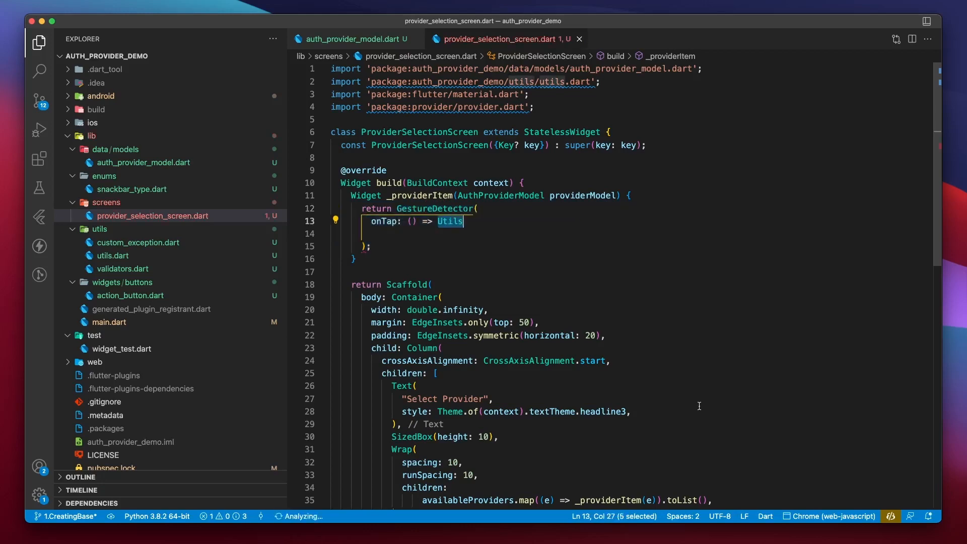
pyautogui.write('.navigateTo(providerModel)')
pyautogui.write('width: .5,')
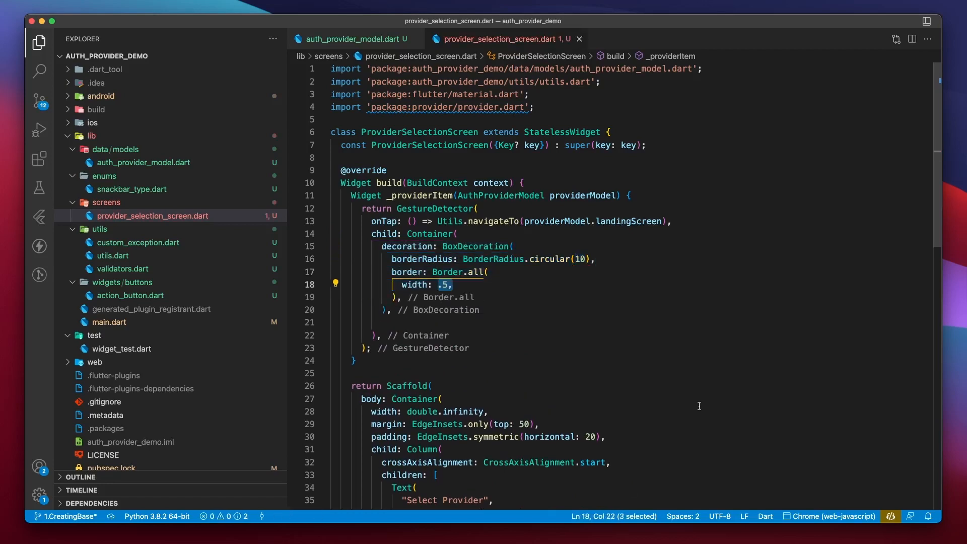
pyautogui.write('color: Colors.black45,')
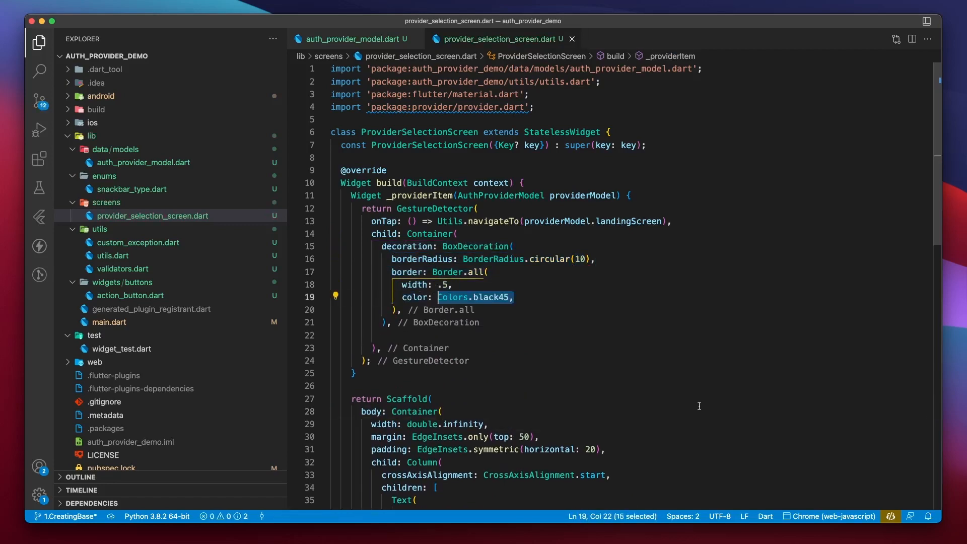
pyautogui.write('padding: EdgeInsets.symmetric(),')
pyautogui.write('providerModel.image,')
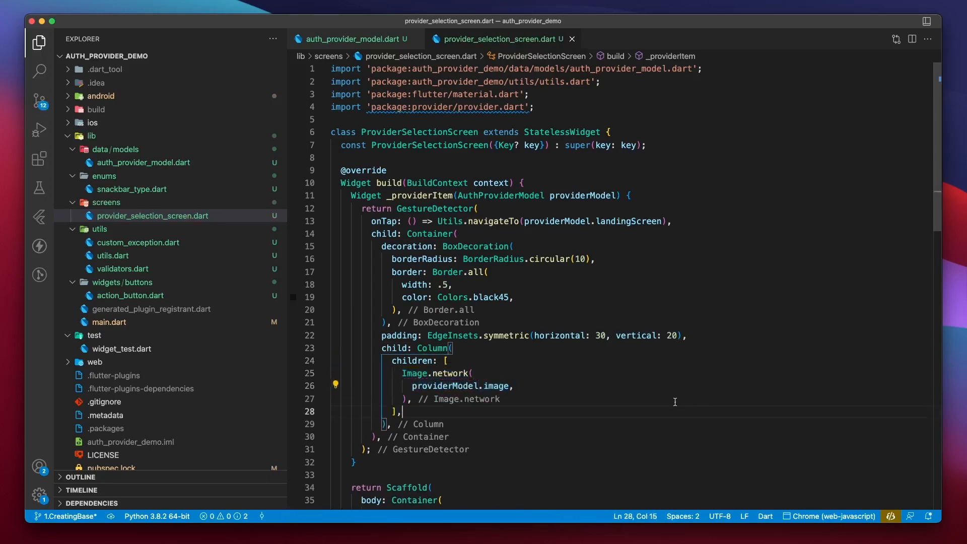
# Step: Fill the item's Column with a 35-high BoxFit.cover network image followed by a SizedBox spacer
pyautogui.scroll(-3)
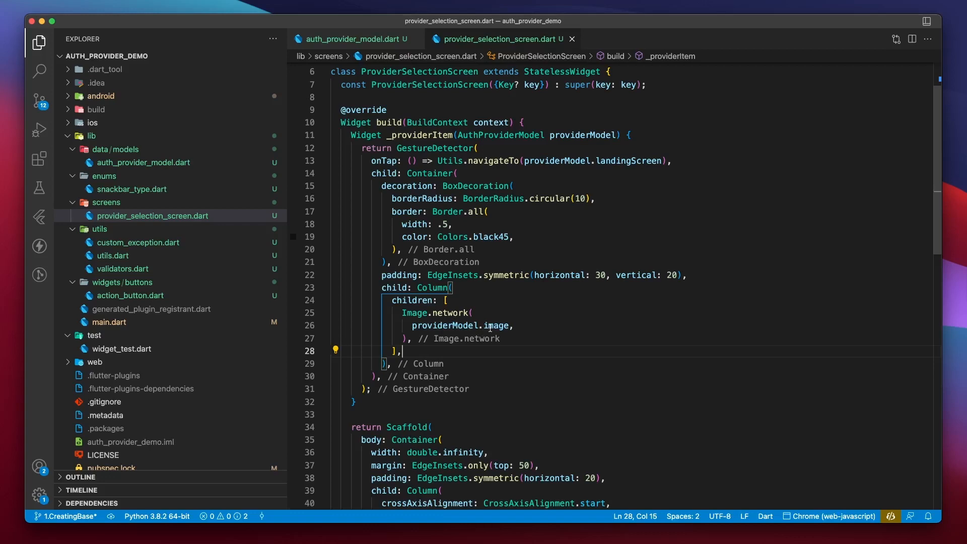
pyautogui.moveTo(705, 431)
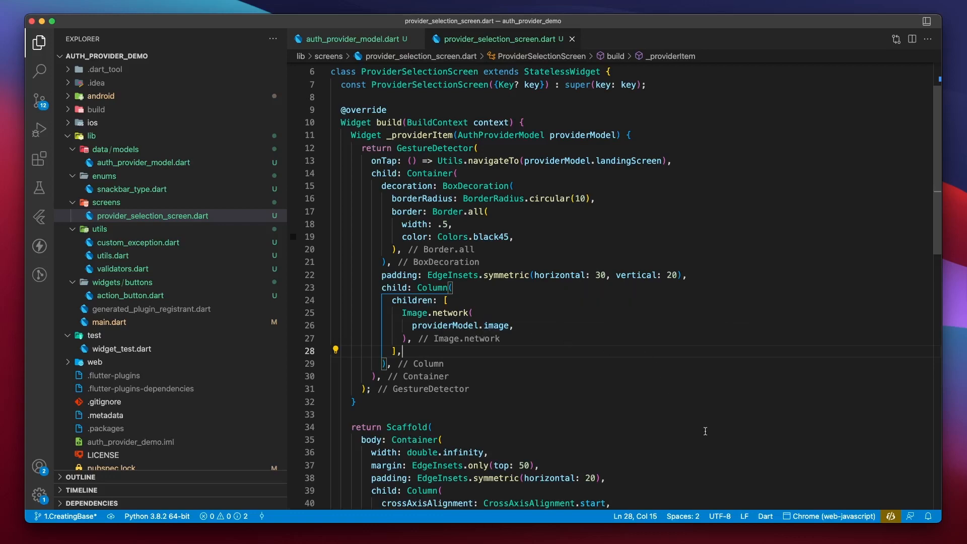
pyautogui.write('height: 35,')
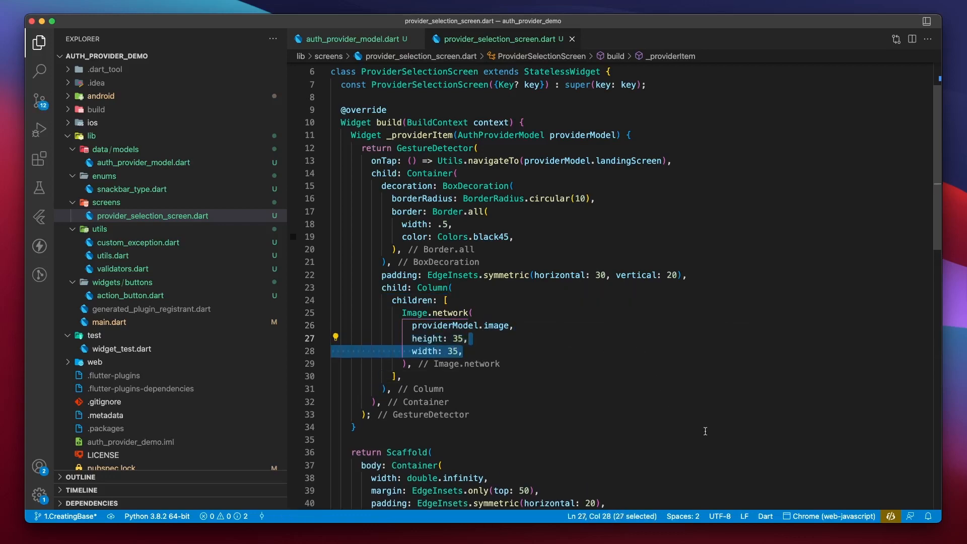
pyautogui.write('fit: BoxFit.cover,')
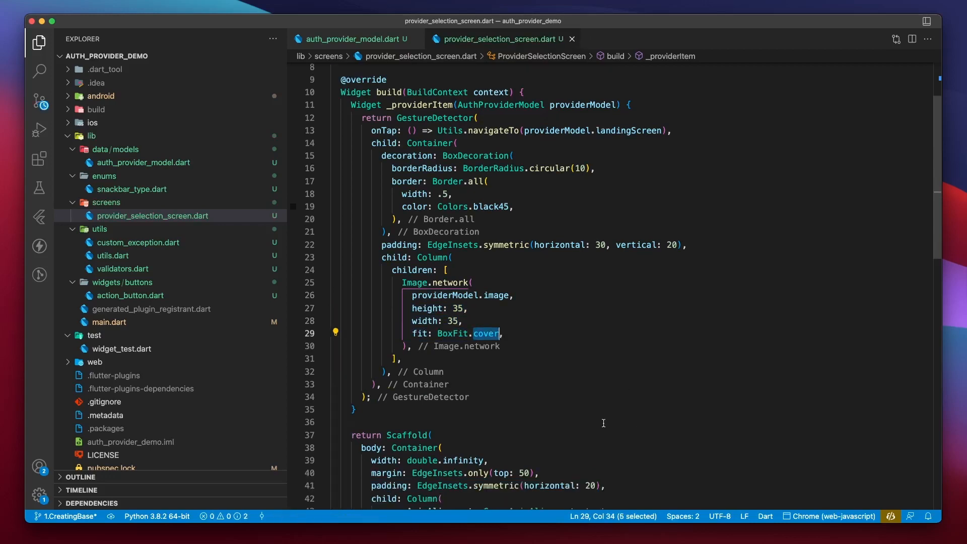
pyautogui.click(441, 447)
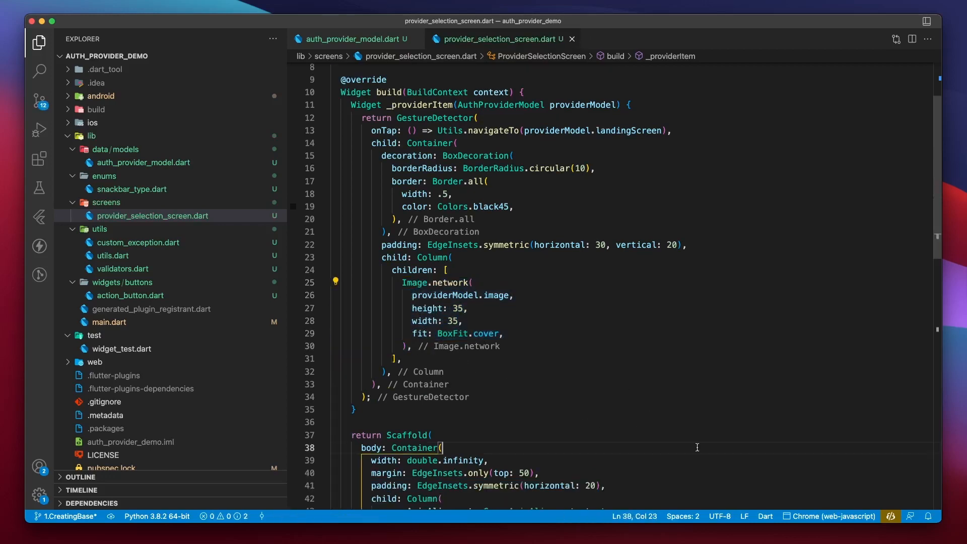
pyautogui.write('SizedBox(height: ),')
pyautogui.write('Text(providerModel.name),')
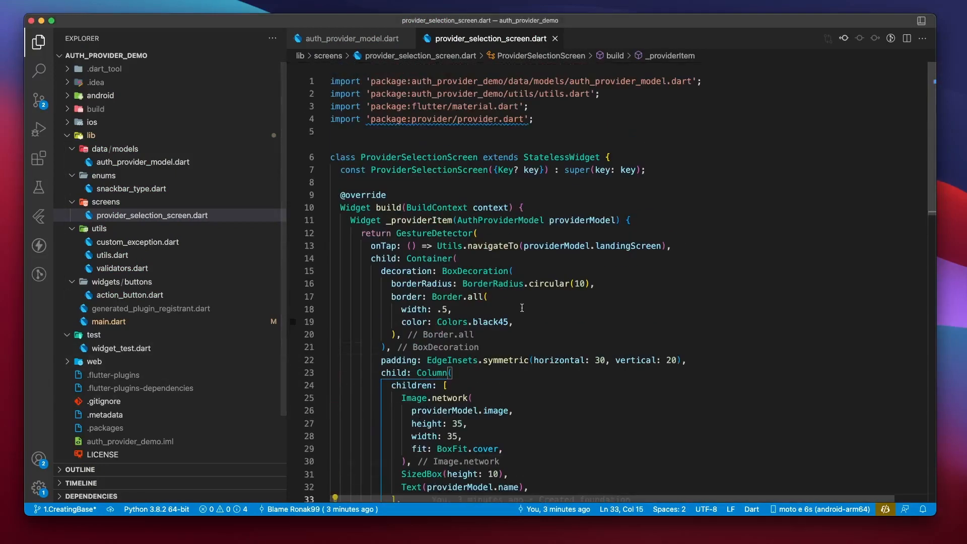
# Step: Select the ProviderSelectionScreen name, place the cursor in MaterialApp, and close the main.dart tab
pyautogui.doubleClick(428, 169)
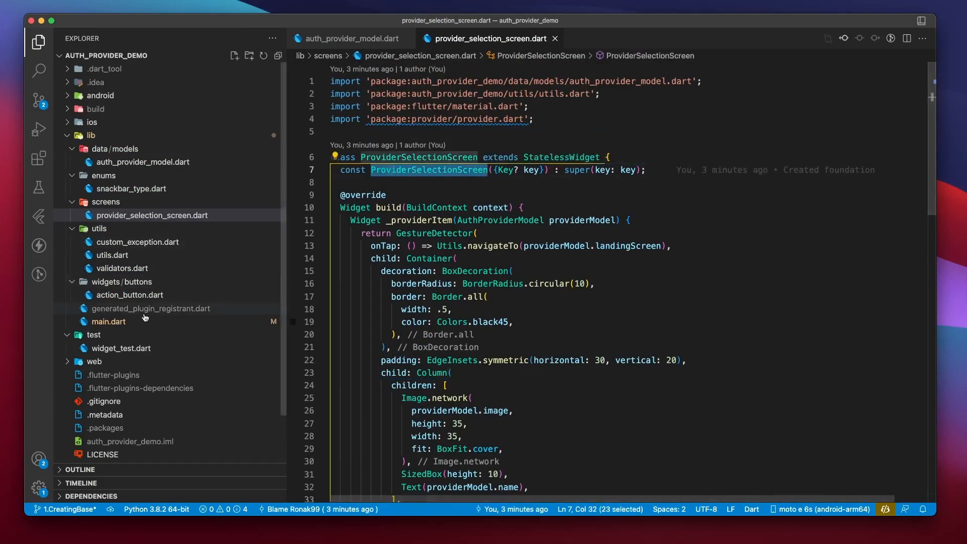
pyautogui.click(109, 321)
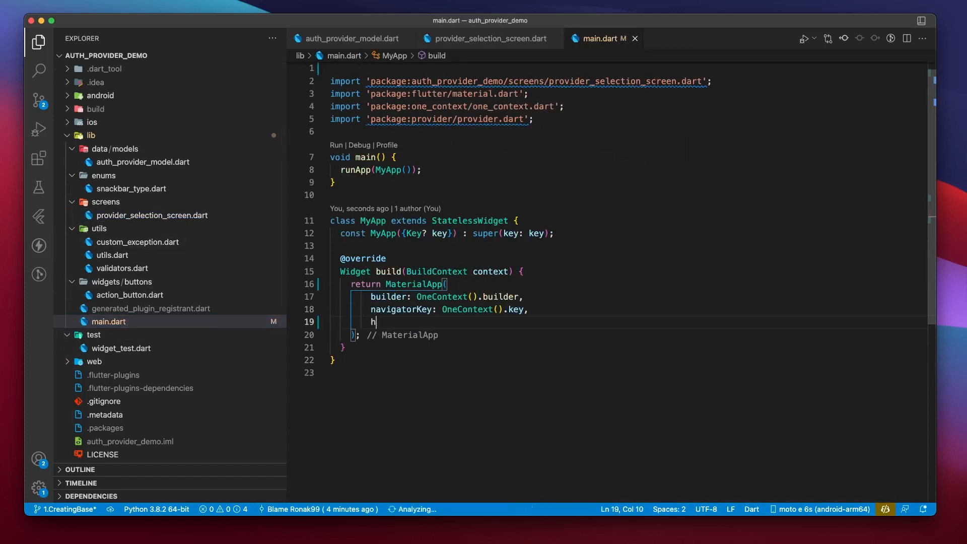
pyautogui.click(491, 39)
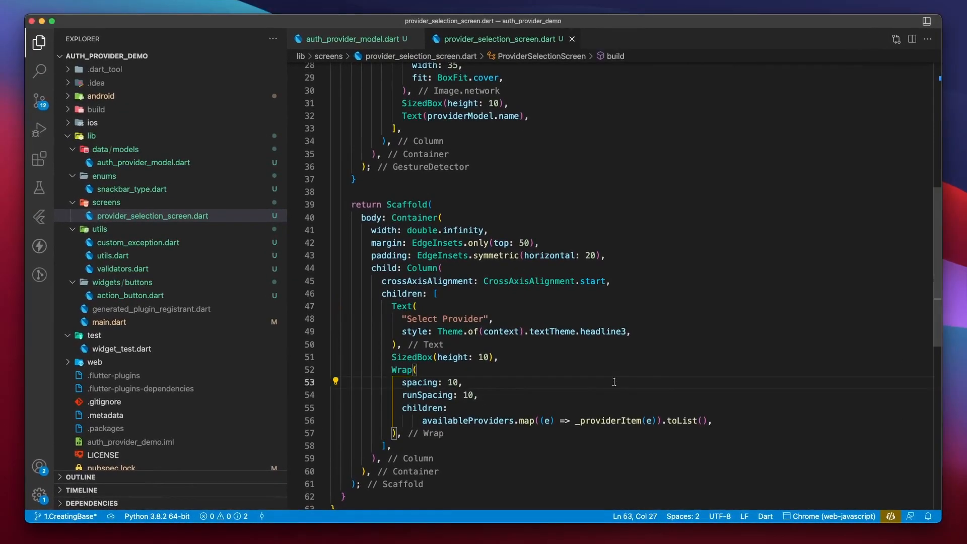
# Step: Create auth_data.dart under lib/data with class AuthData extending ChangeNotifier
pyautogui.click(107, 149)
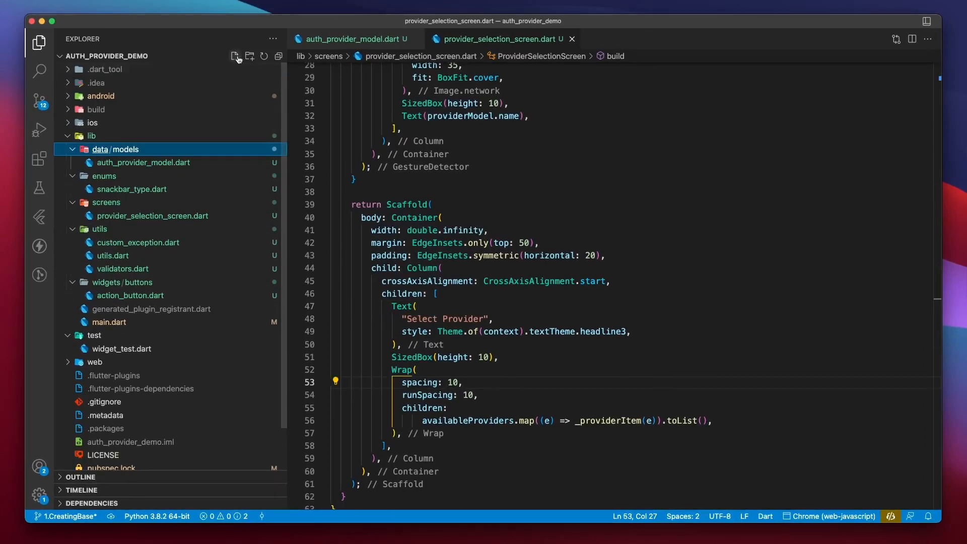
pyautogui.click(235, 56)
pyautogui.write('class')
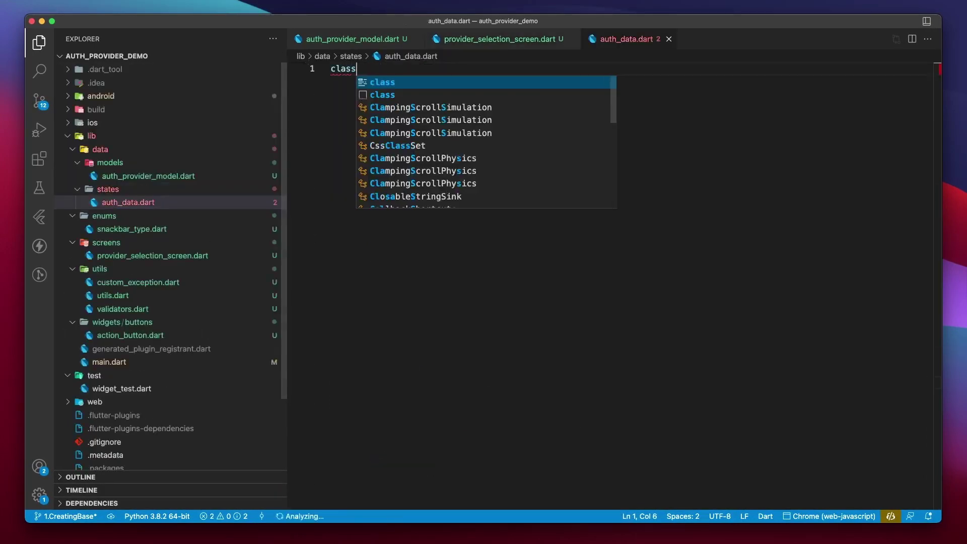
pyautogui.write('AuthData etx')
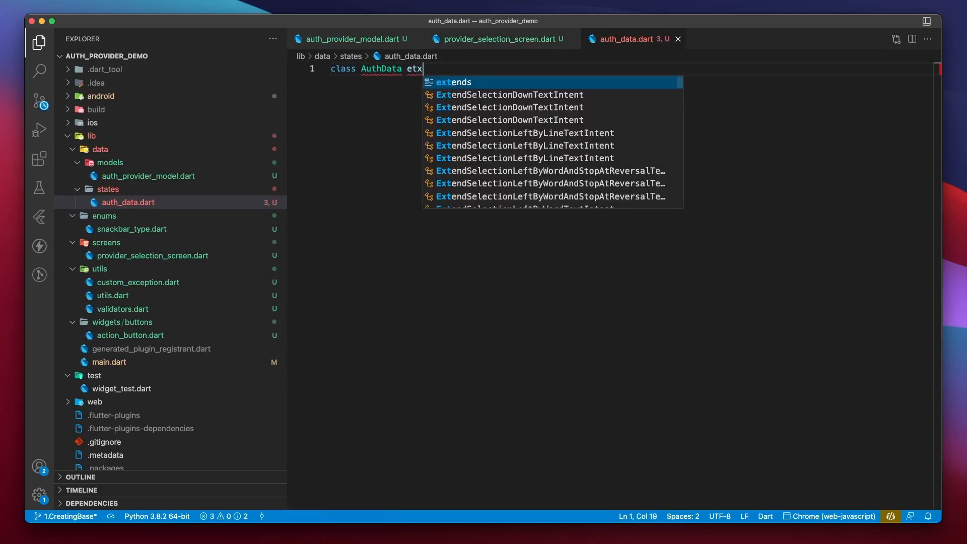
pyautogui.write('extends ChangeN')
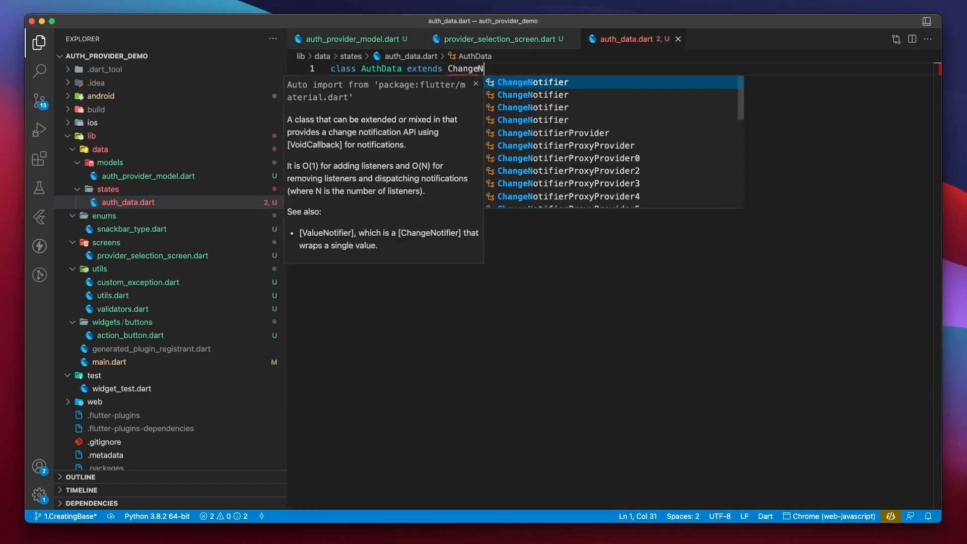
pyautogui.click(532, 82)
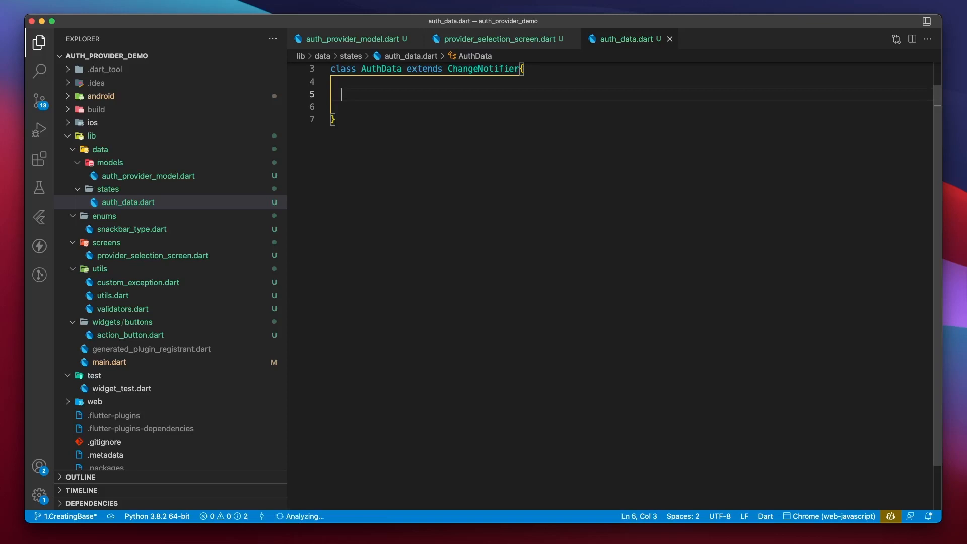
# Step: Give AuthData a private bool _isBusy = false and an isBusy getter returning it
pyautogui.write('bool _isBu')
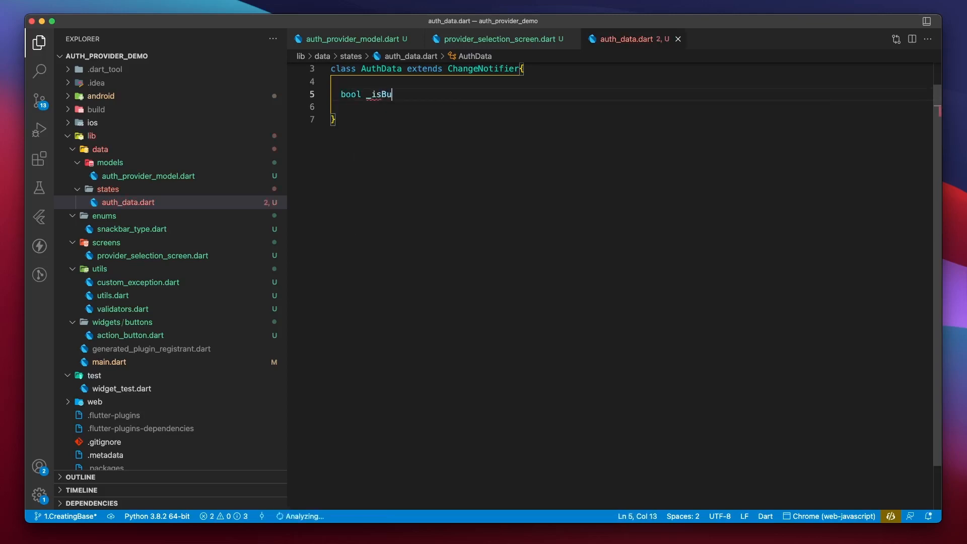
pyautogui.write('sy = false;')
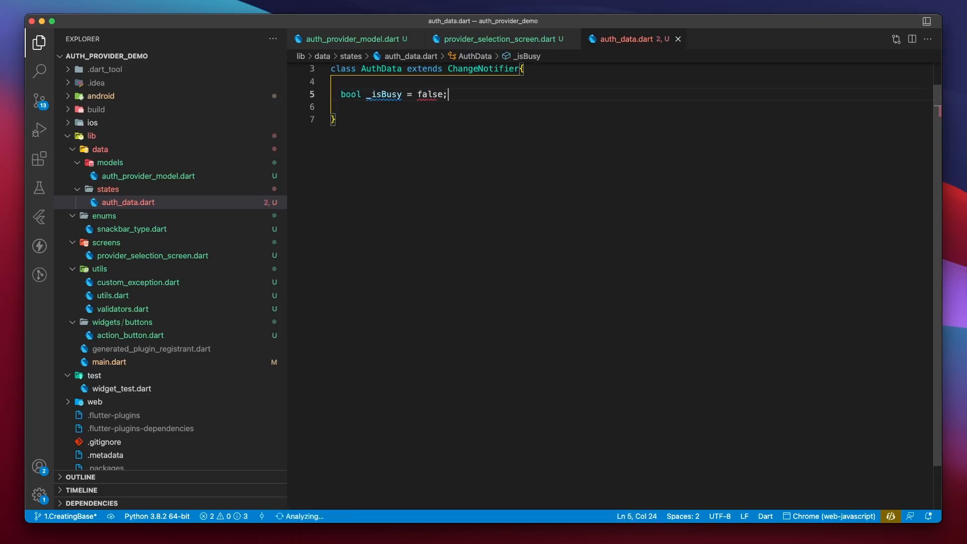
pyautogui.write('bool get')
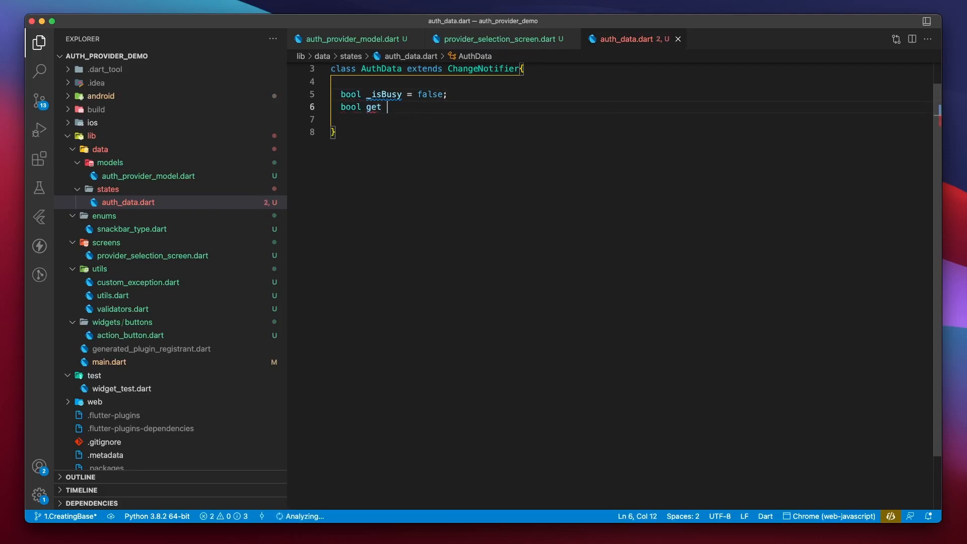
pyautogui.write('isBusy')
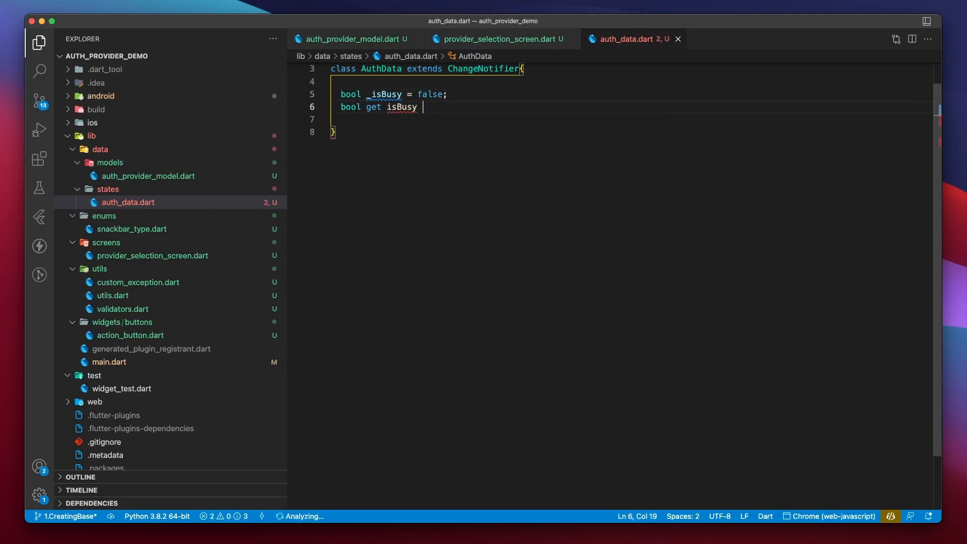
pyautogui.write('=> _isBusy;')
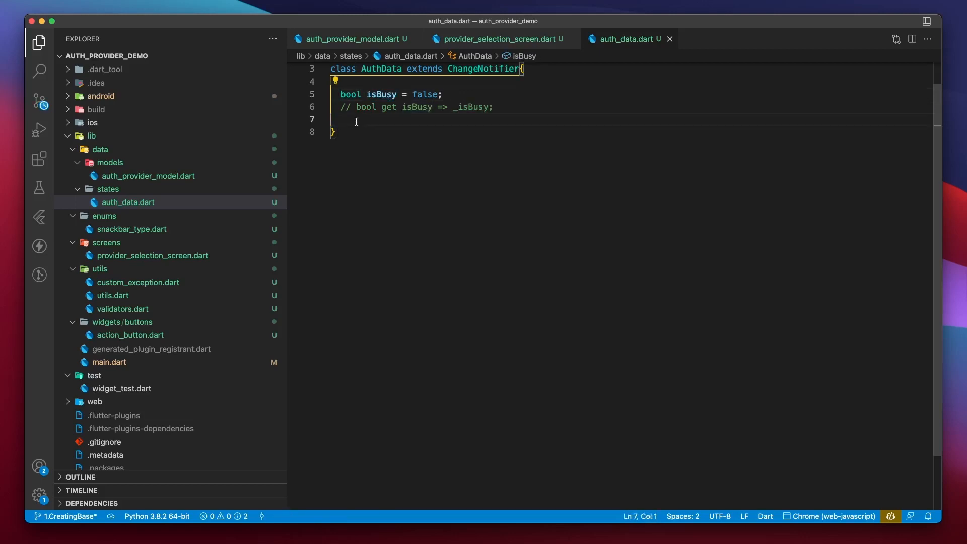
# Step: Sketch a SomeClass example setting Busy = true to illustrate an accidental modification
pyautogui.write('cla')
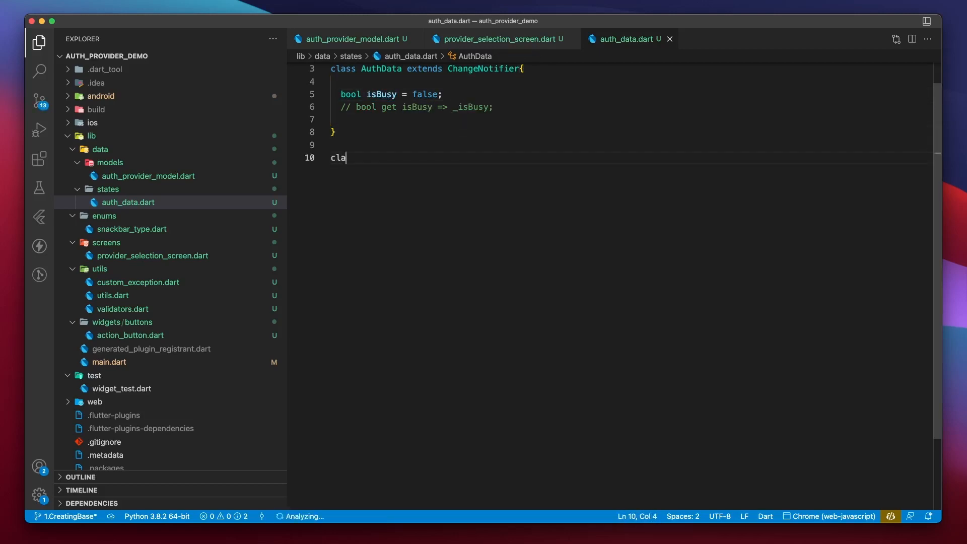
pyautogui.write('ss SomeClass{')
pyautogui.write('func')
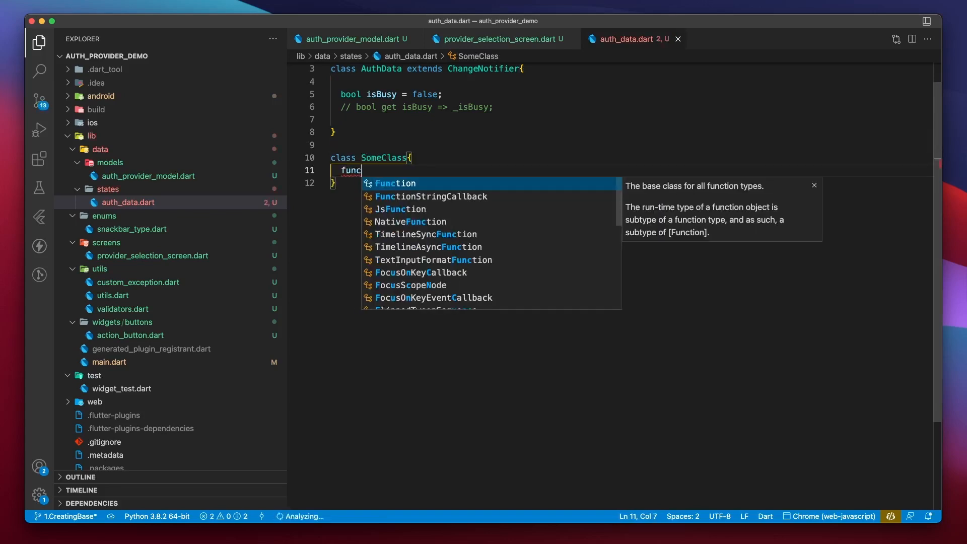
pyautogui.write('(){')
pyautogui.write('AuthData().is')
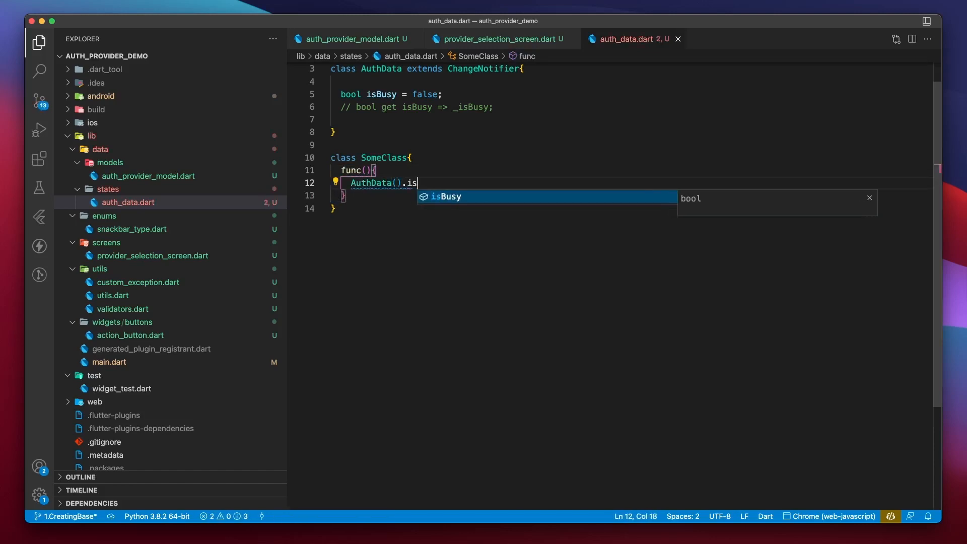
pyautogui.write('Busy = true;')
pyautogui.write('//')
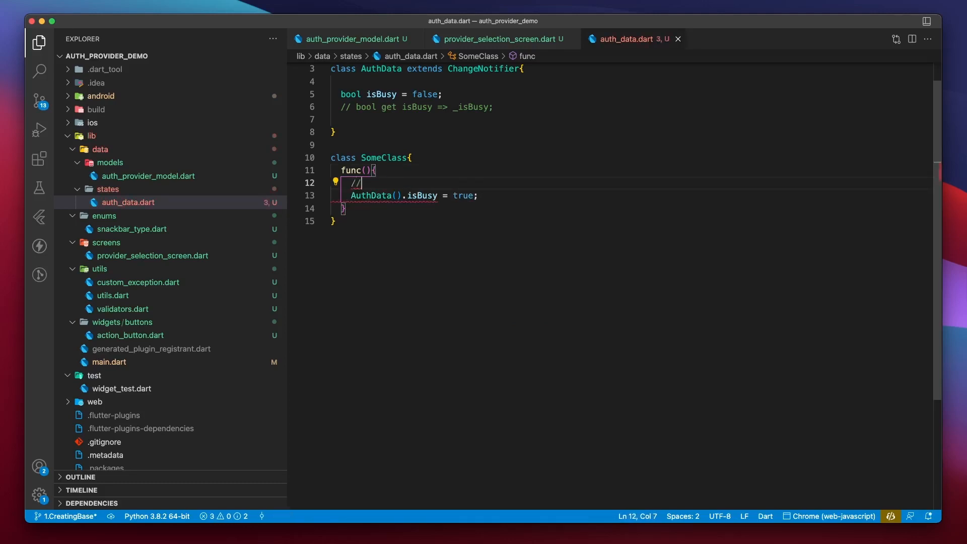
pyautogui.write('accidental modification')
pyautogui.write('set')
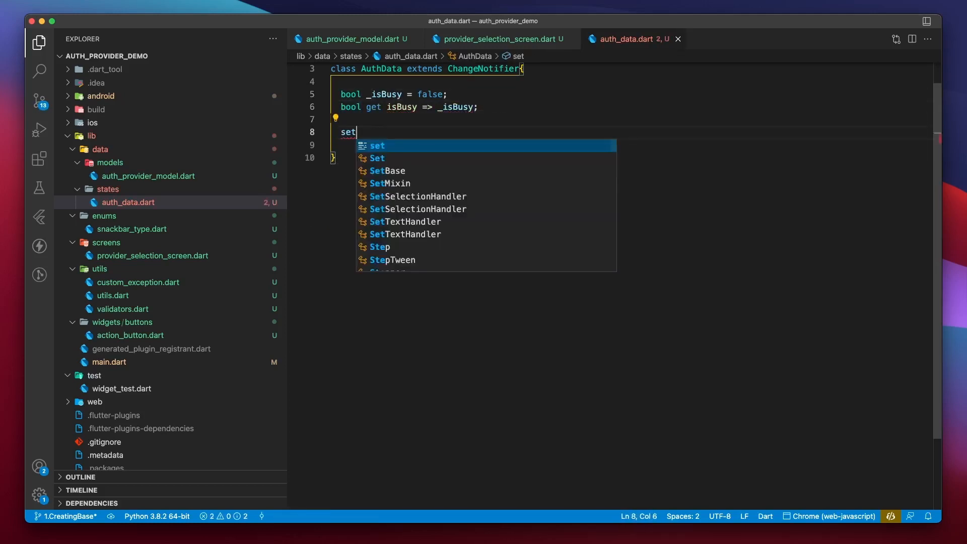
# Step: Start the setBusy method in AuthData and switch back to main.dart
pyautogui.write('Busy(){')
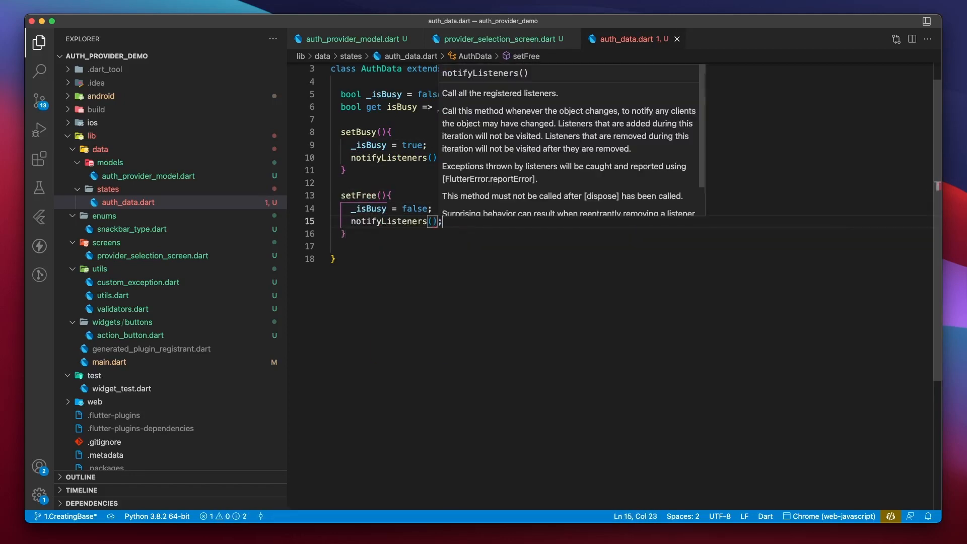
pyautogui.click(151, 349)
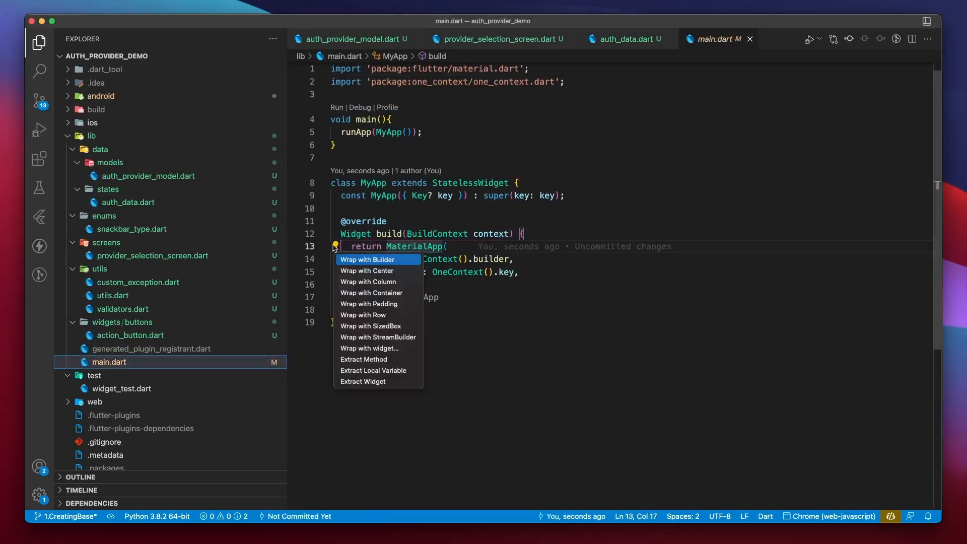
# Step: Wrap MaterialApp in a MultiProvider whose providers hold a ChangeNotifierProvider creating AuthData
pyautogui.click(367, 270)
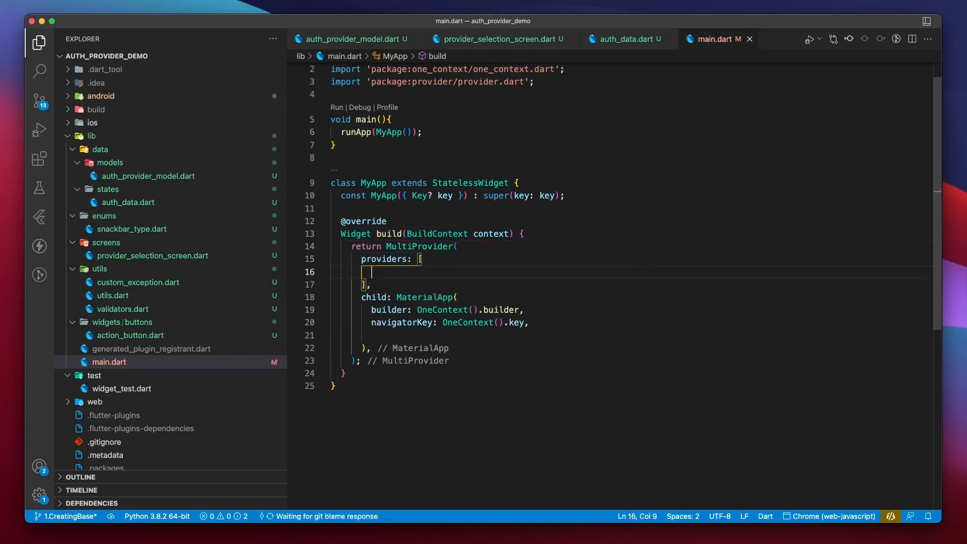
pyautogui.write('Ch')
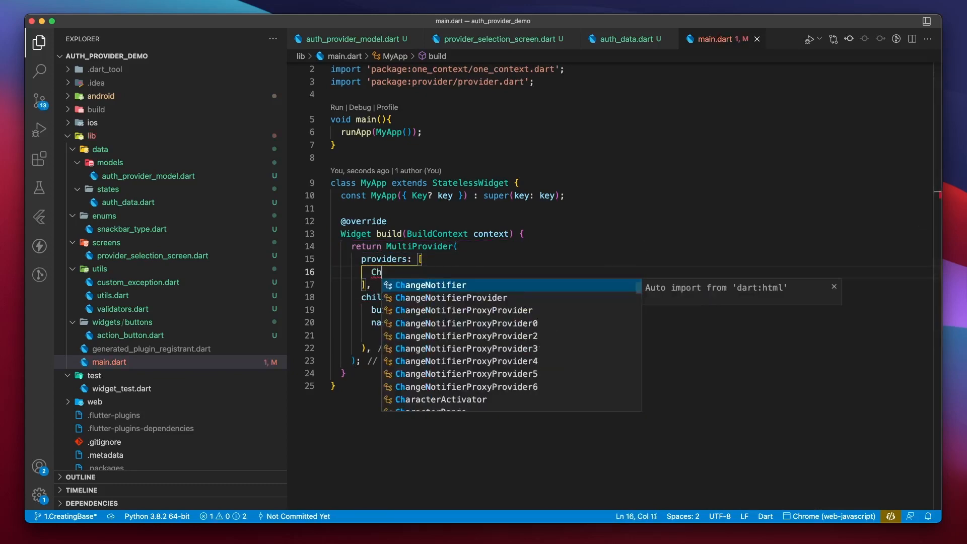
pyautogui.write('an')
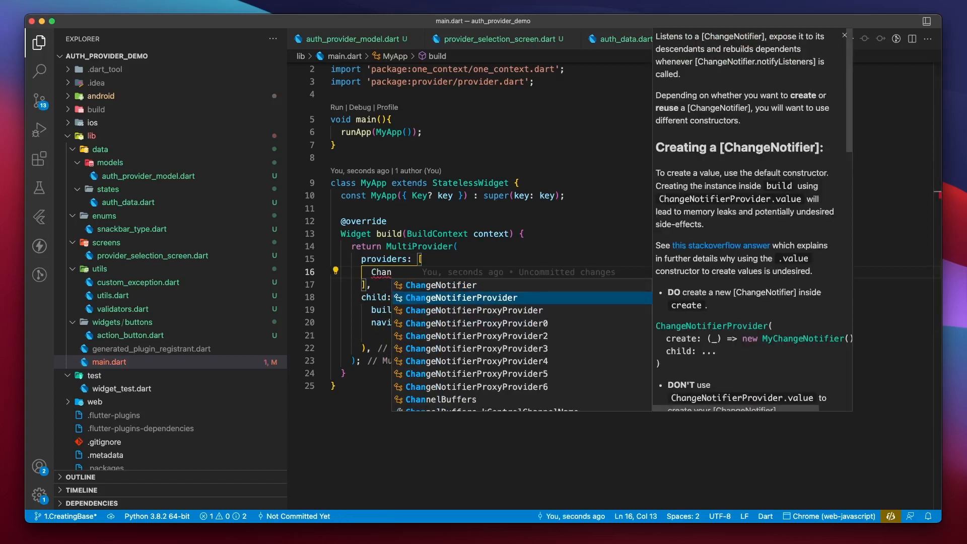
pyautogui.click(461, 297)
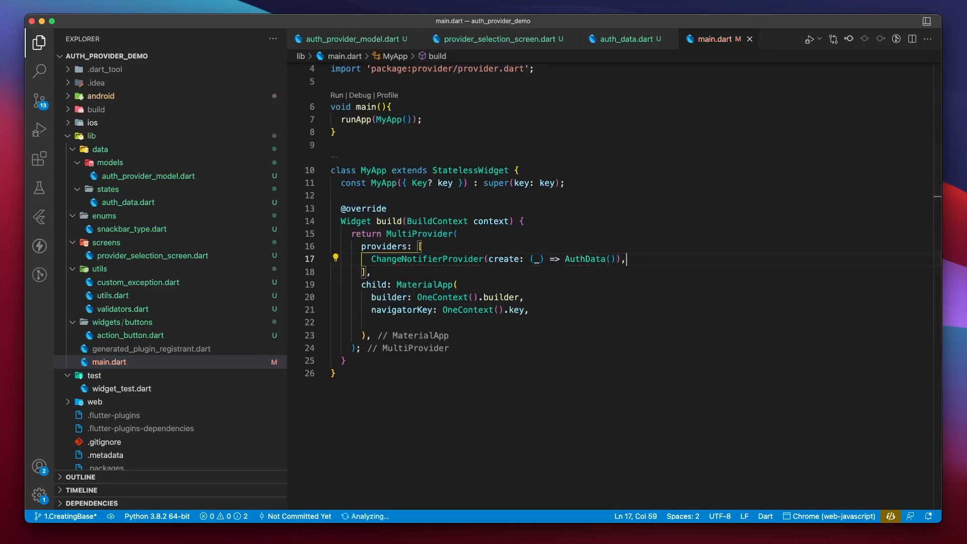
pyautogui.doubleClick(418, 234)
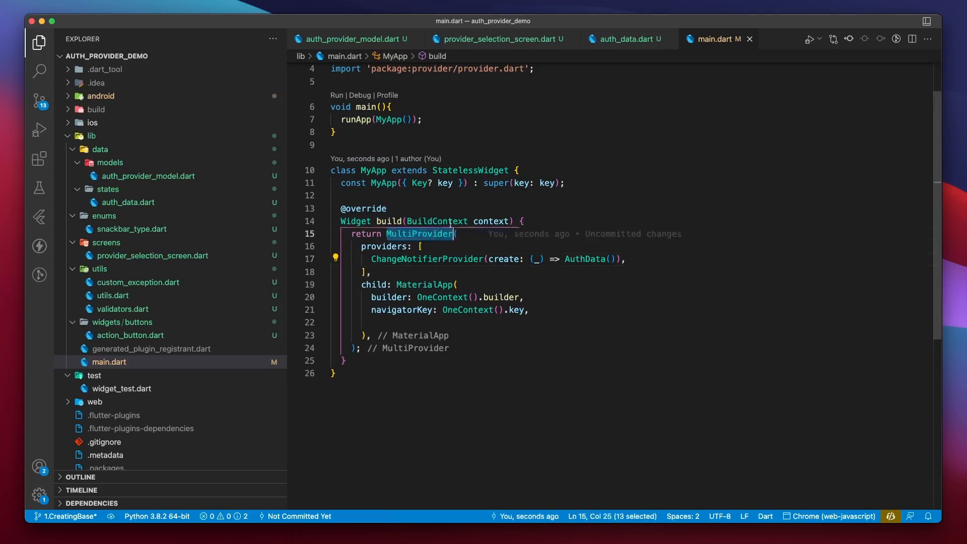
pyautogui.moveTo(438, 221)
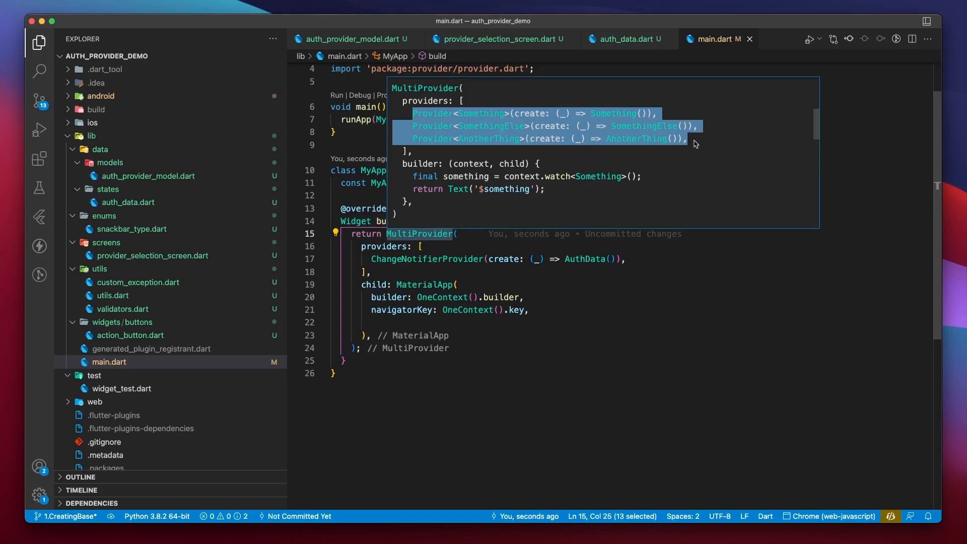
pyautogui.moveTo(568, 282)
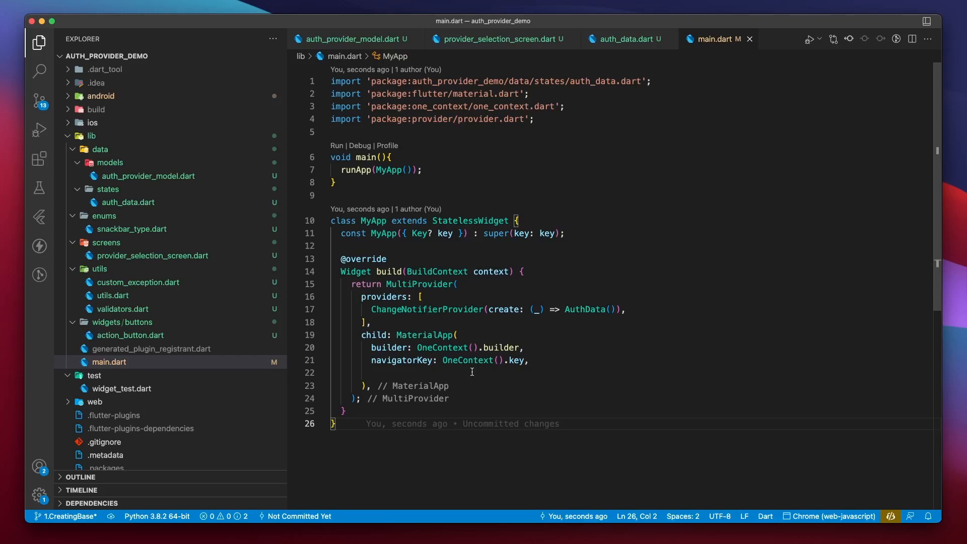
pyautogui.moveTo(127, 502)
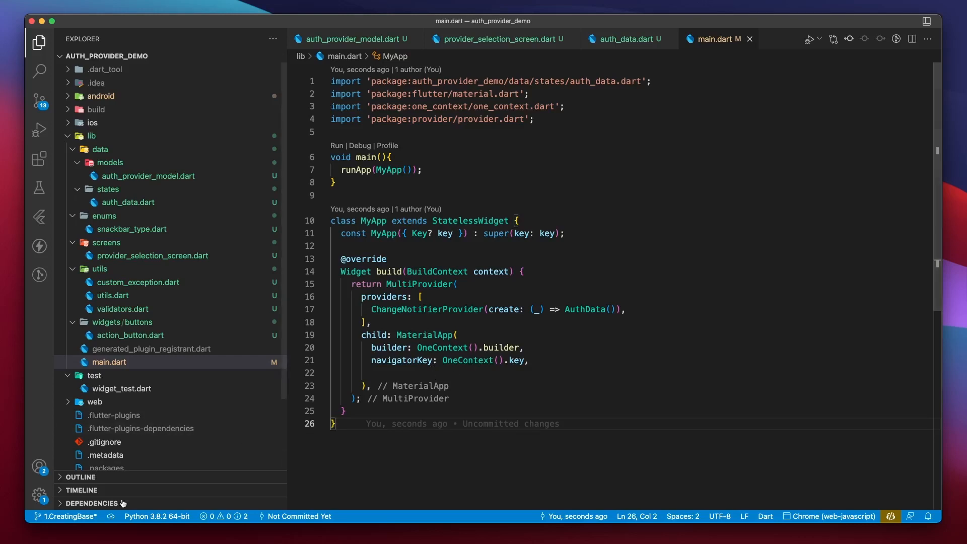